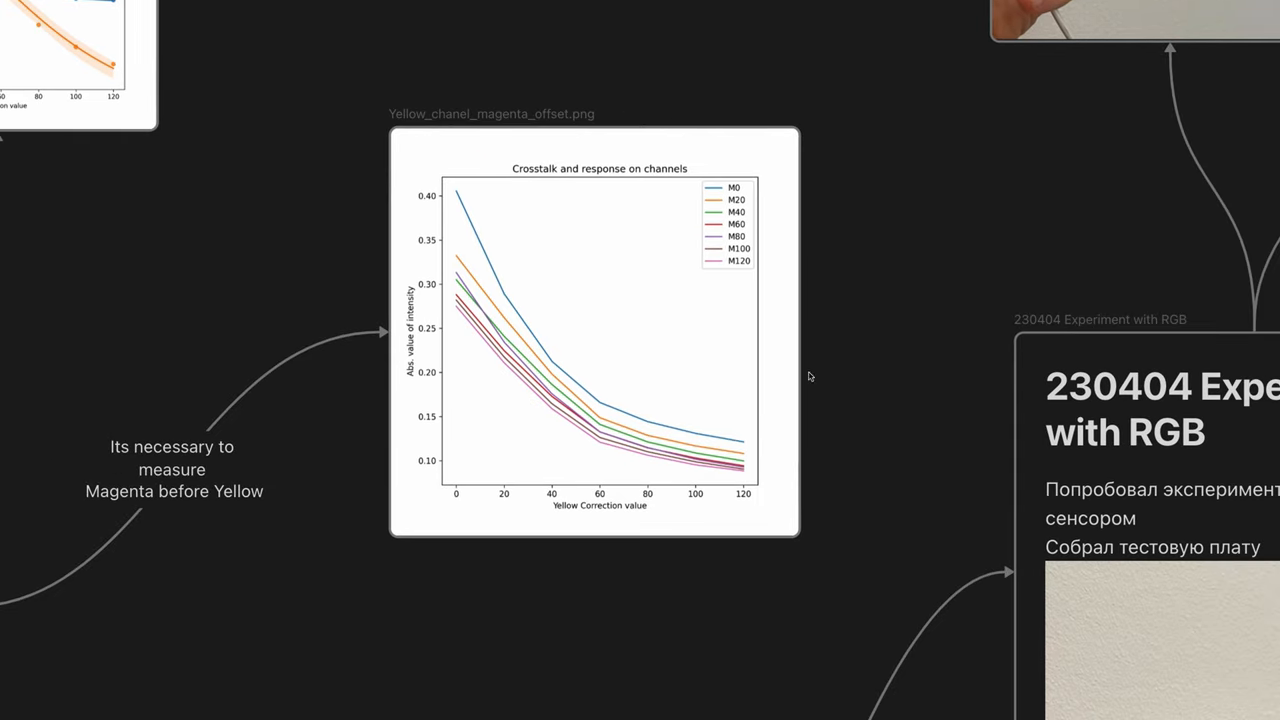
mouse_move(744, 300)
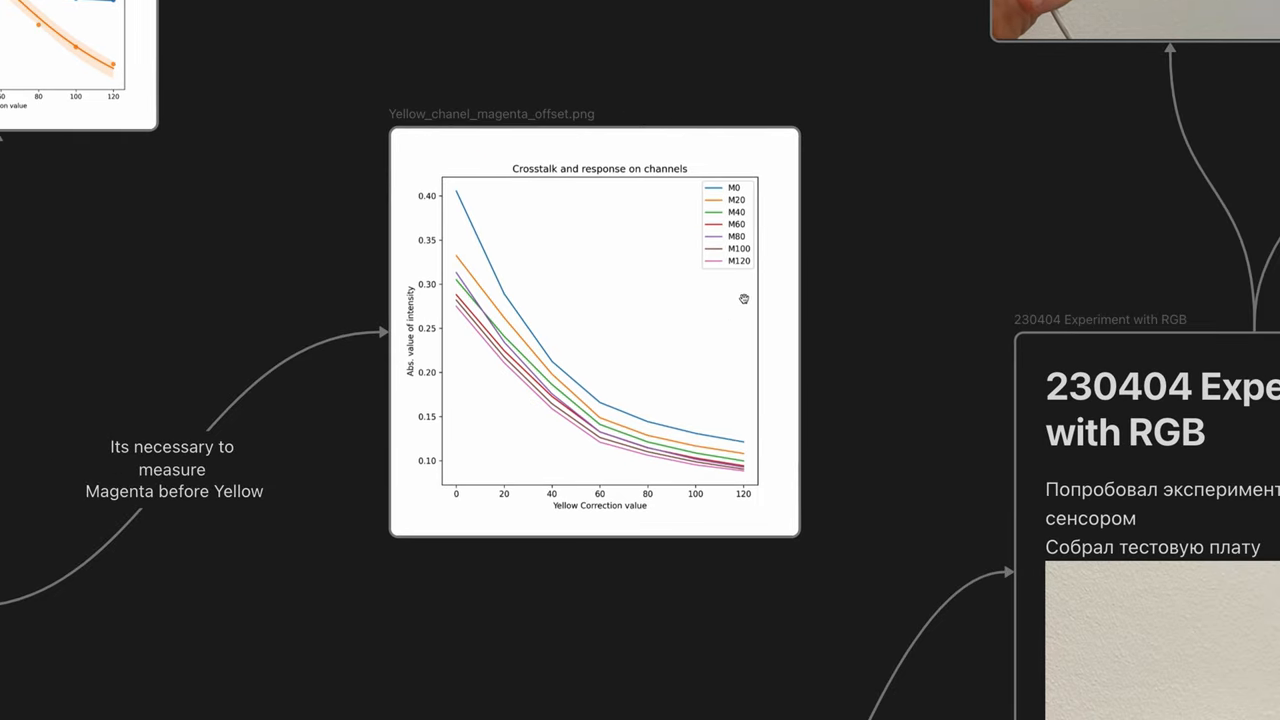
mouse_move(684, 436)
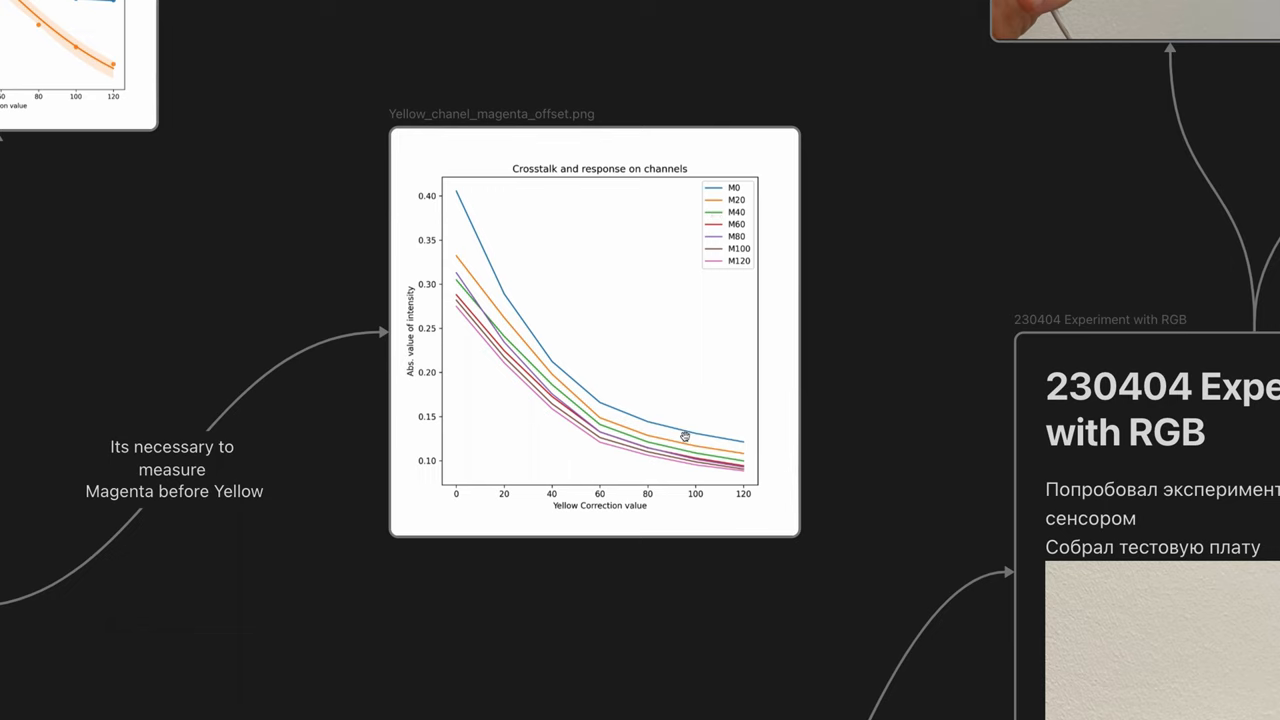
mouse_move(492, 322)
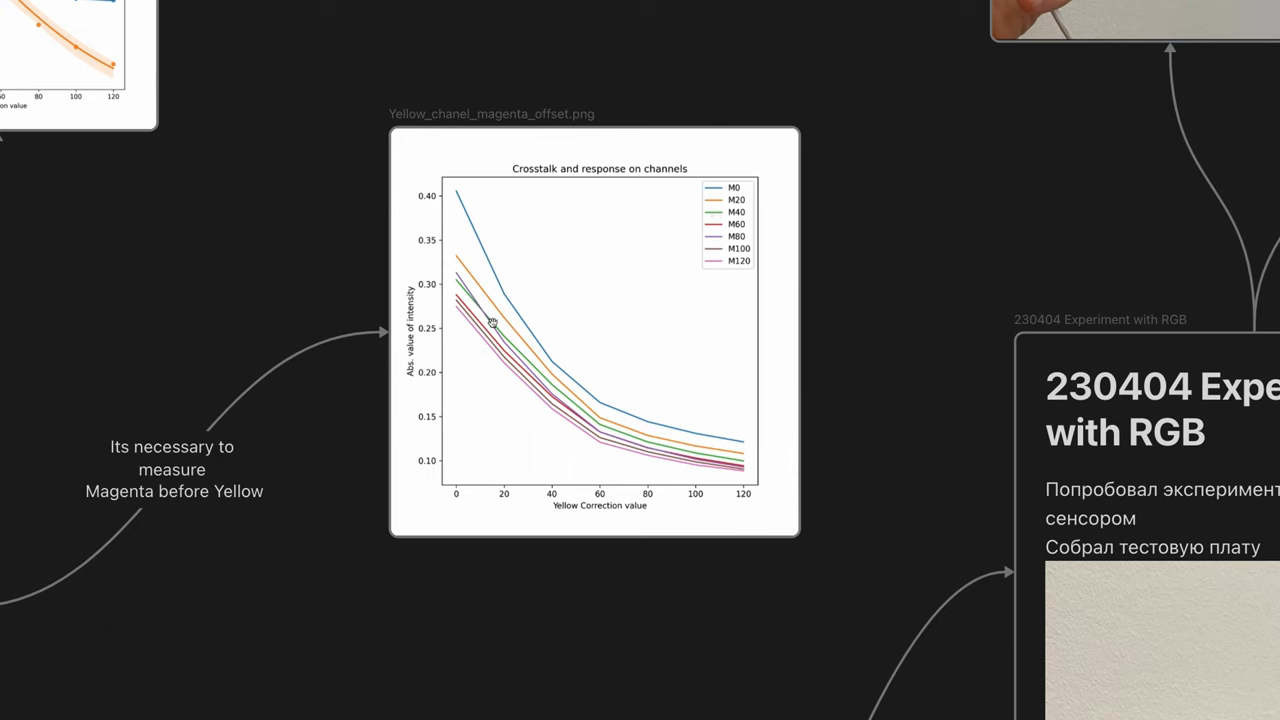
mouse_move(536, 386)
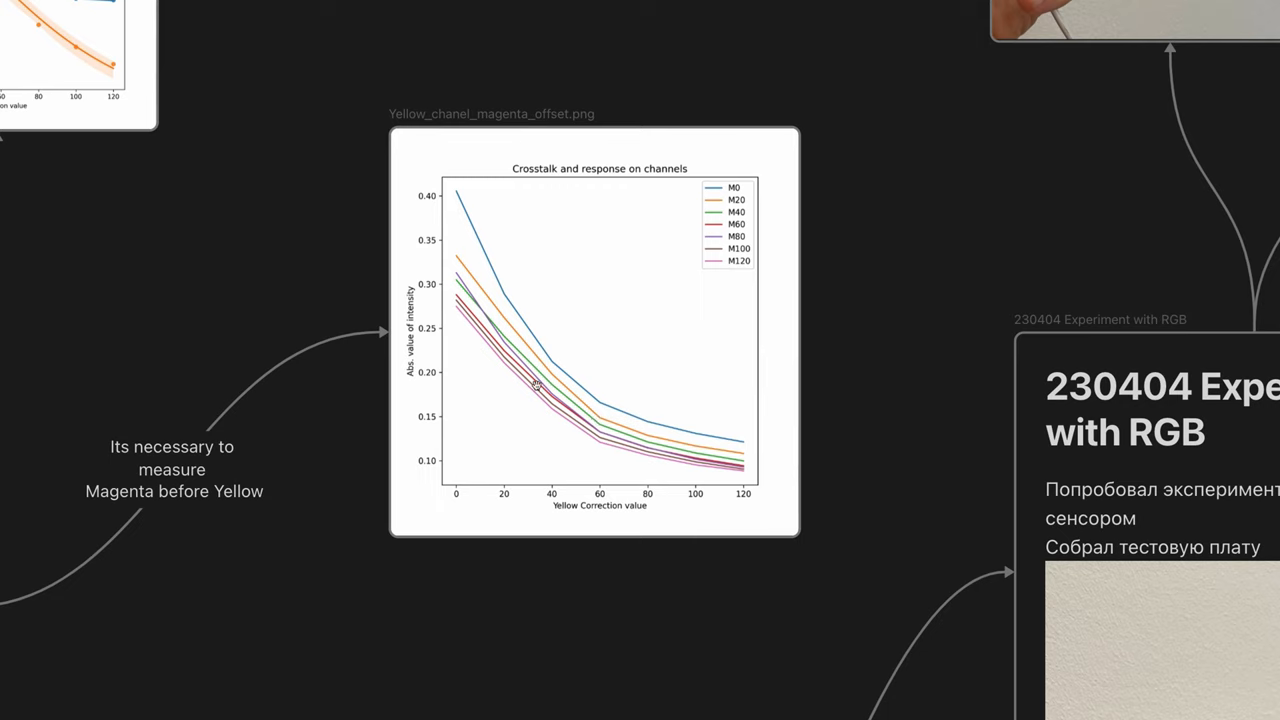
mouse_move(536, 356)
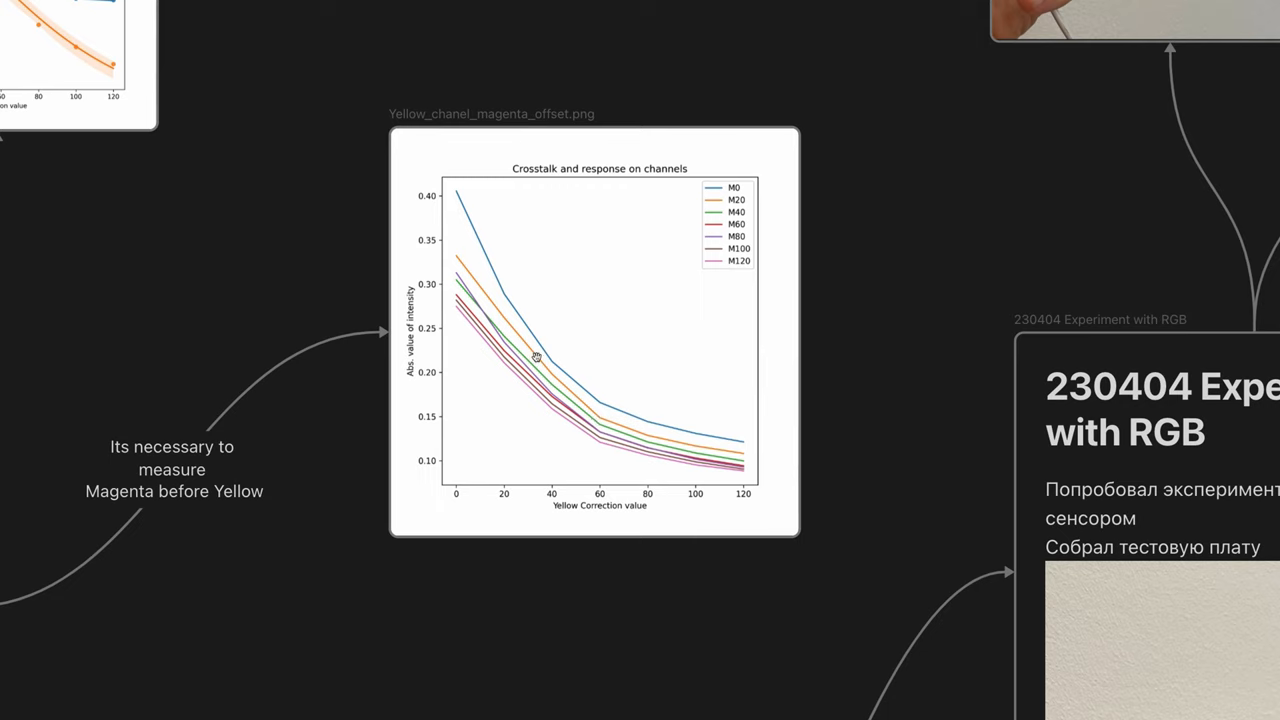
mouse_move(600, 388)
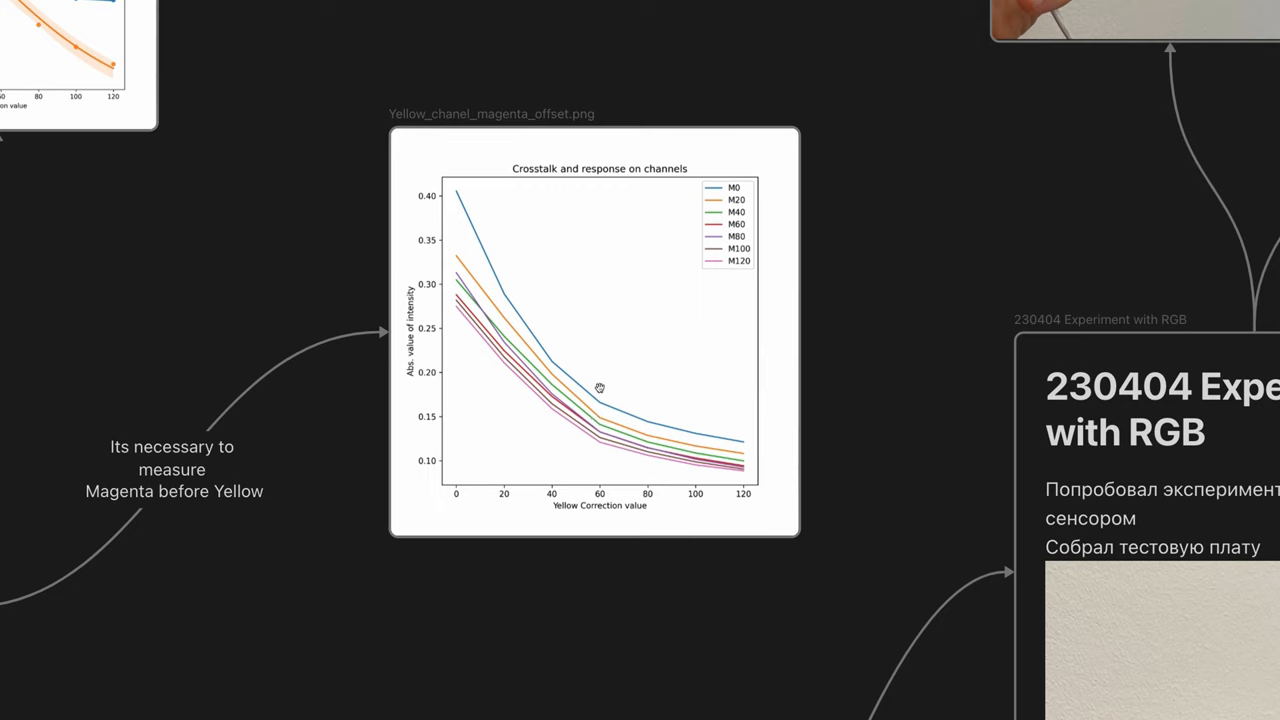
mouse_move(152, 618)
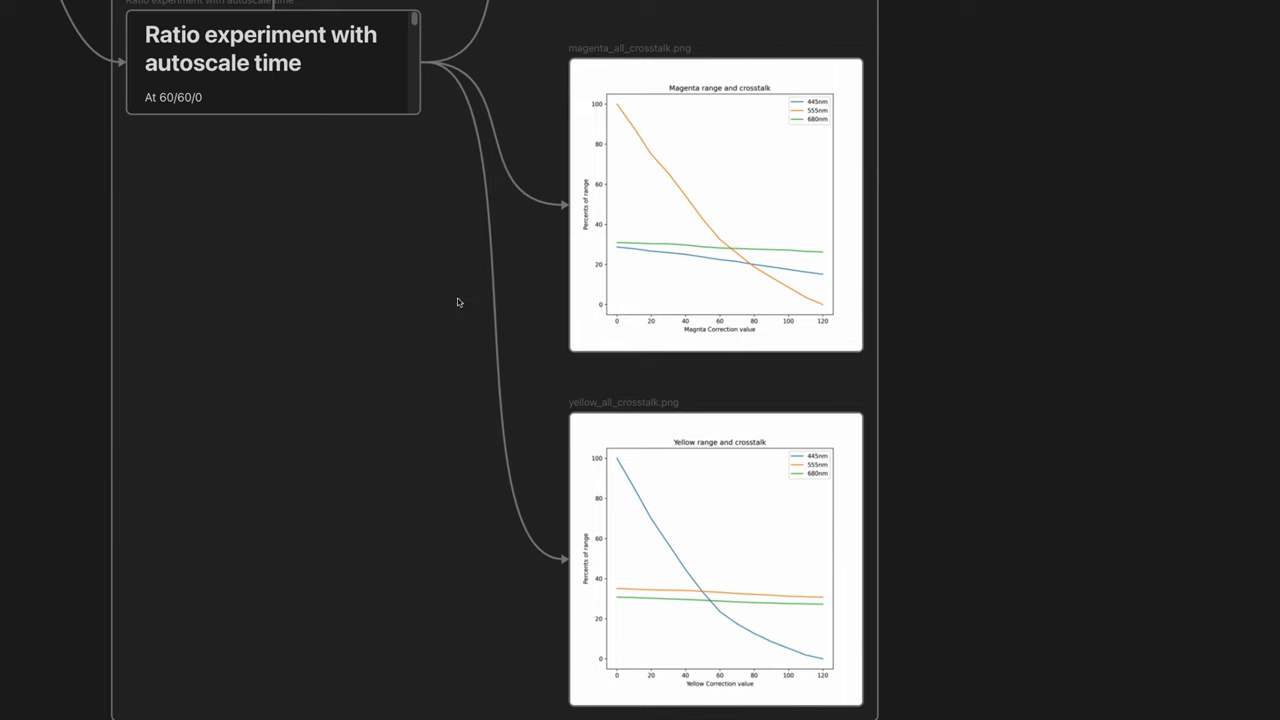
mouse_move(752, 74)
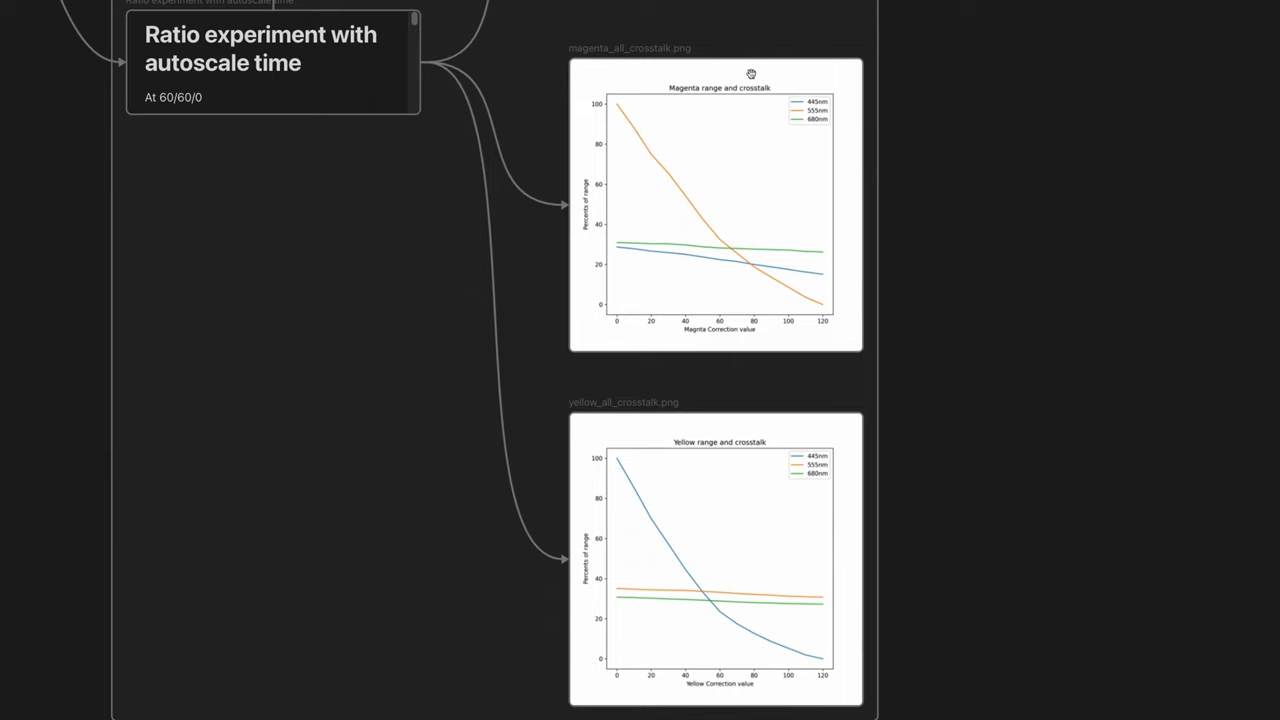
mouse_move(812, 192)
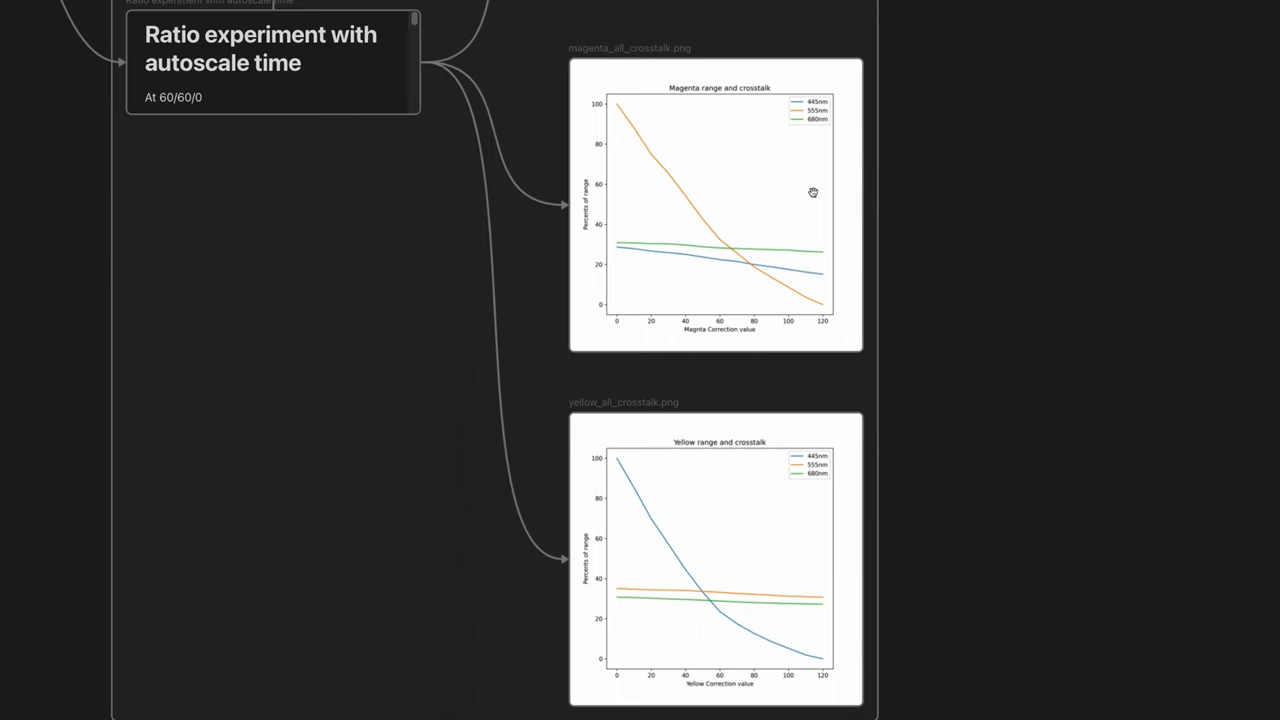
mouse_move(600, 524)
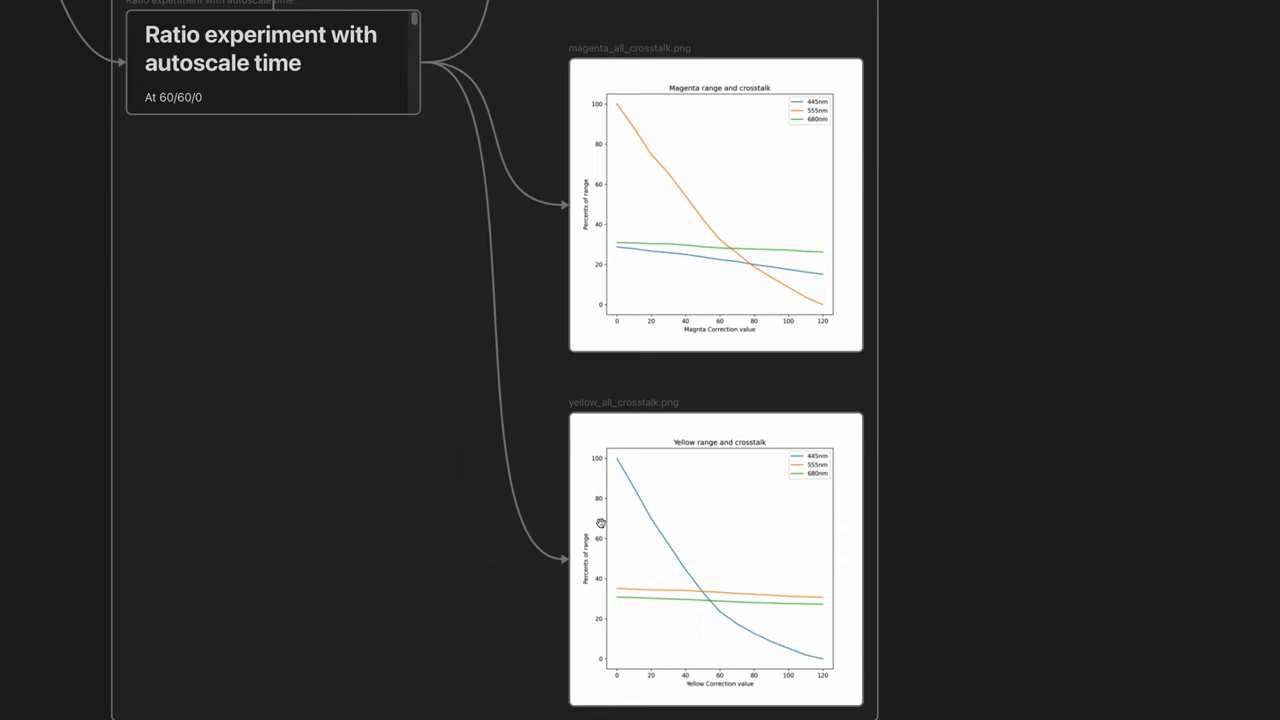
mouse_move(696, 176)
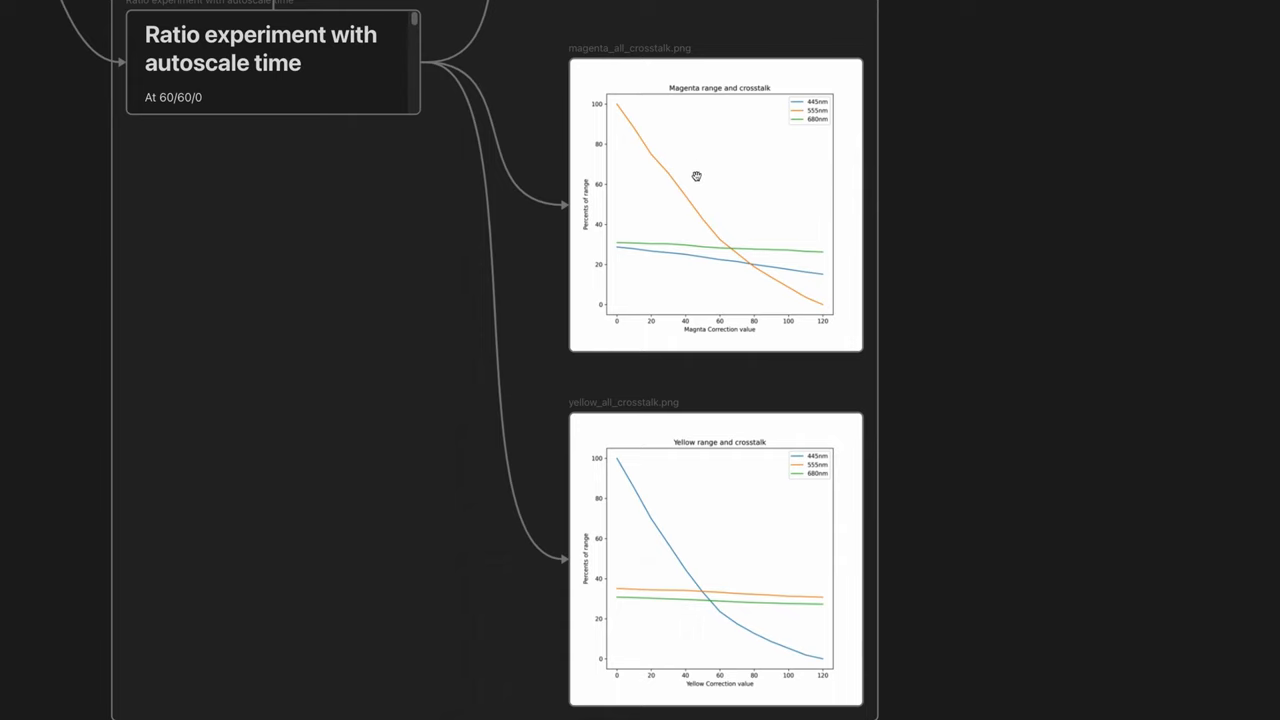
mouse_move(798, 260)
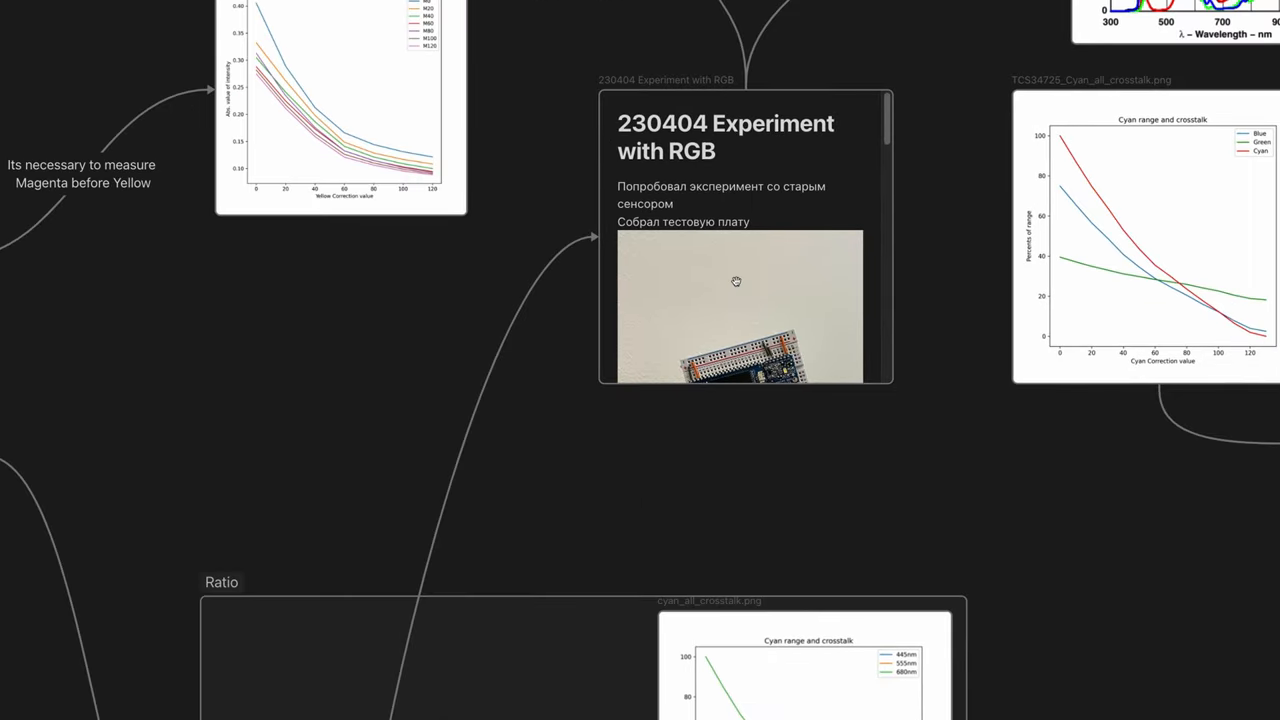
scroll(down, 3)
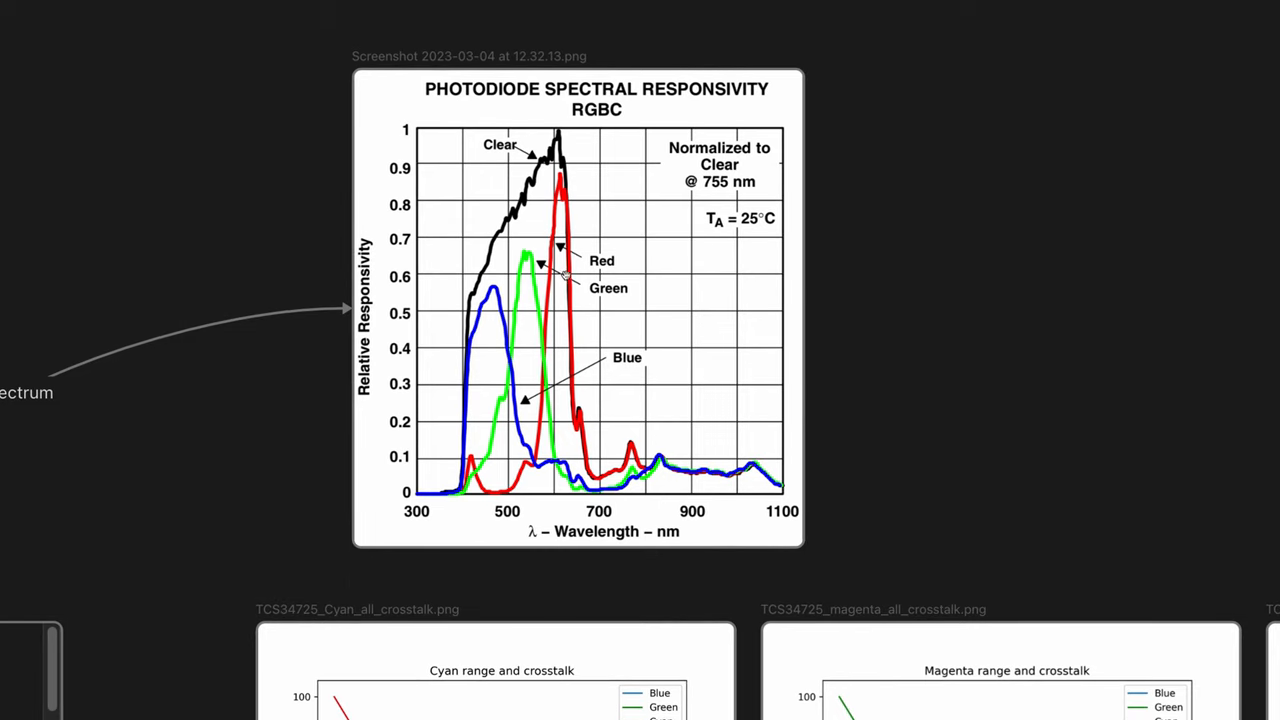
mouse_move(624, 272)
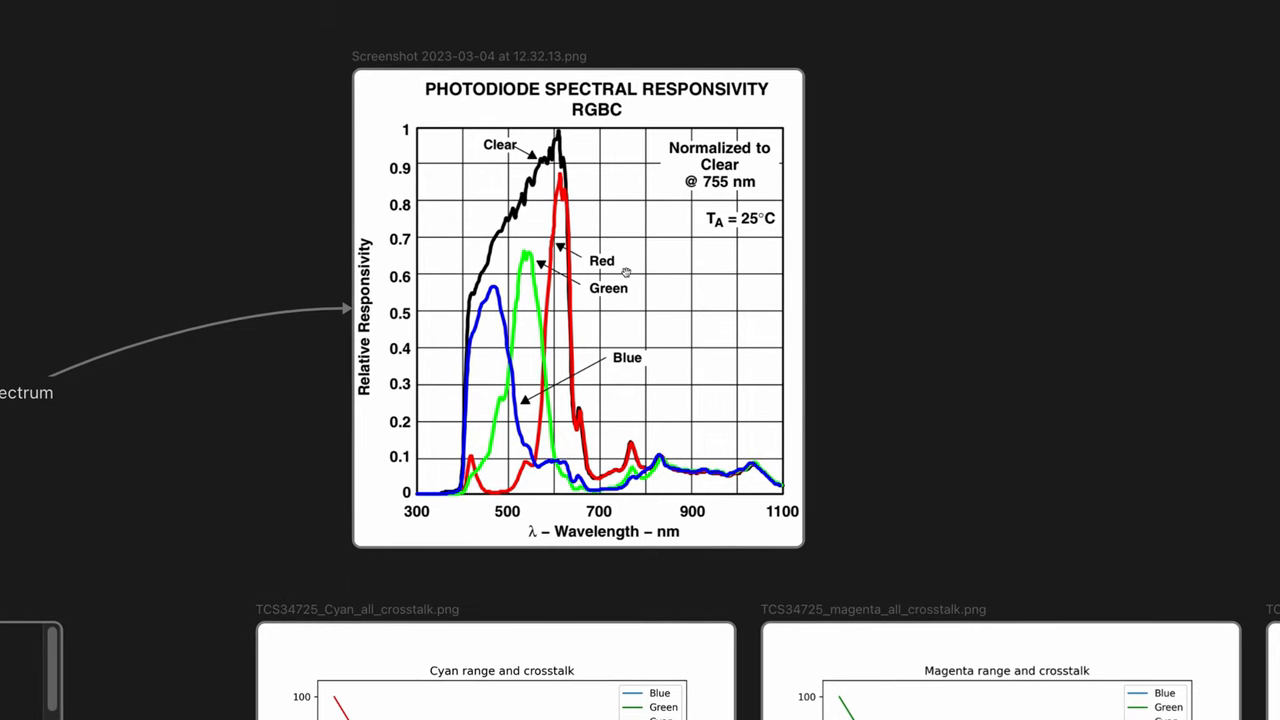
mouse_move(548, 330)
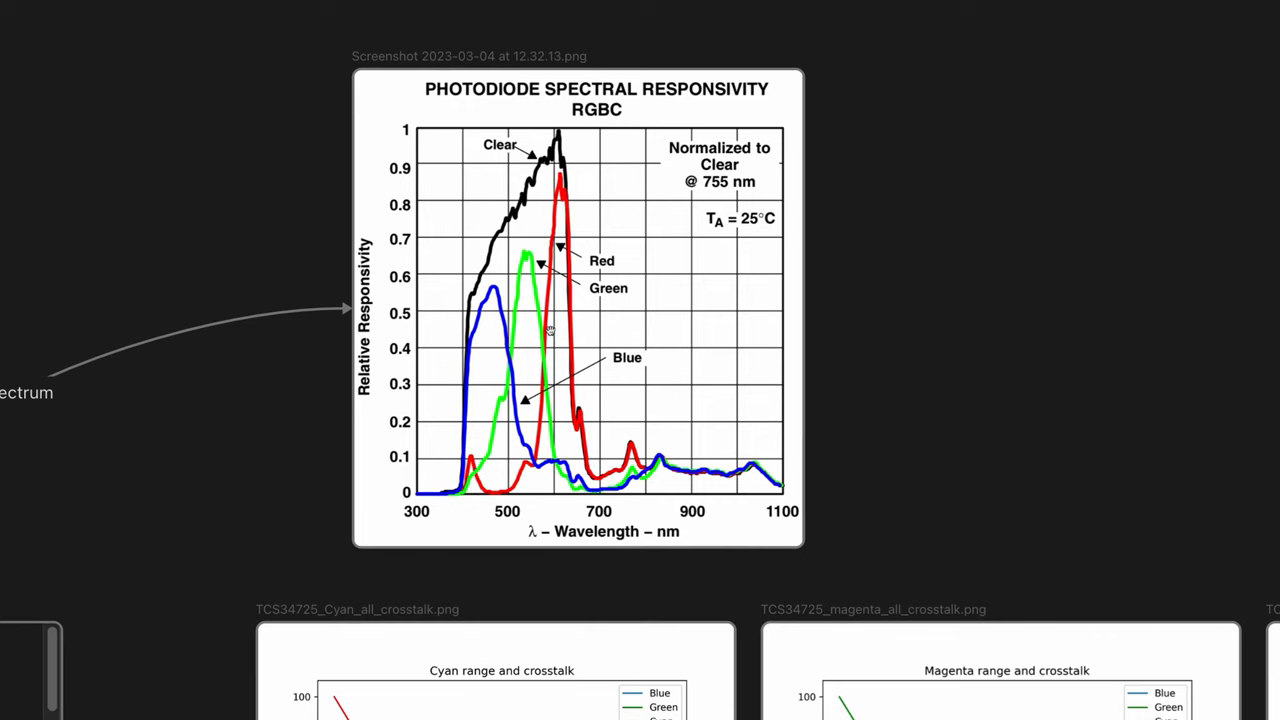
mouse_move(572, 288)
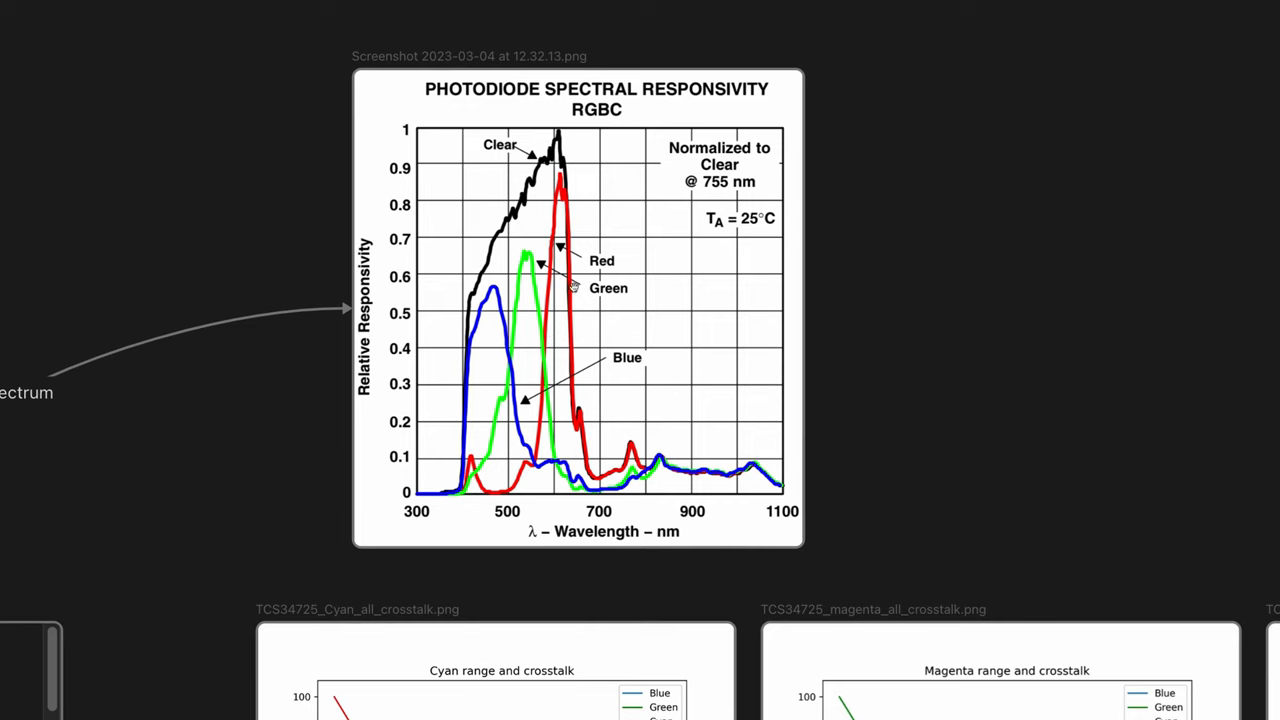
mouse_move(580, 494)
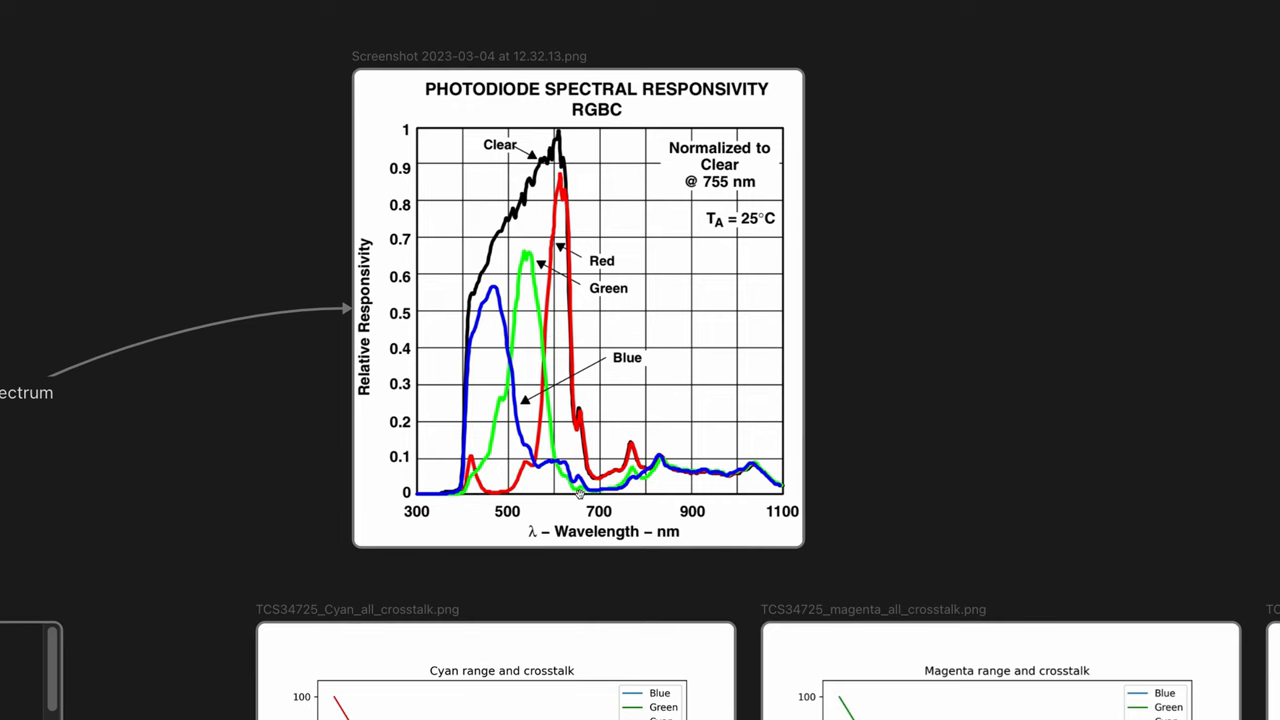
mouse_move(578, 452)
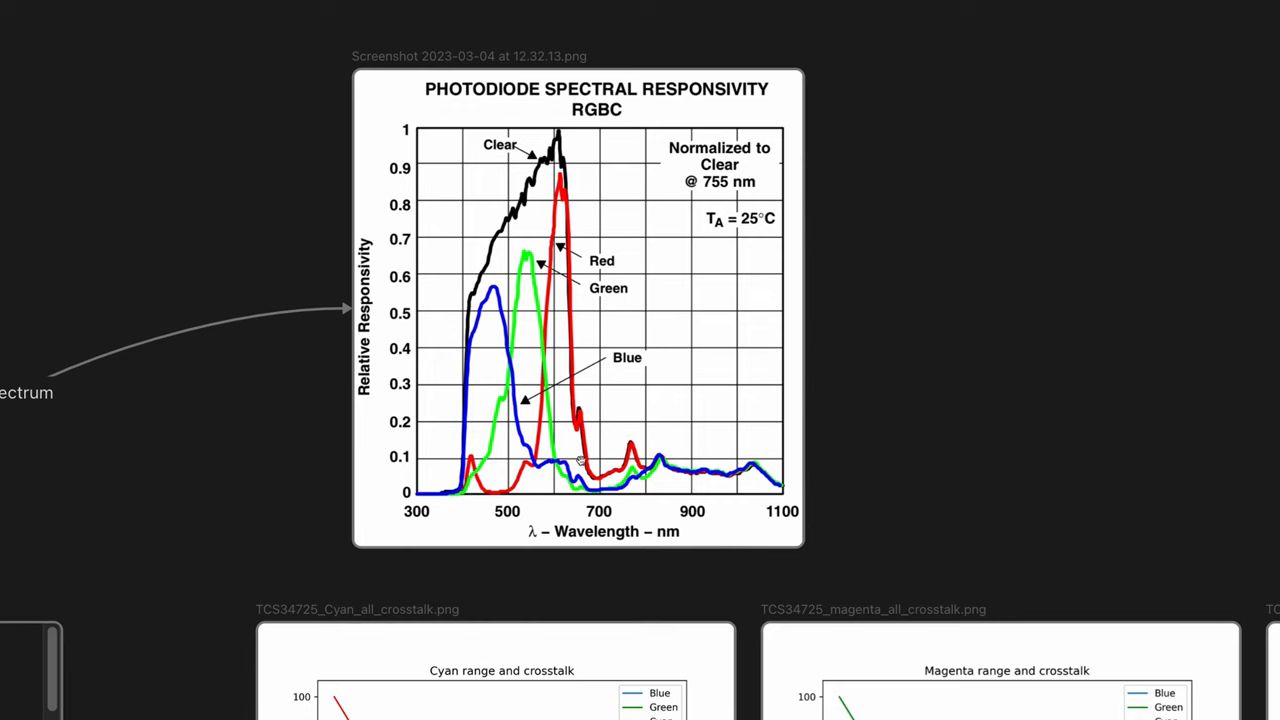
mouse_move(588, 402)
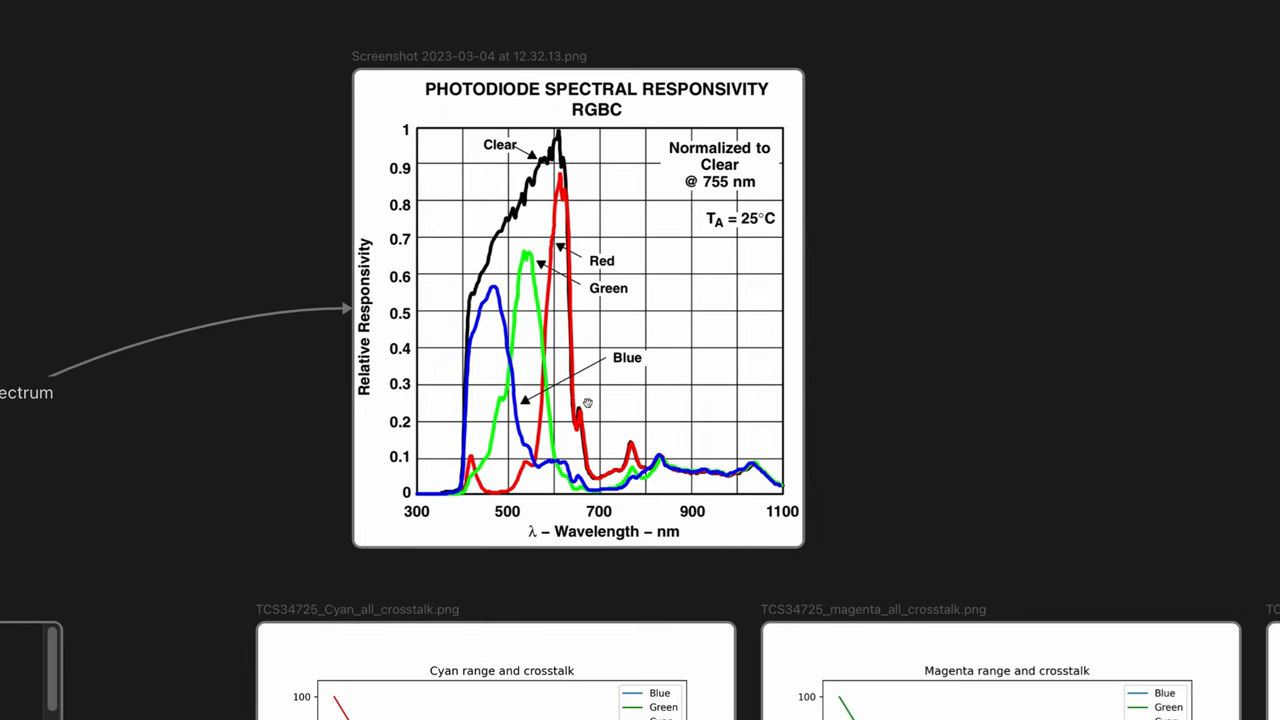
mouse_move(560, 158)
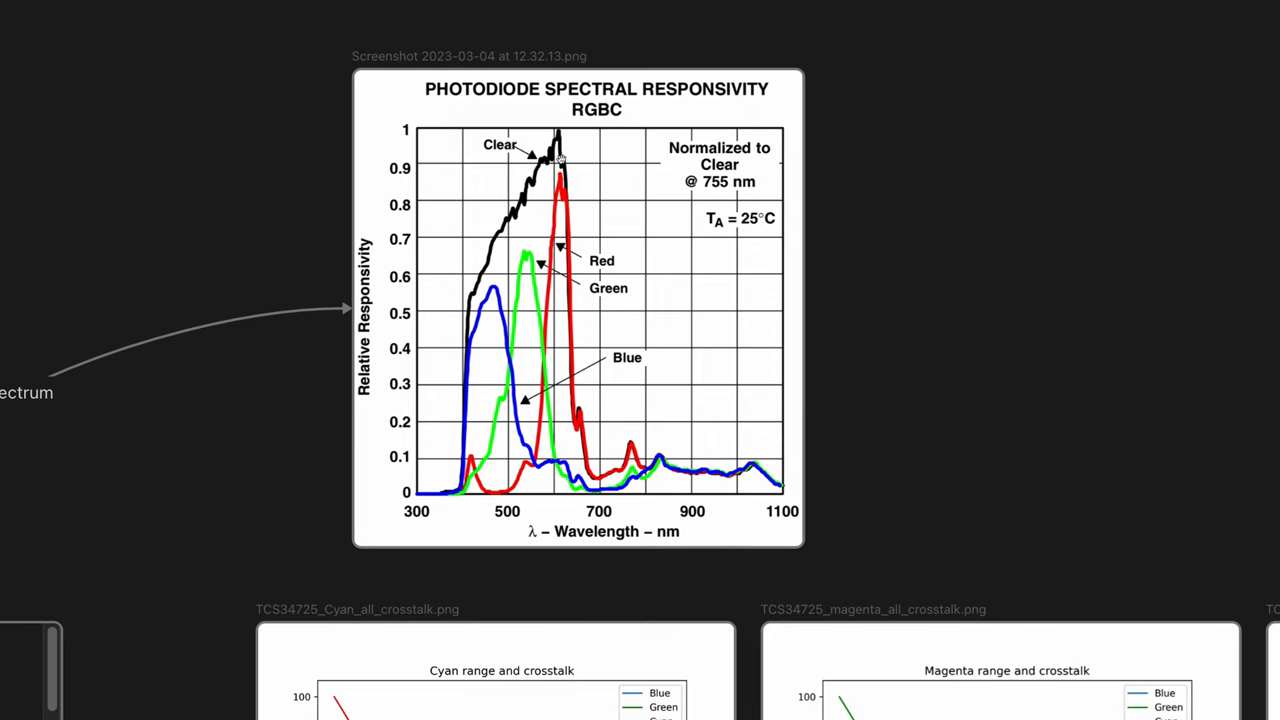
mouse_move(552, 400)
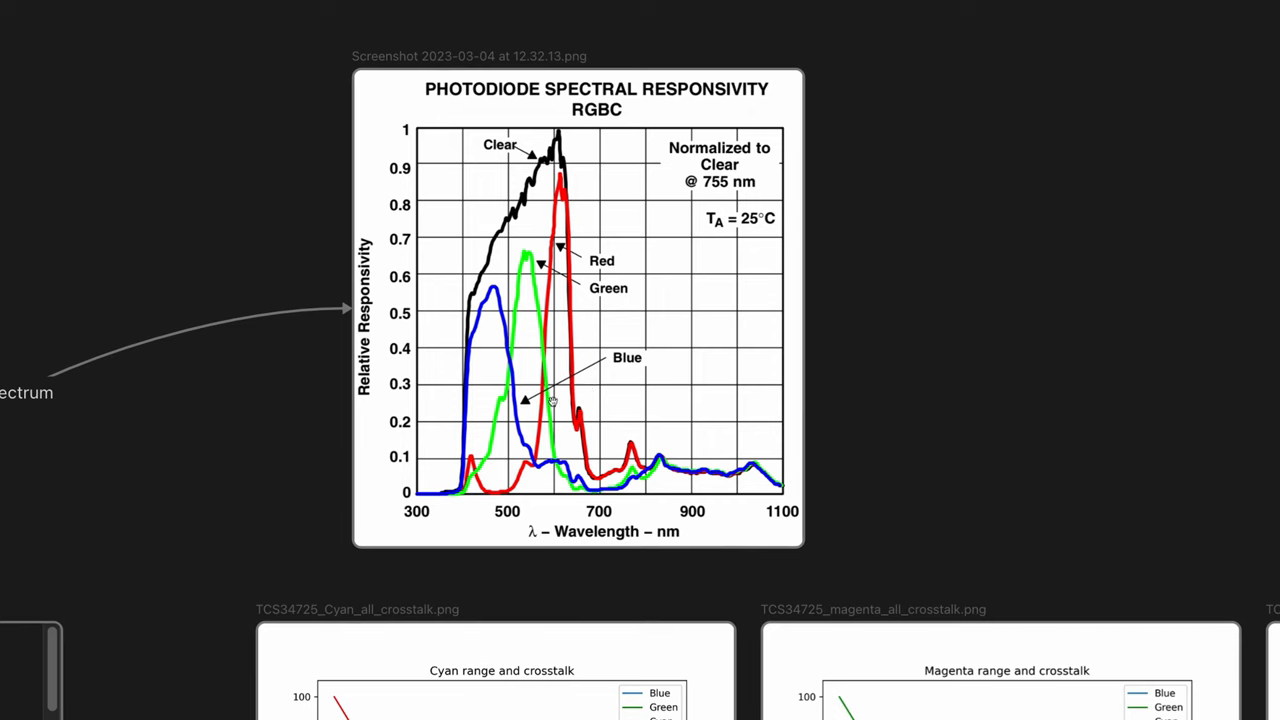
mouse_move(564, 192)
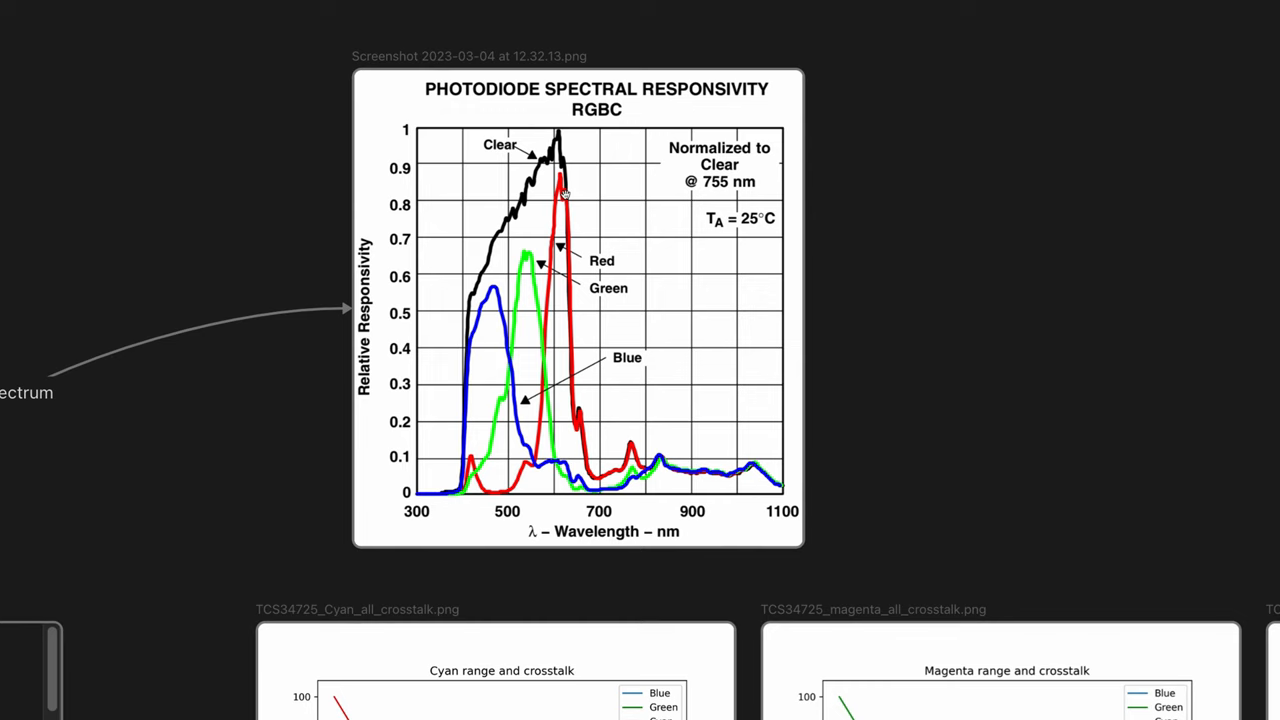
mouse_move(596, 258)
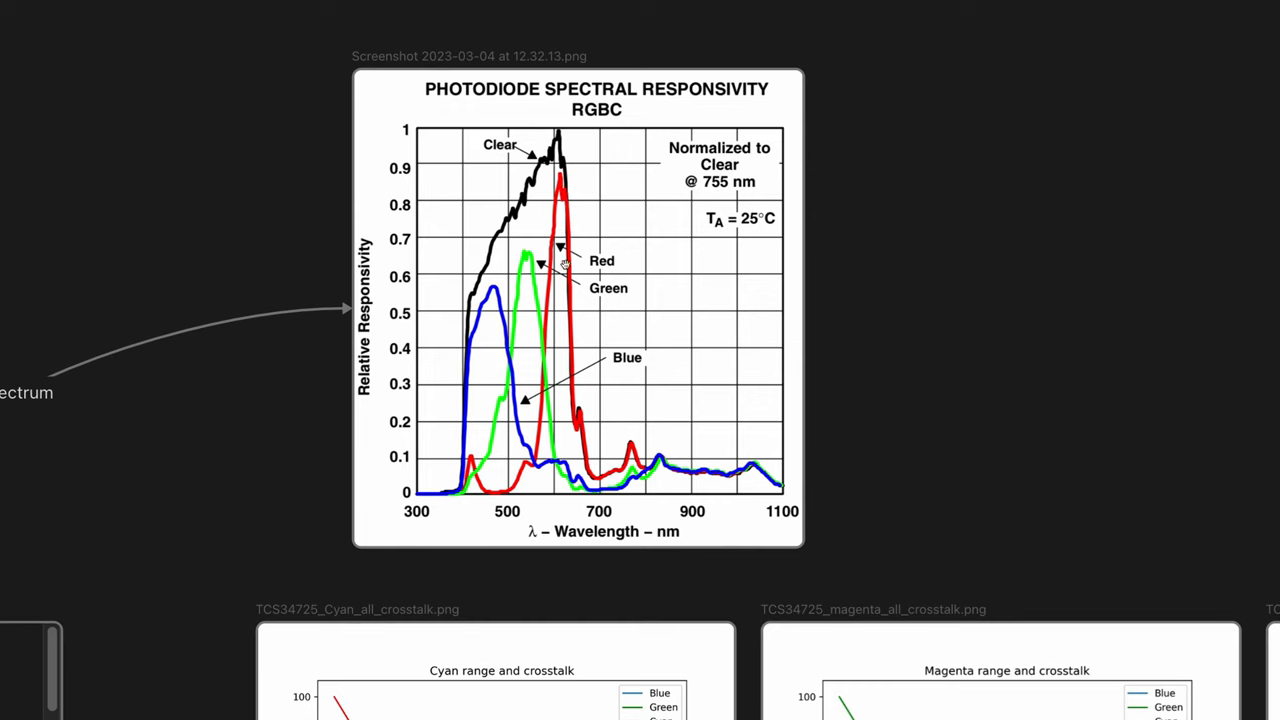
mouse_move(558, 296)
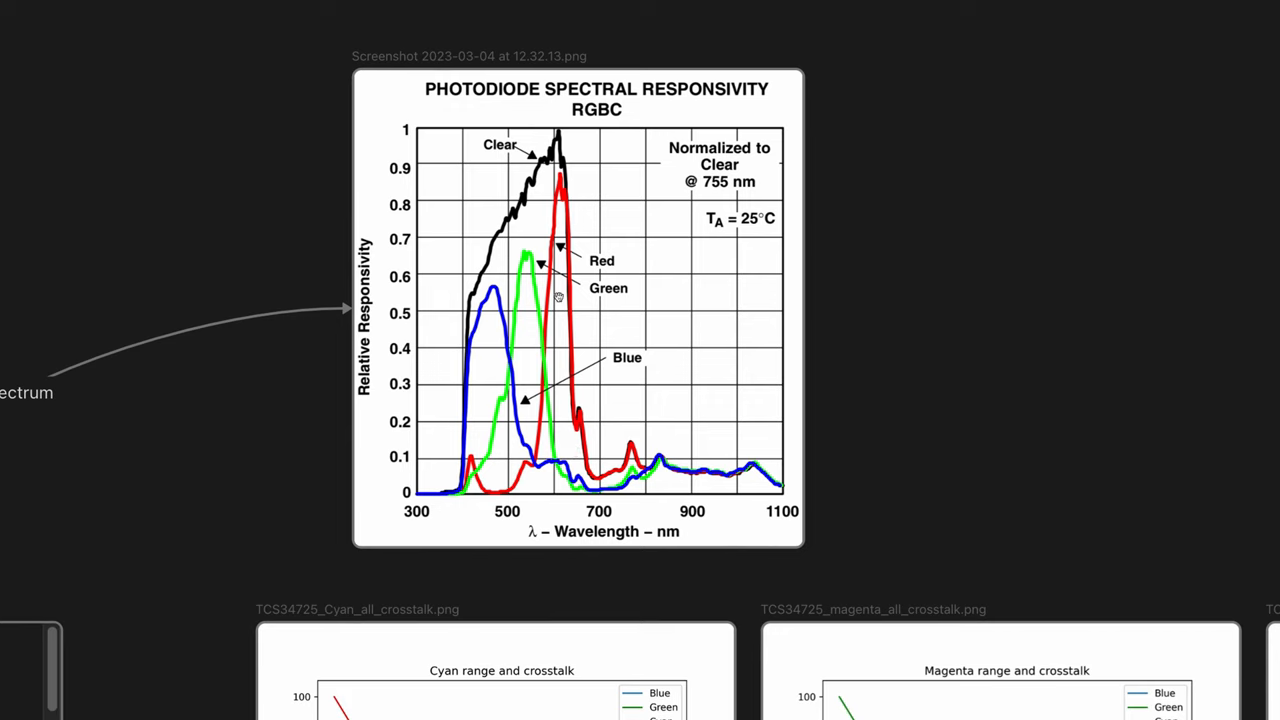
mouse_move(544, 346)
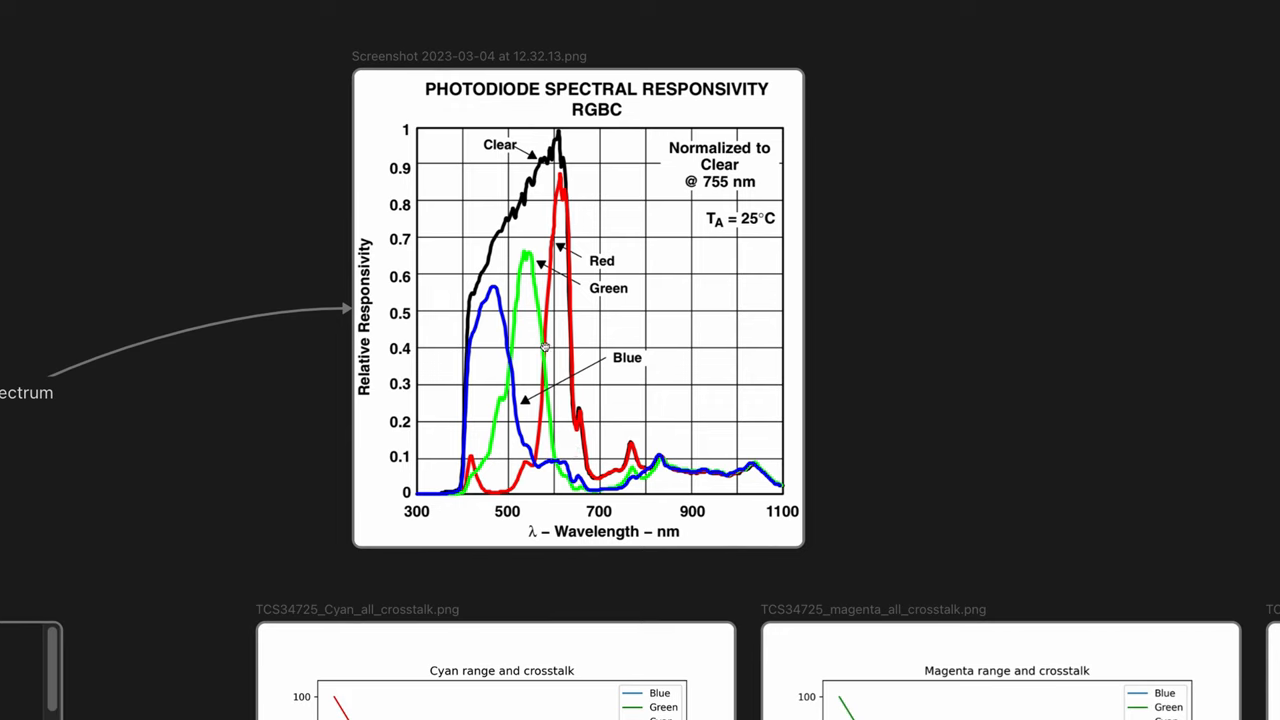
mouse_move(548, 352)
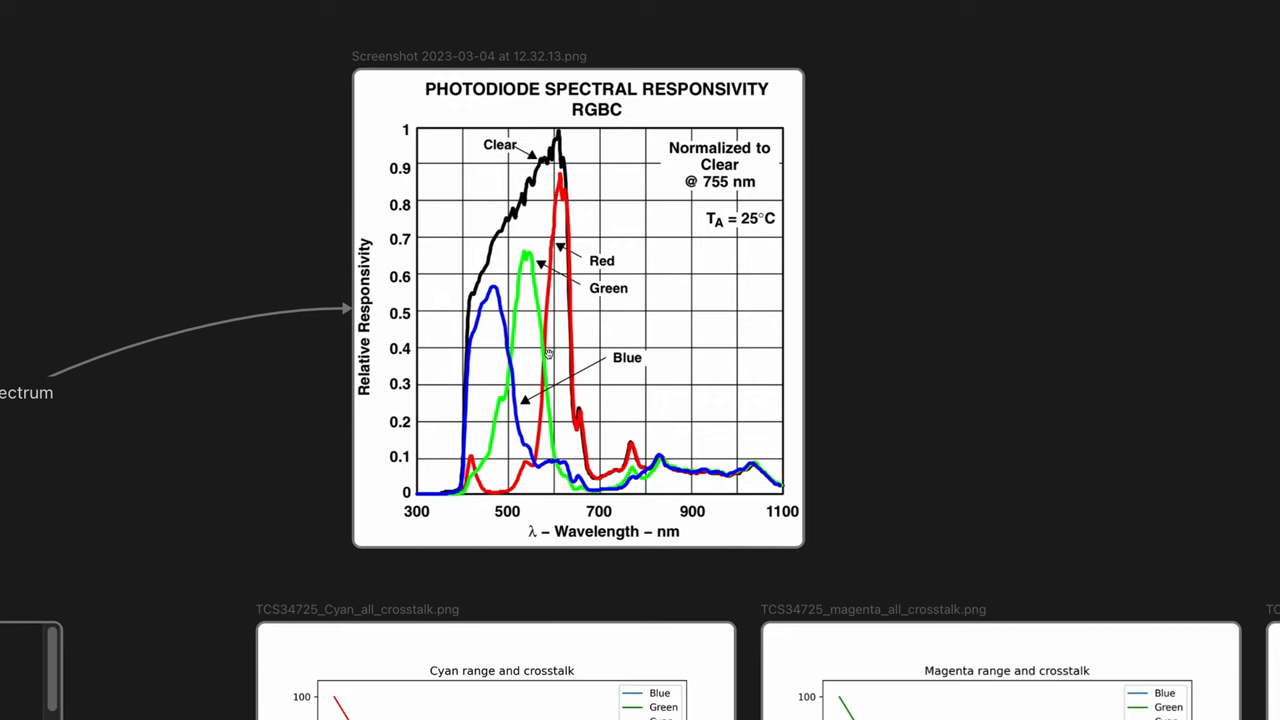
mouse_move(556, 320)
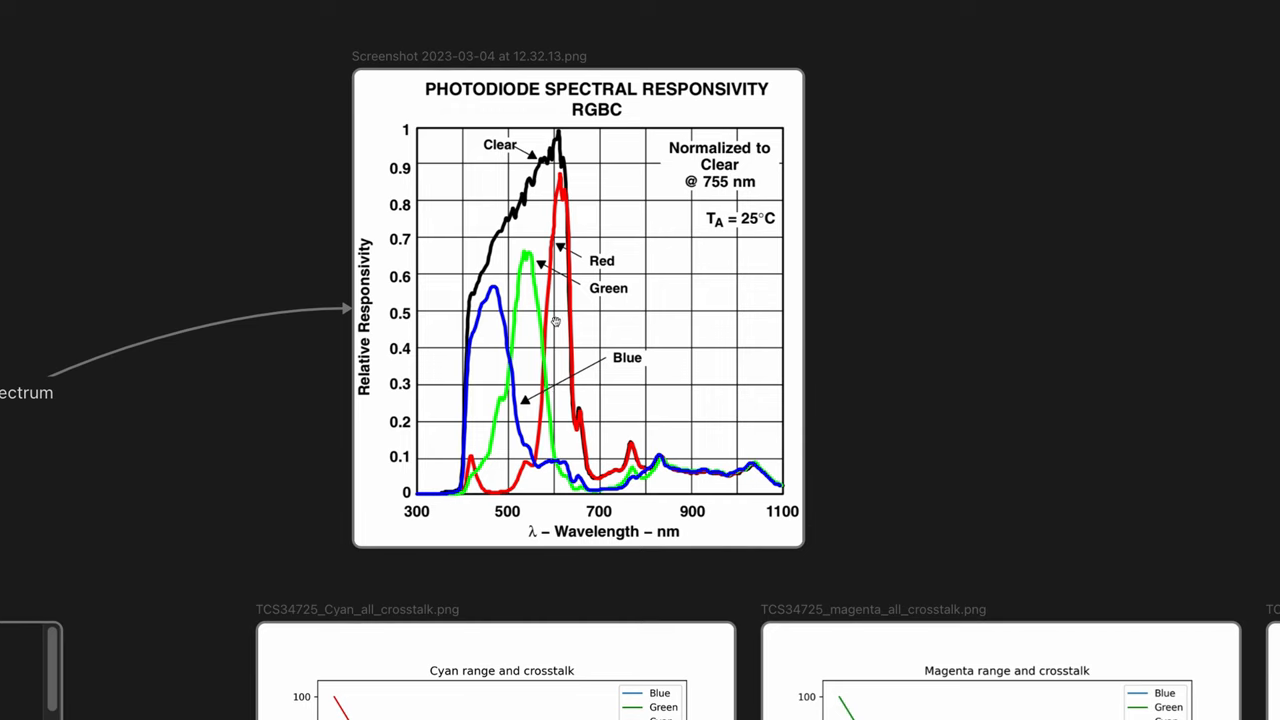
mouse_move(542, 348)
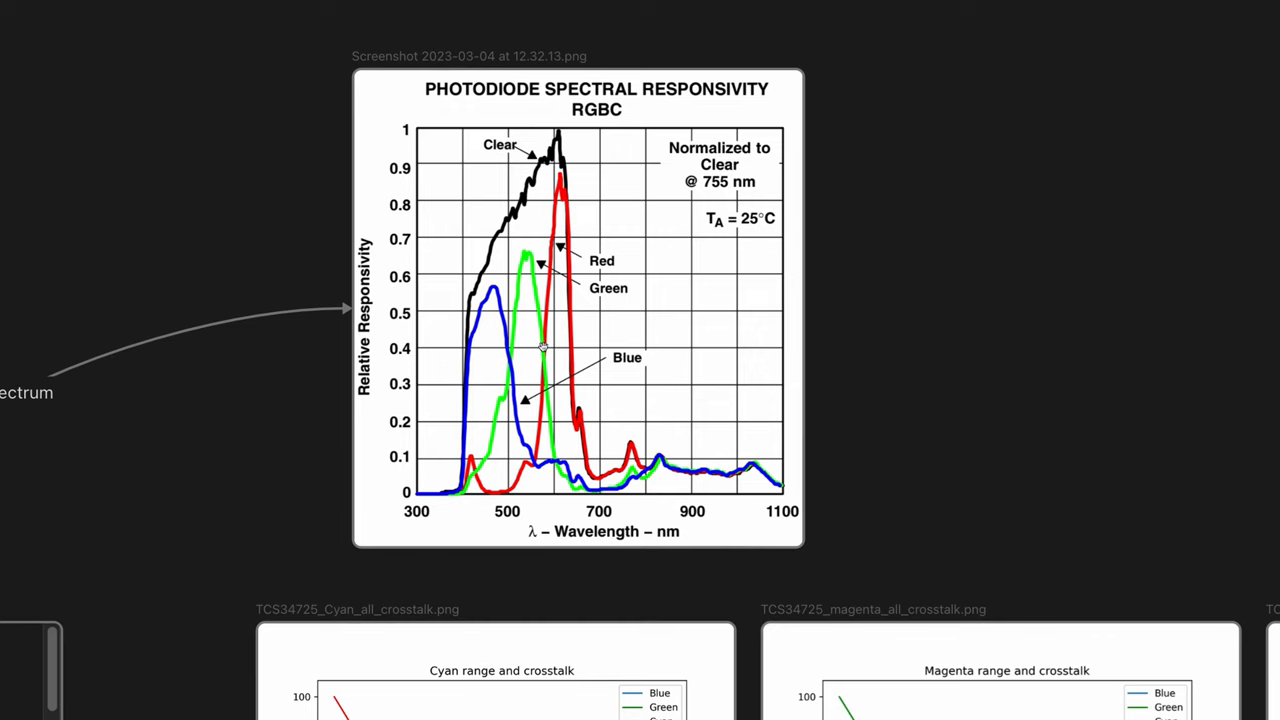
mouse_move(564, 324)
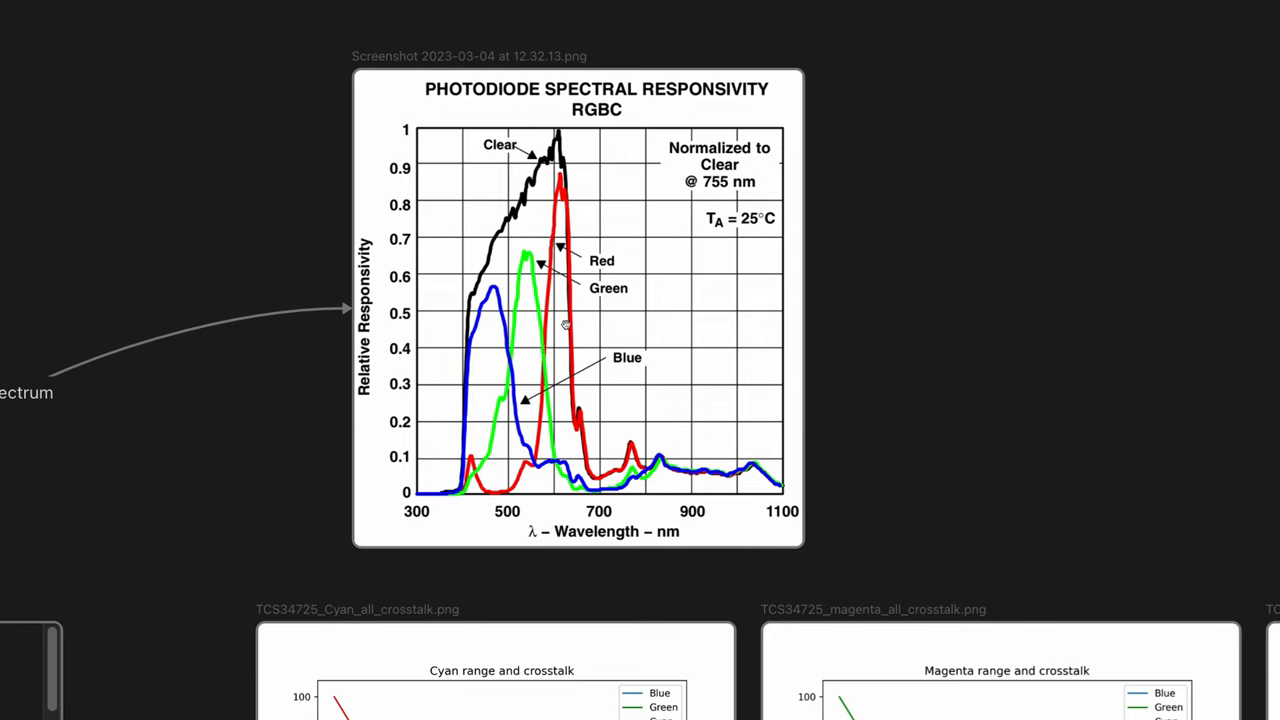
mouse_move(624, 320)
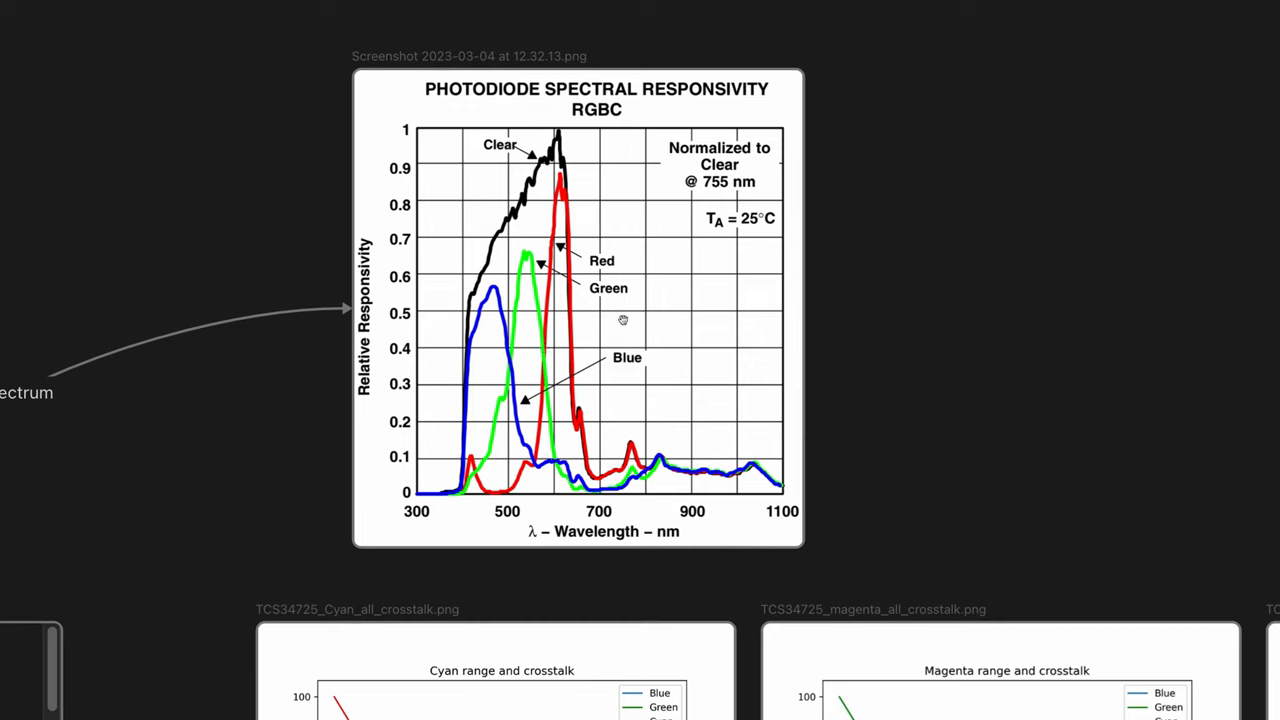
mouse_move(488, 364)
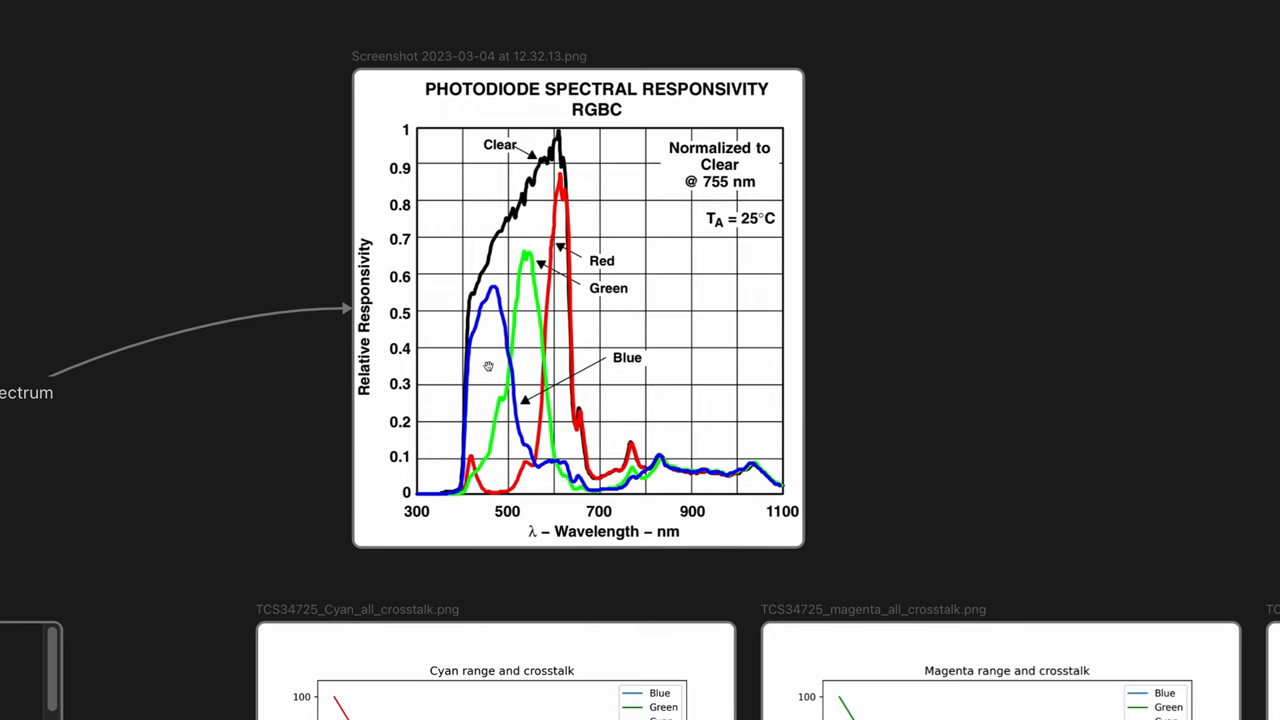
mouse_move(528, 264)
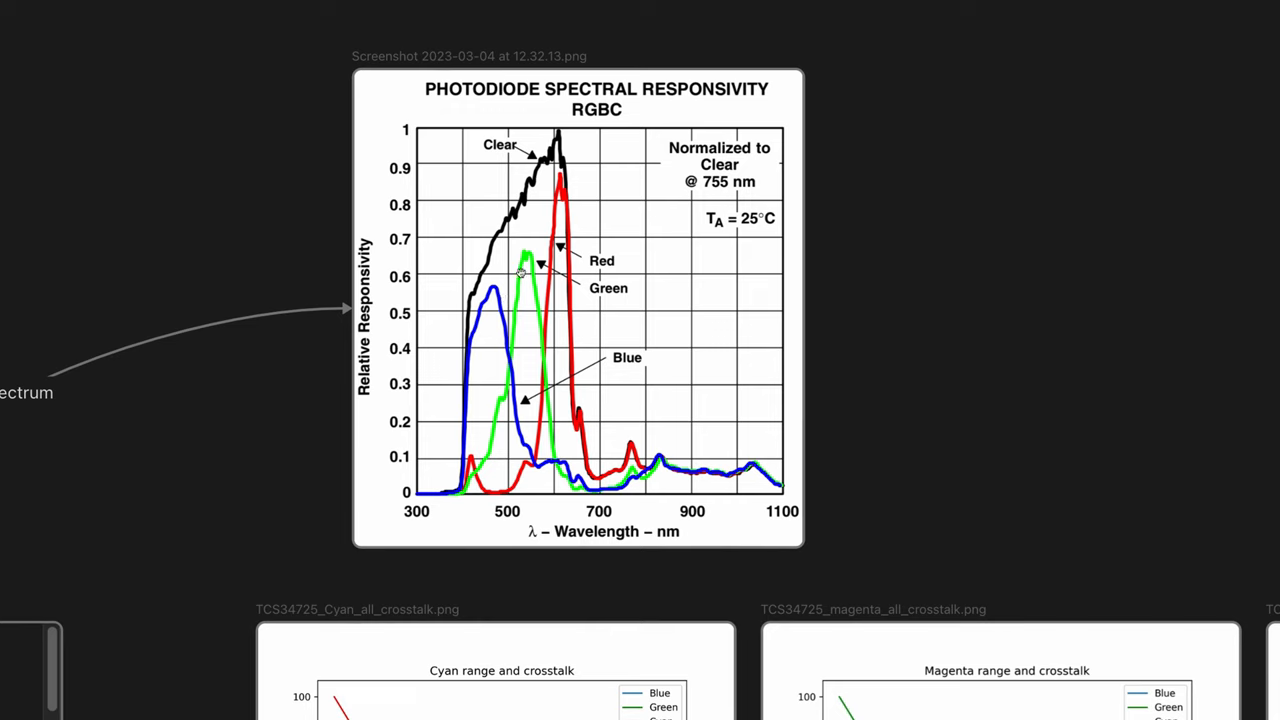
mouse_move(512, 420)
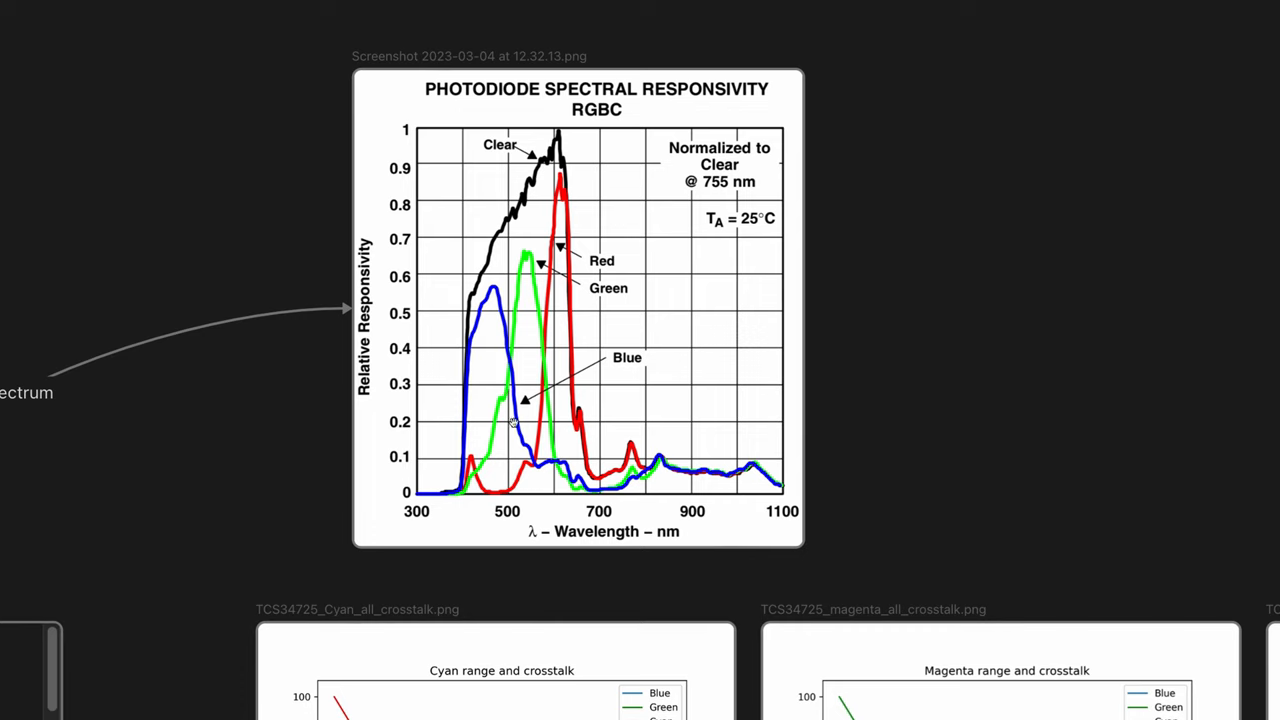
mouse_move(524, 318)
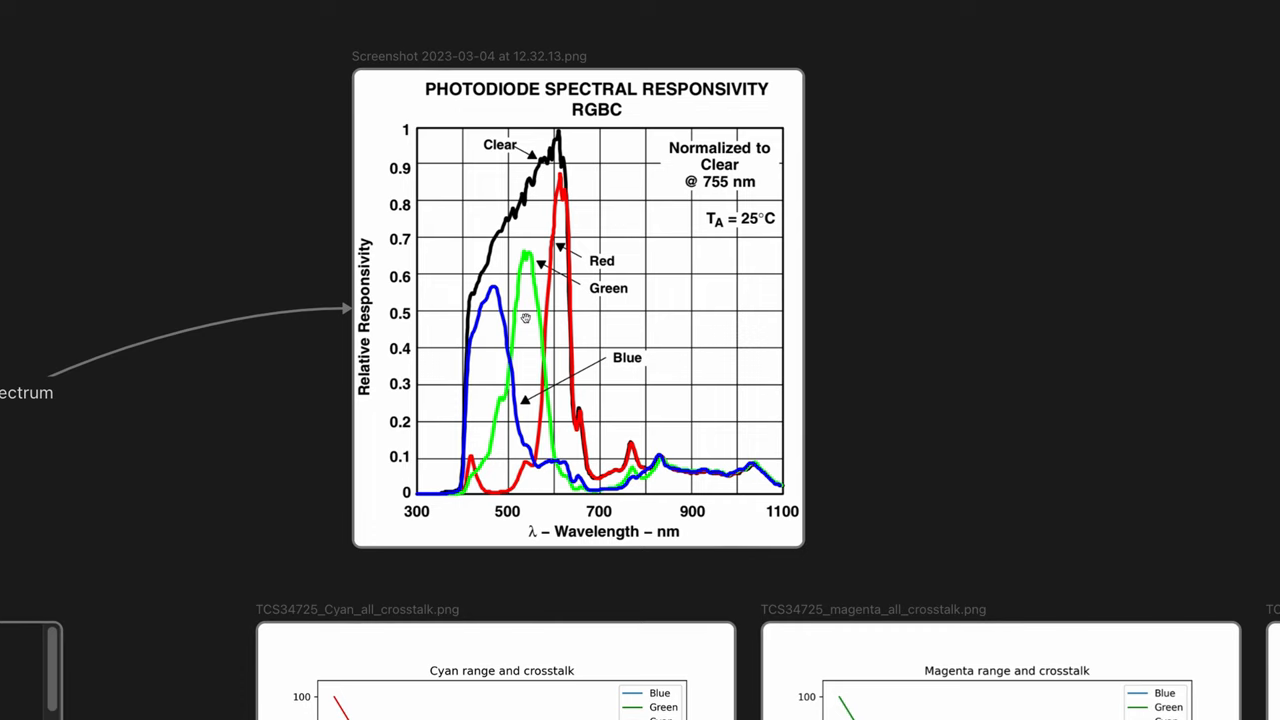
mouse_move(504, 392)
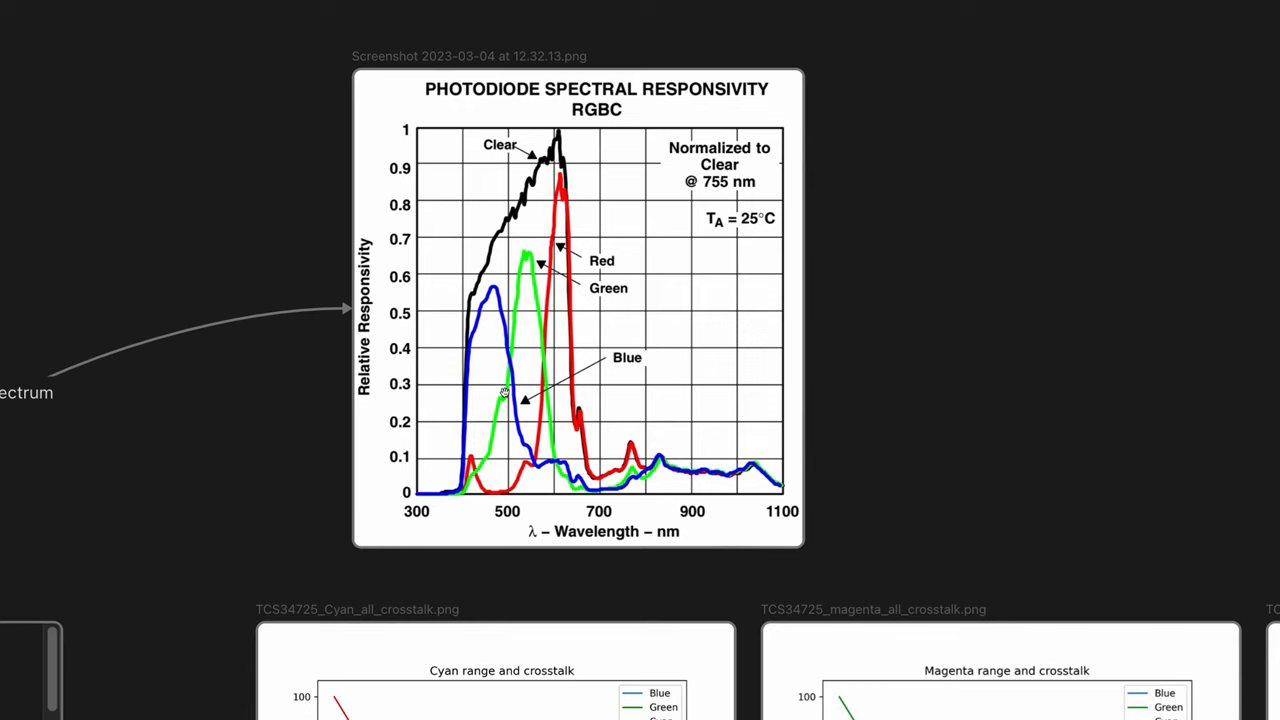
mouse_move(498, 378)
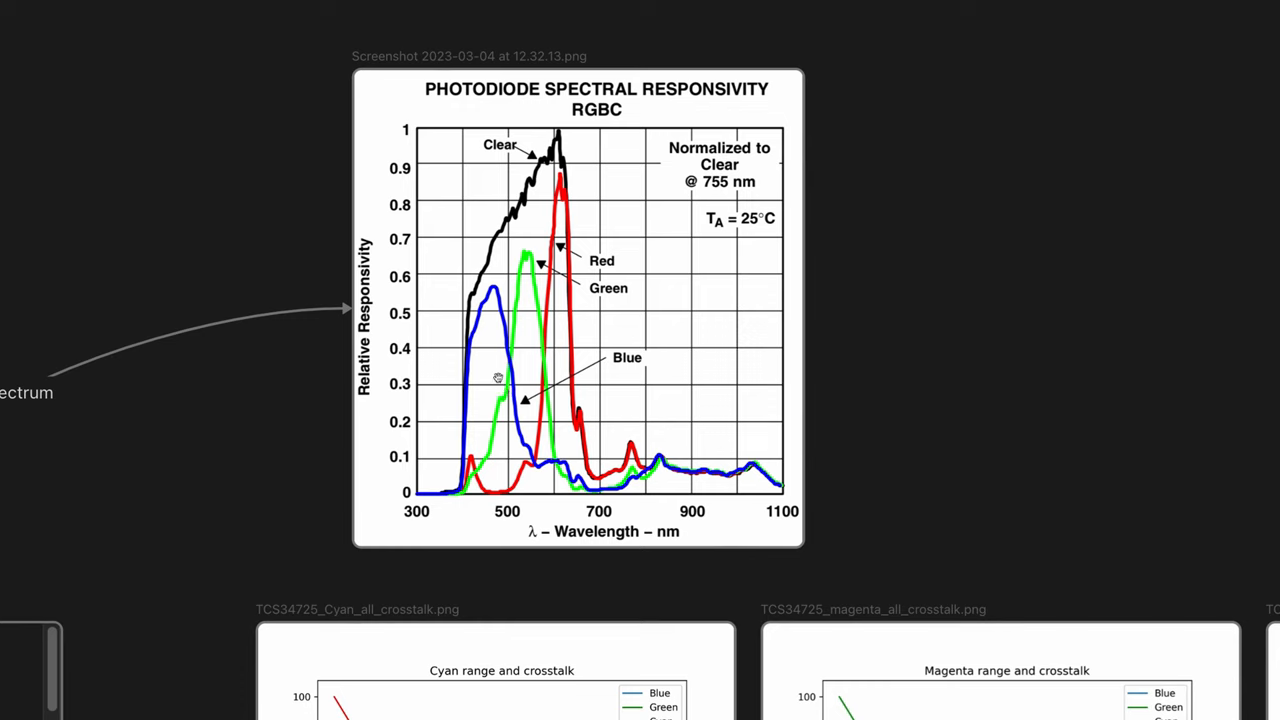
mouse_move(524, 400)
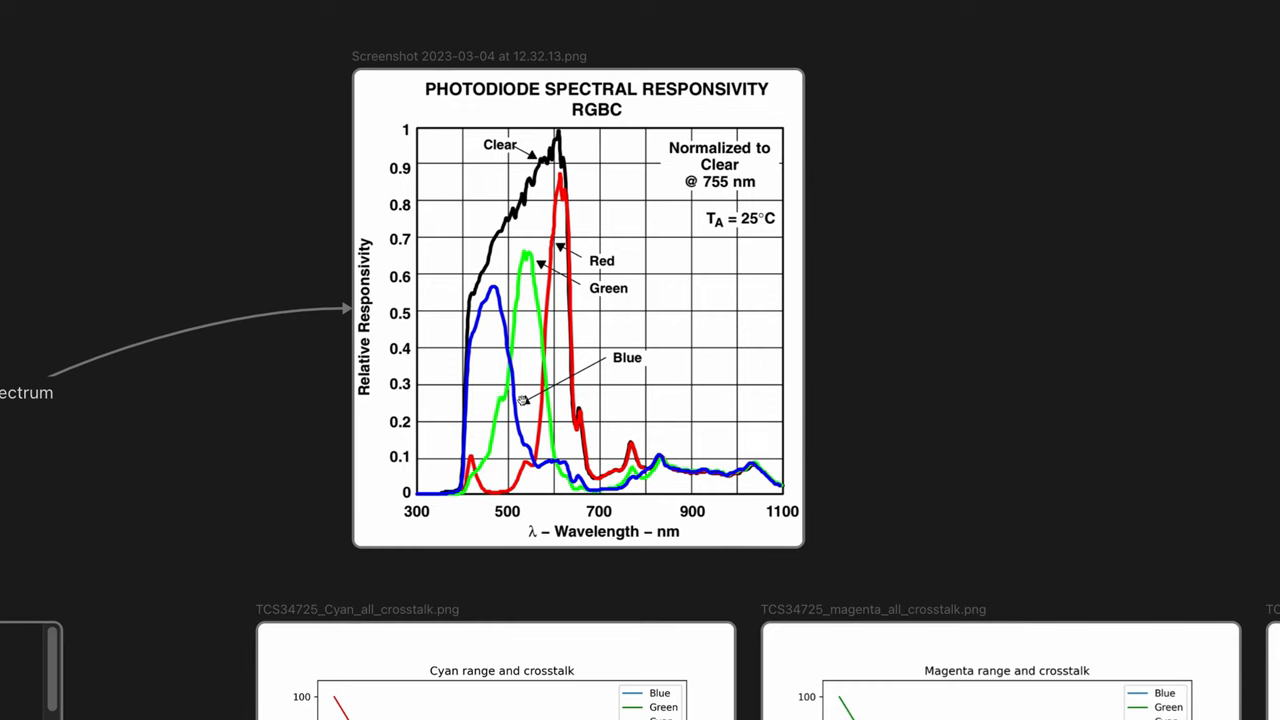
mouse_move(504, 412)
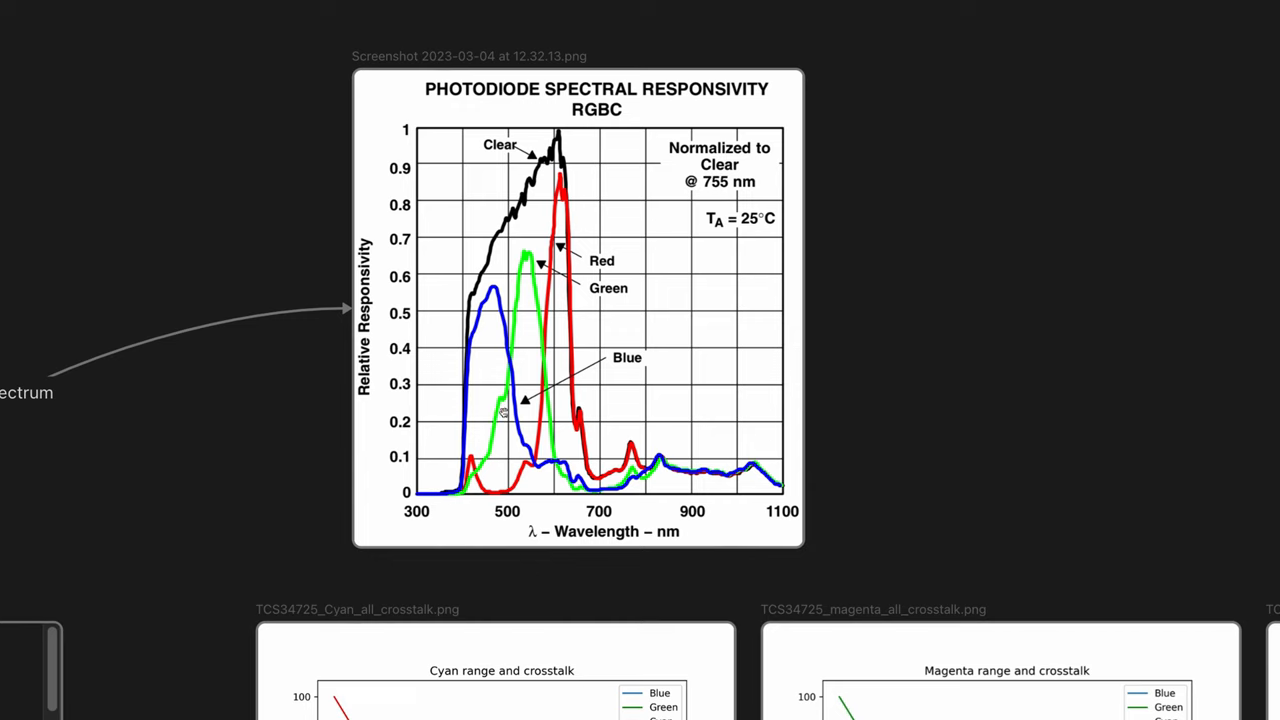
mouse_move(504, 404)
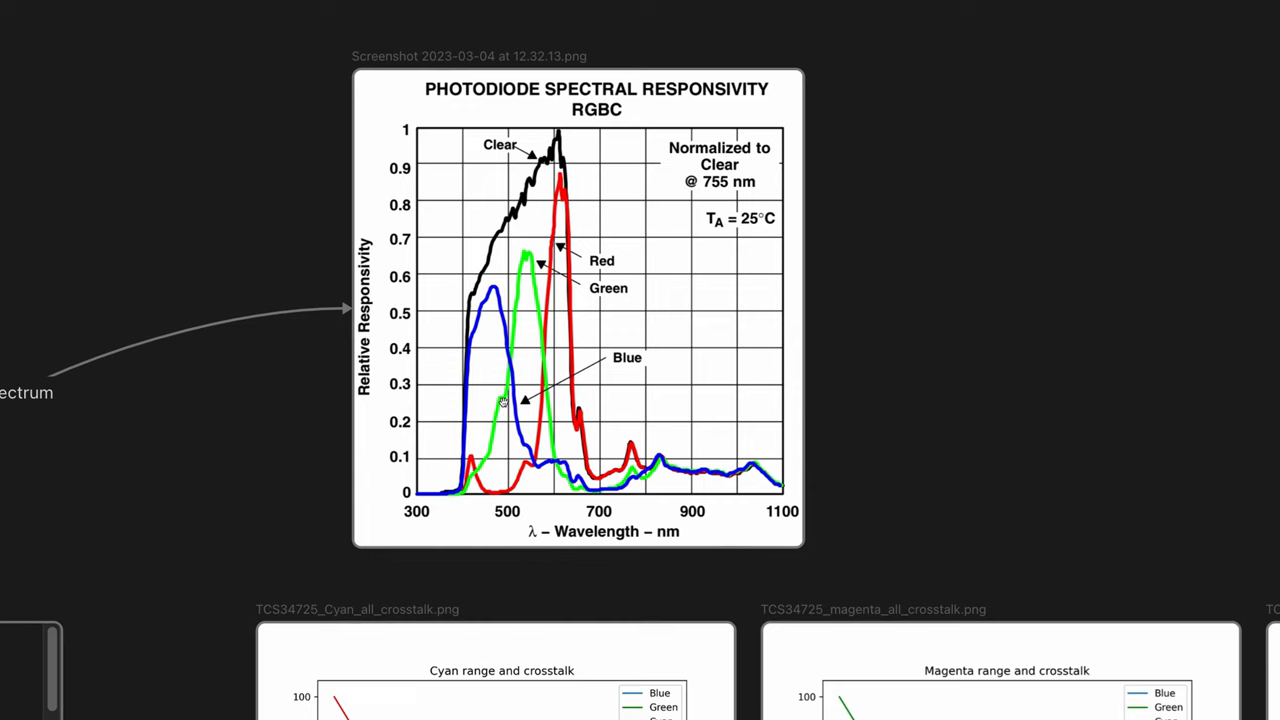
mouse_move(492, 292)
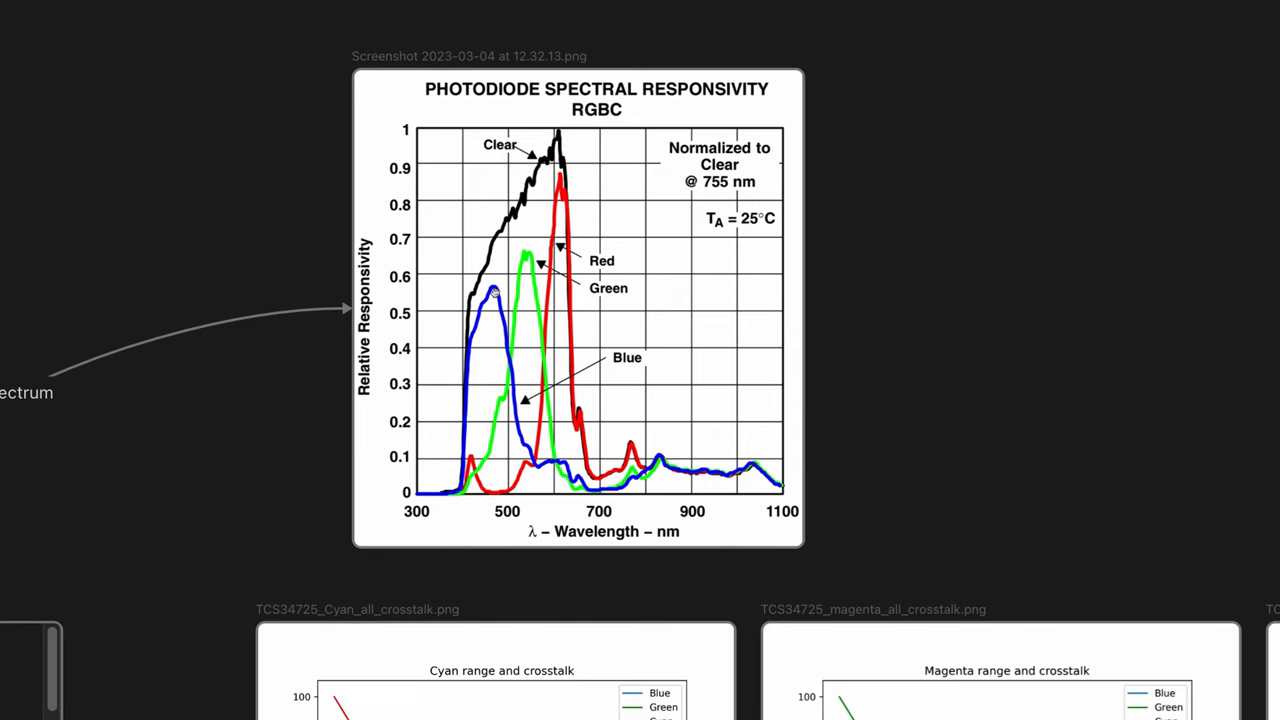
mouse_move(510, 384)
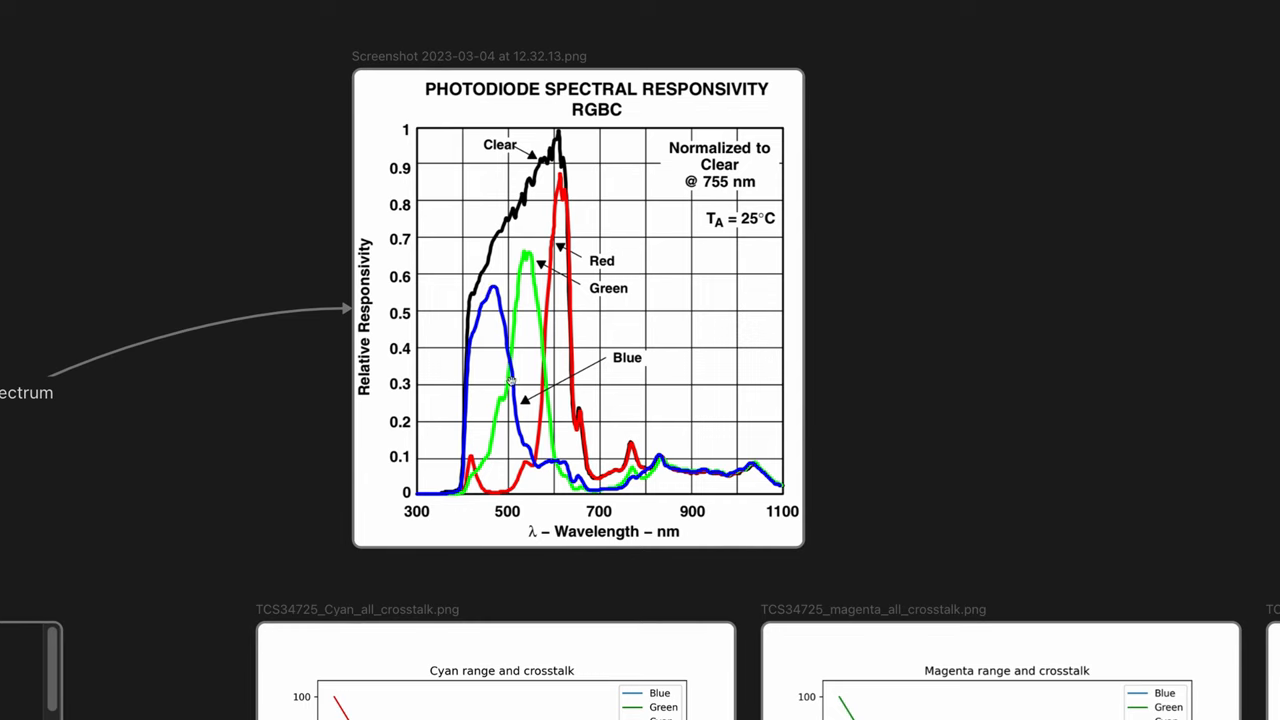
mouse_move(496, 458)
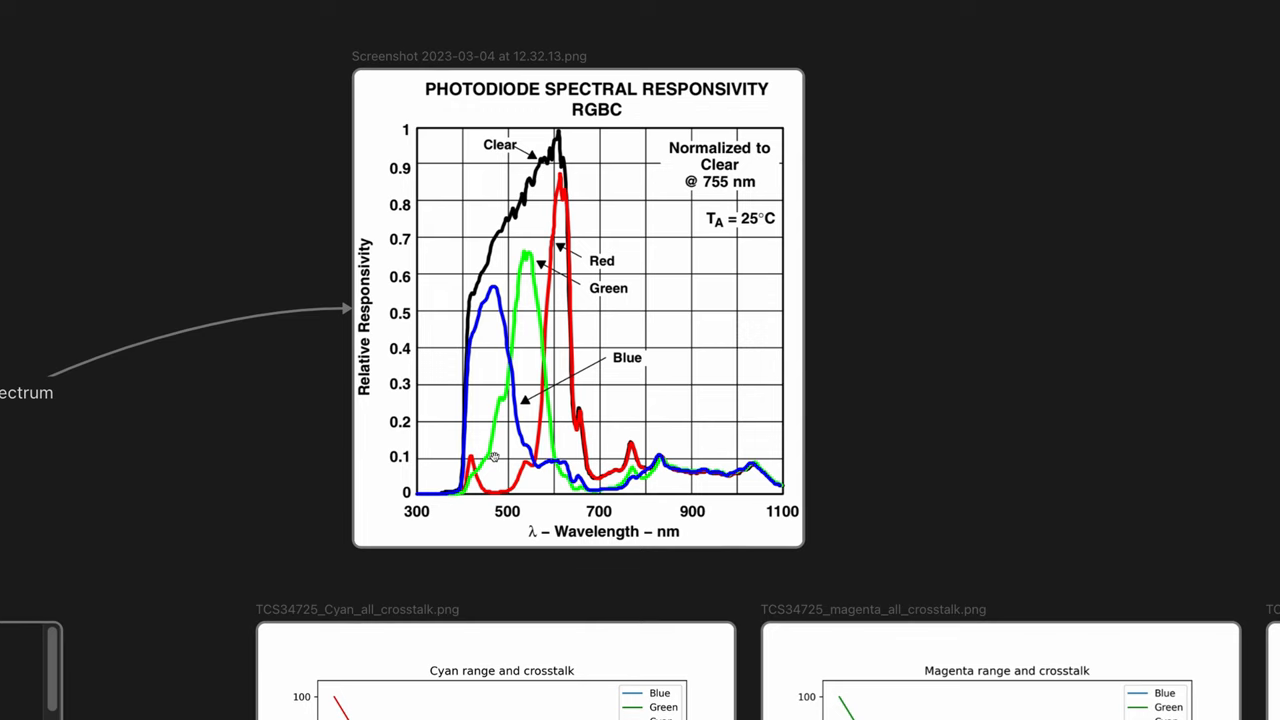
mouse_move(516, 280)
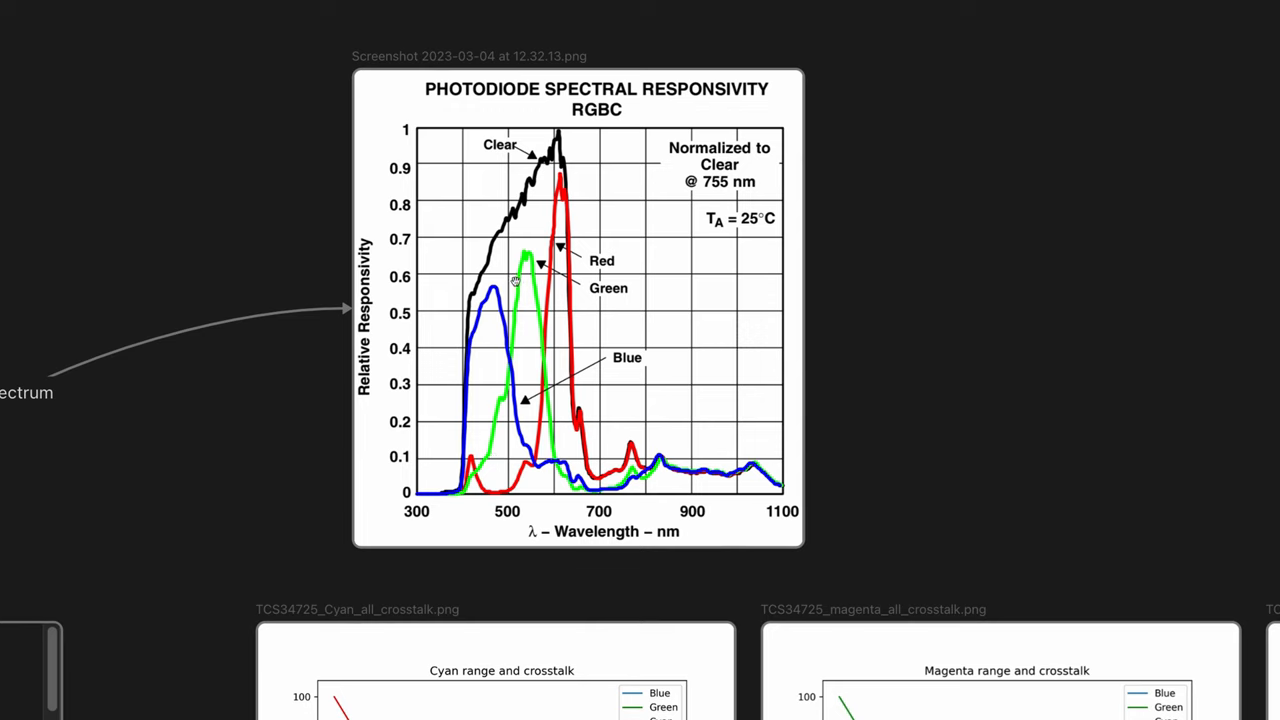
mouse_move(518, 272)
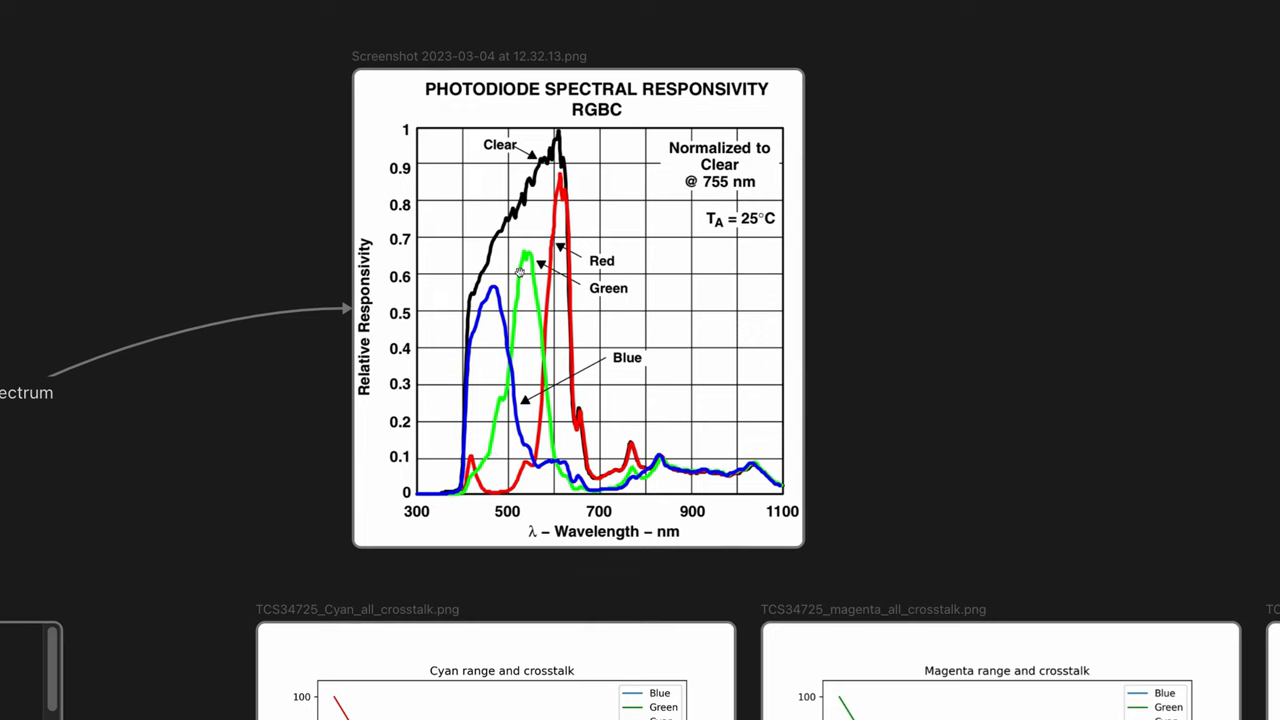
mouse_move(532, 276)
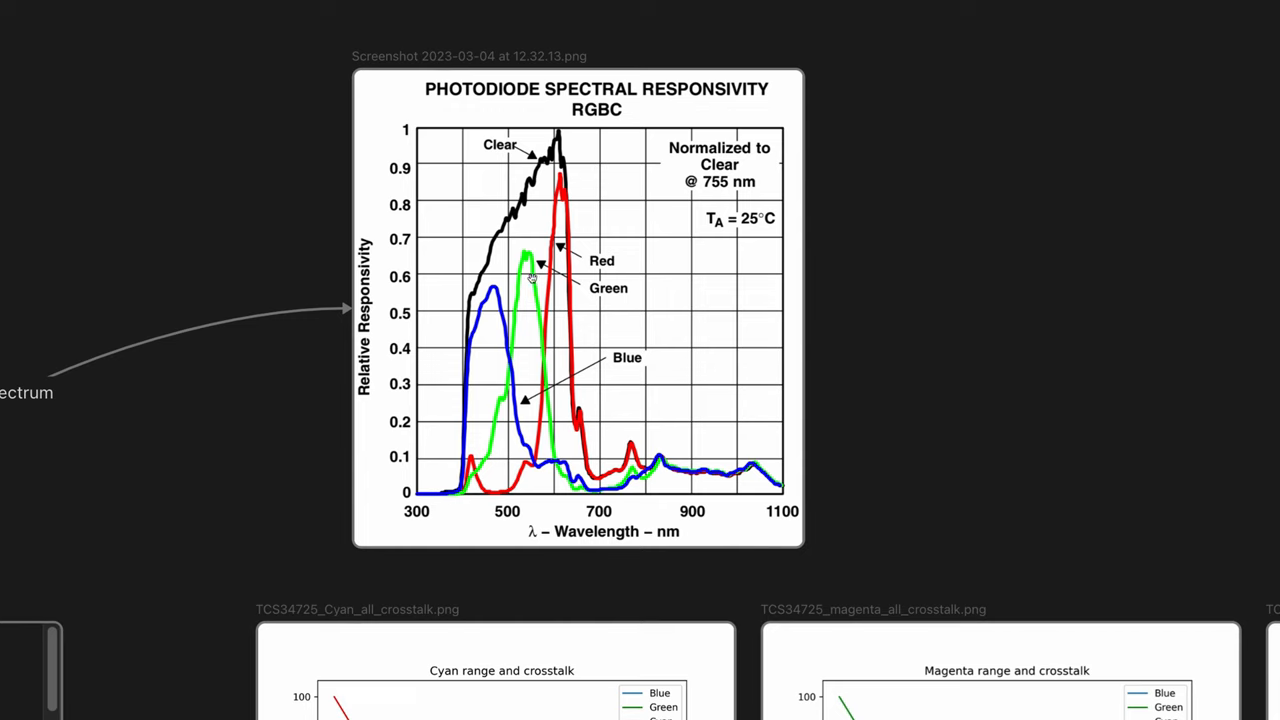
mouse_move(472, 420)
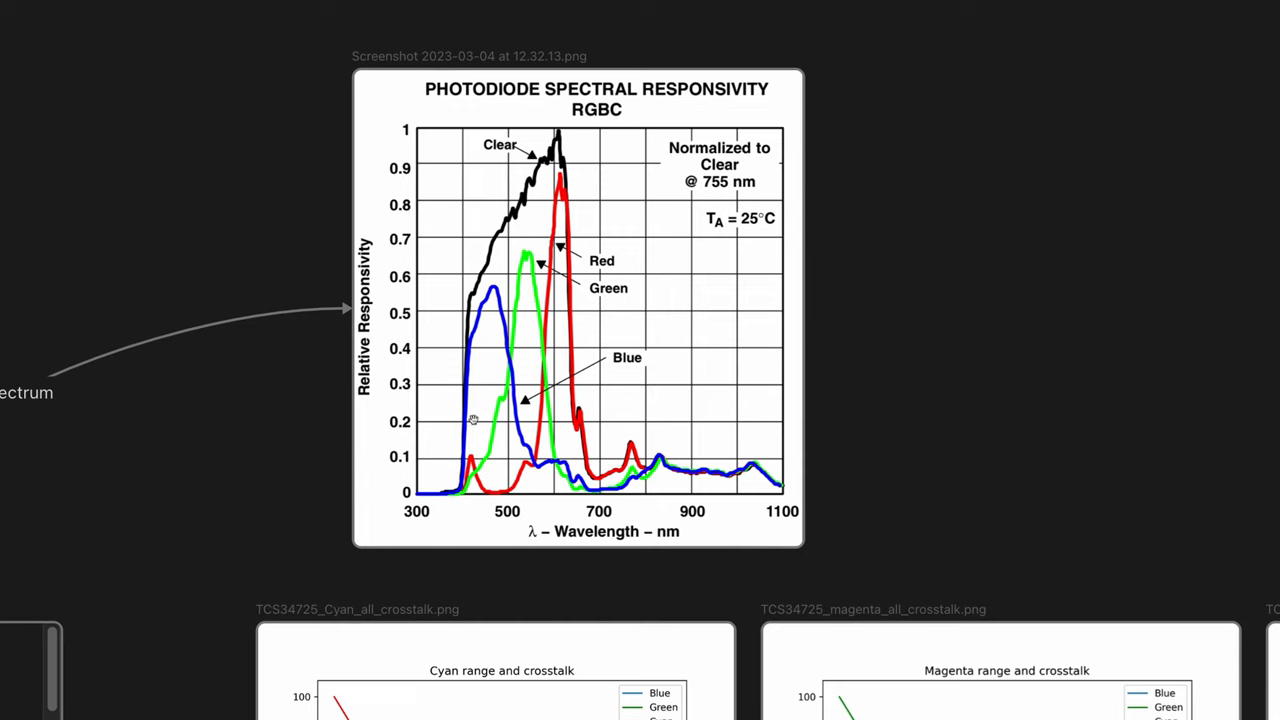
mouse_move(488, 316)
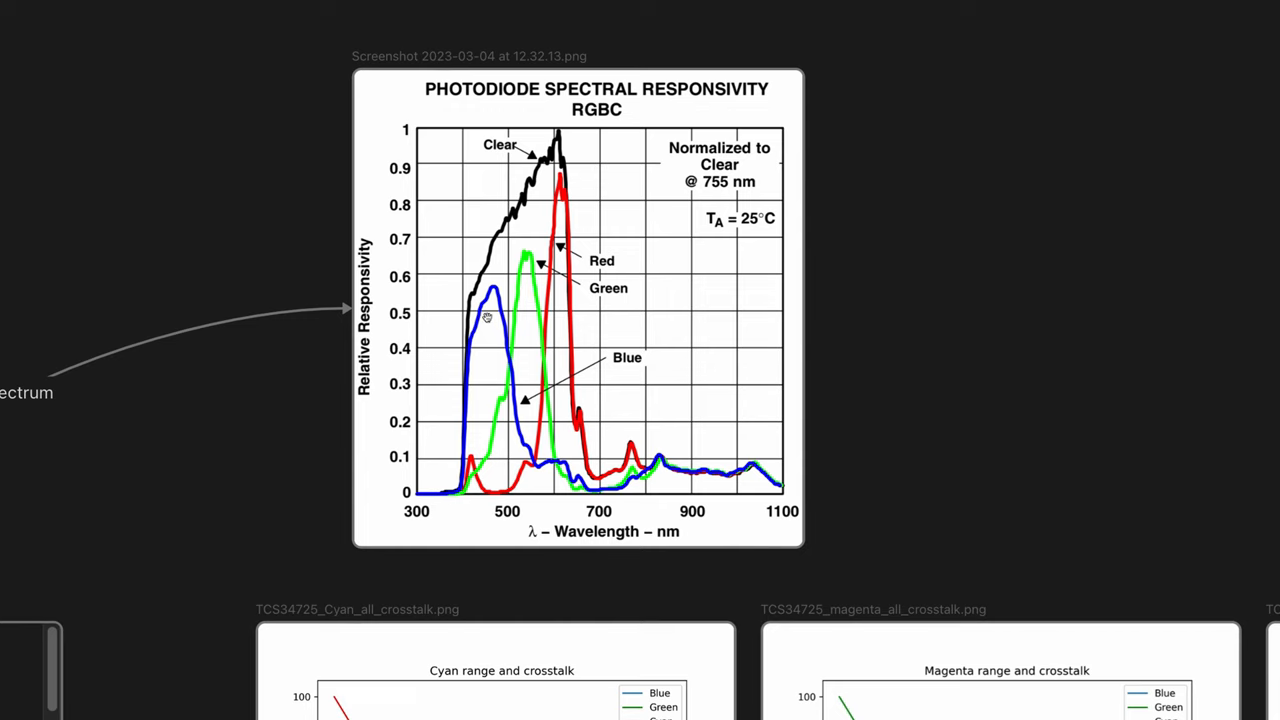
mouse_move(492, 278)
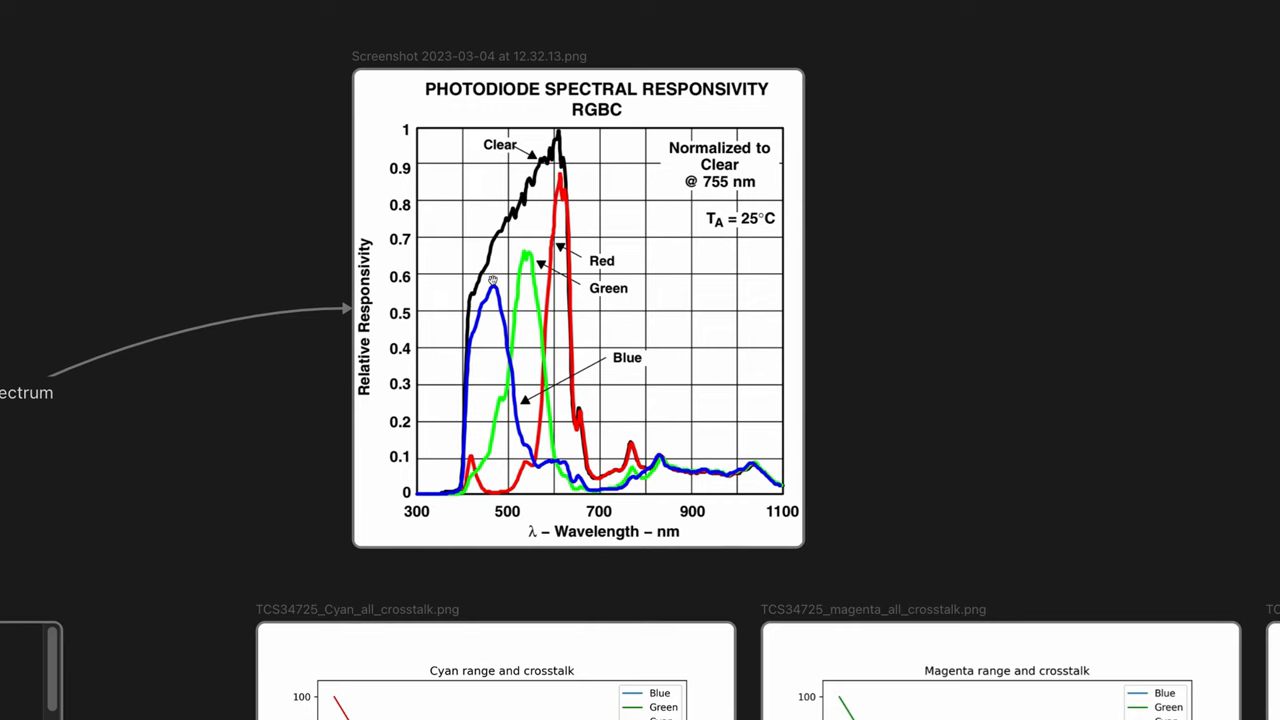
mouse_move(564, 336)
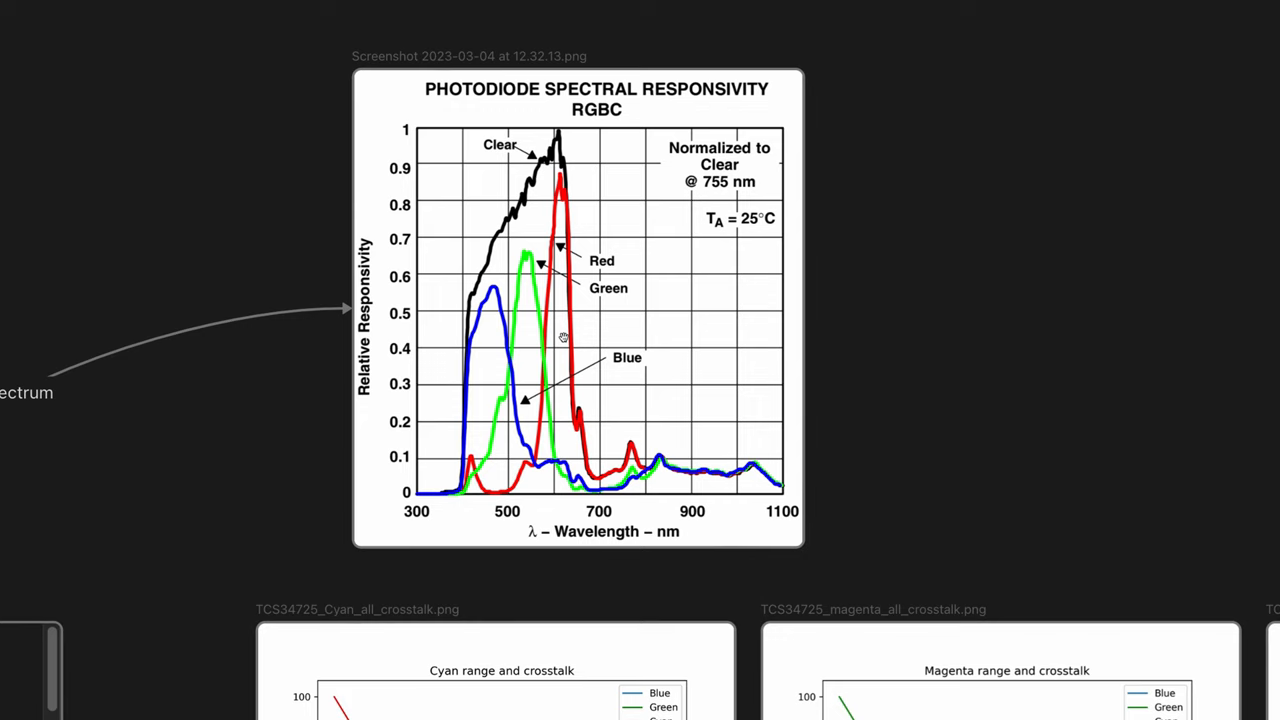
mouse_move(532, 280)
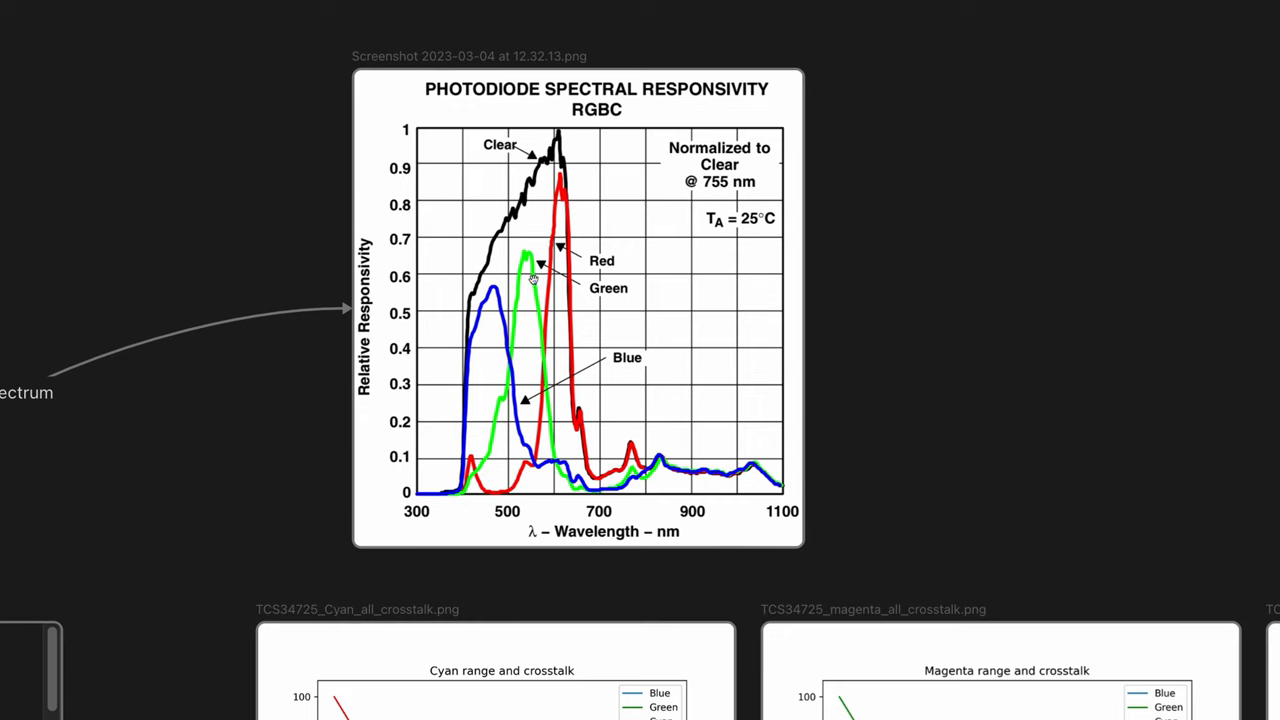
mouse_move(312, 440)
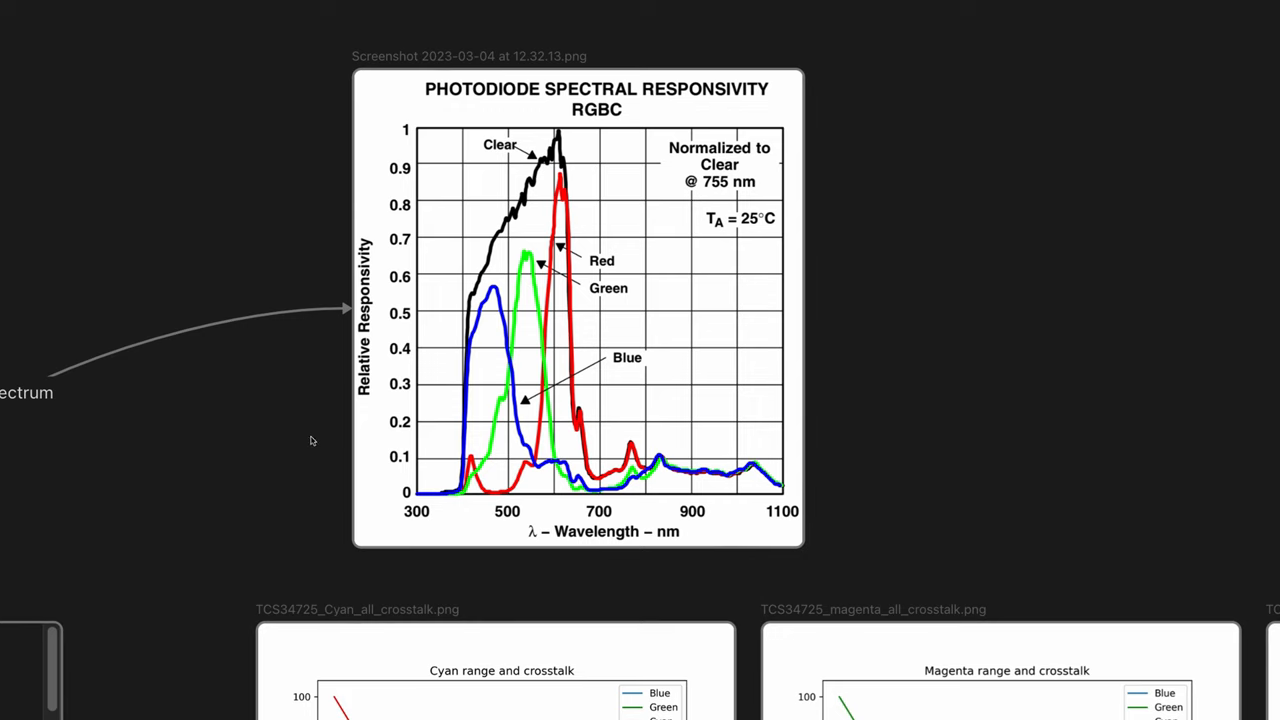
scroll(down, 3)
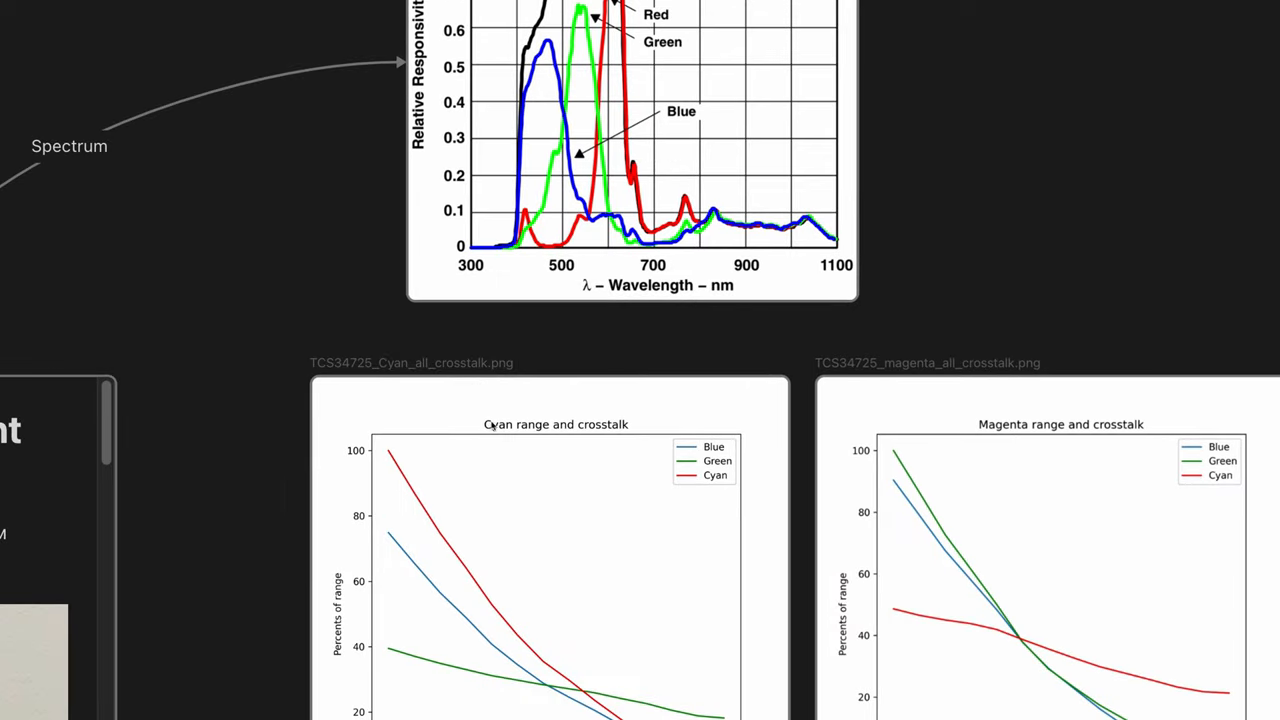
scroll(down, 3)
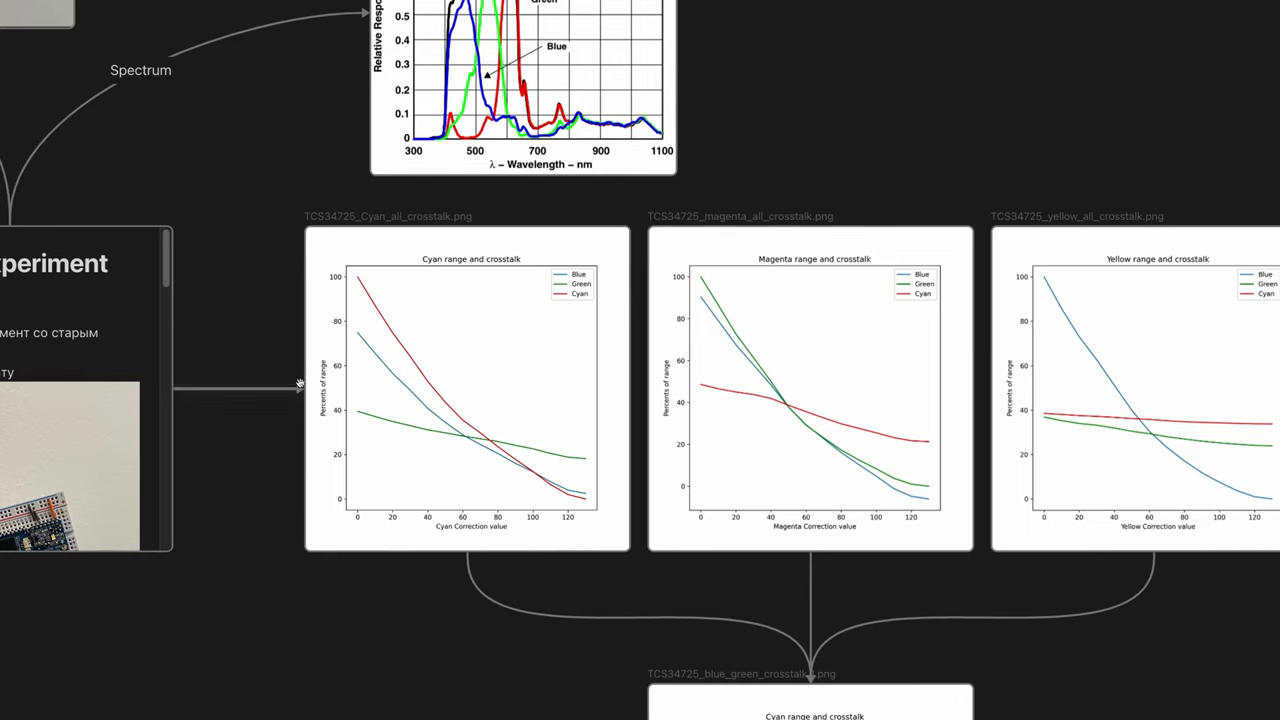
mouse_move(1072, 398)
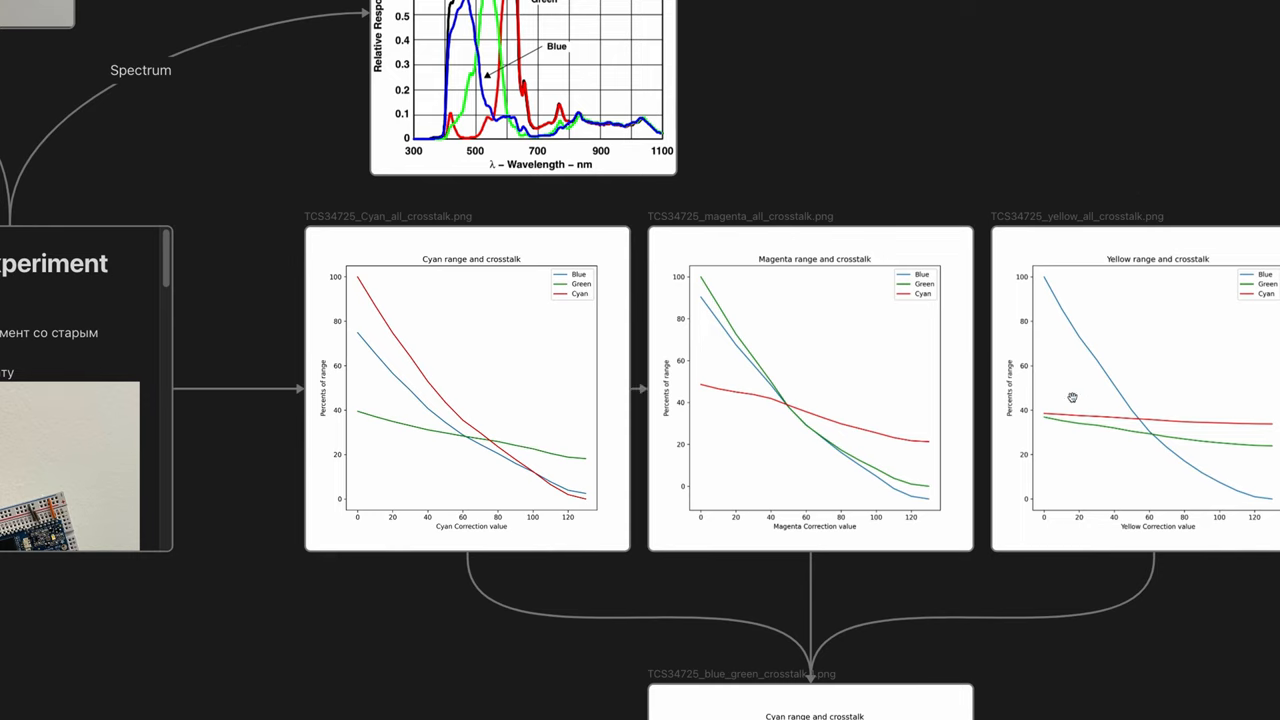
mouse_move(898, 192)
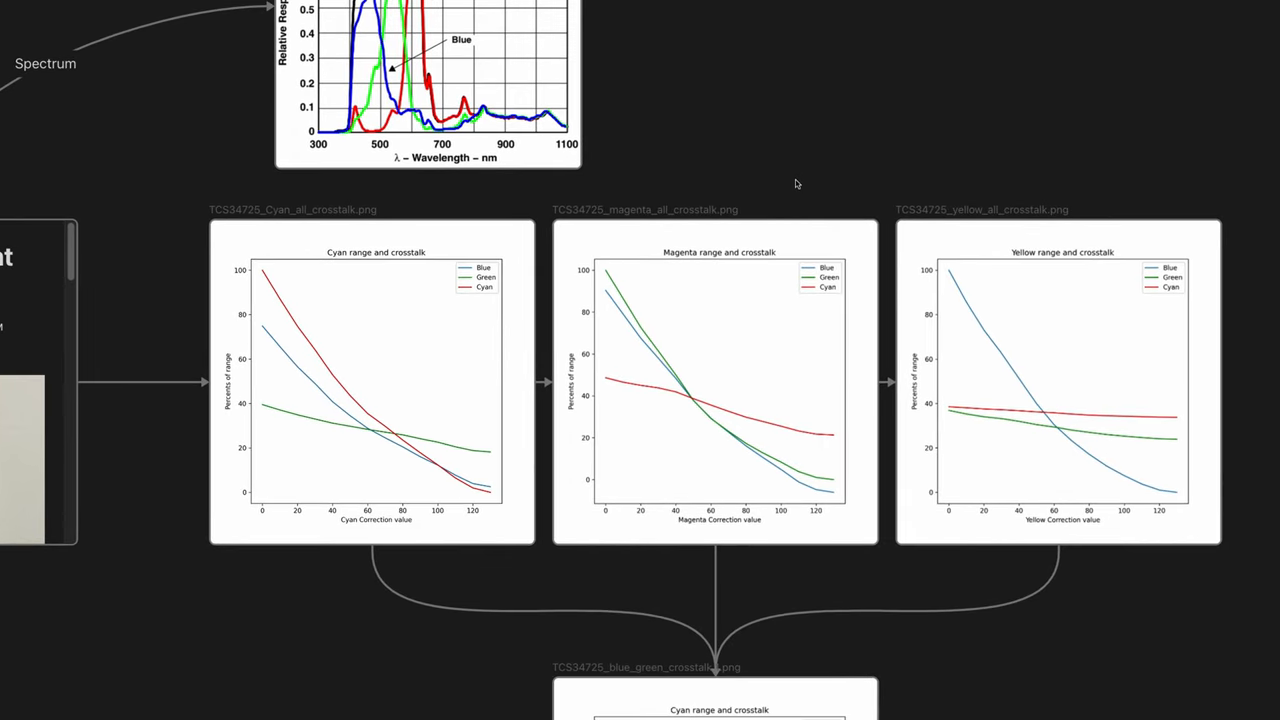
mouse_move(788, 188)
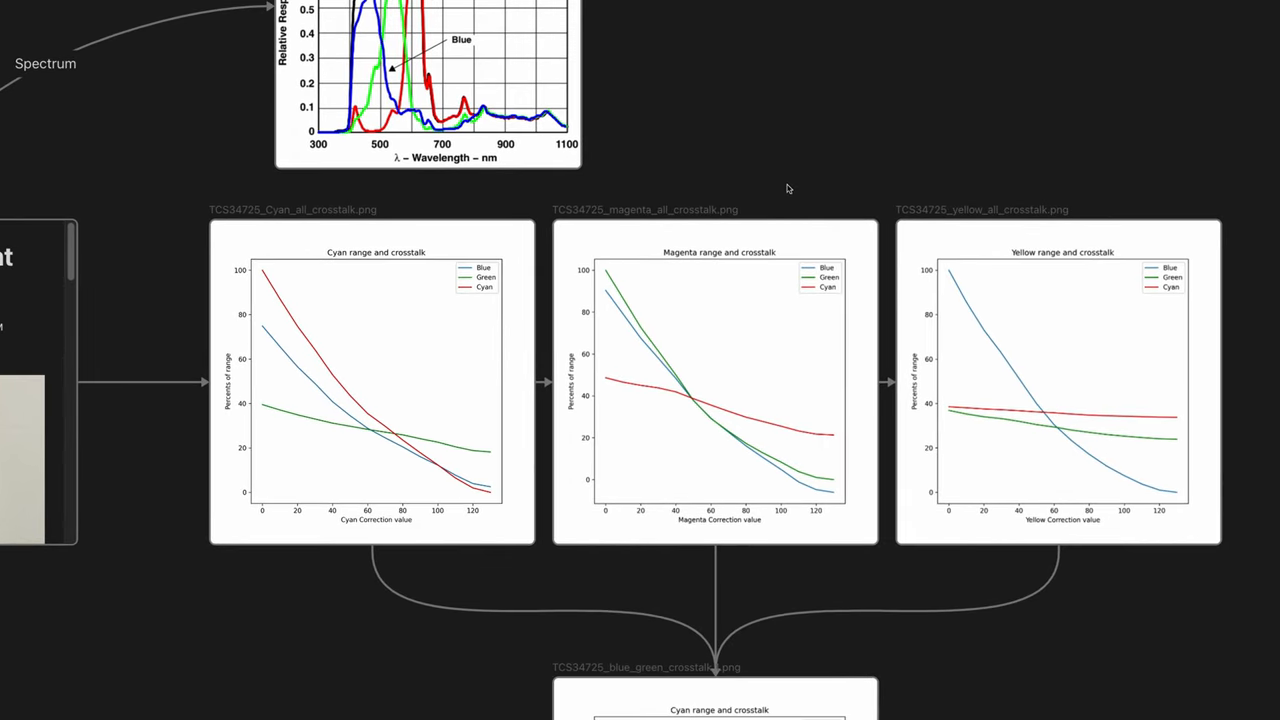
mouse_move(368, 296)
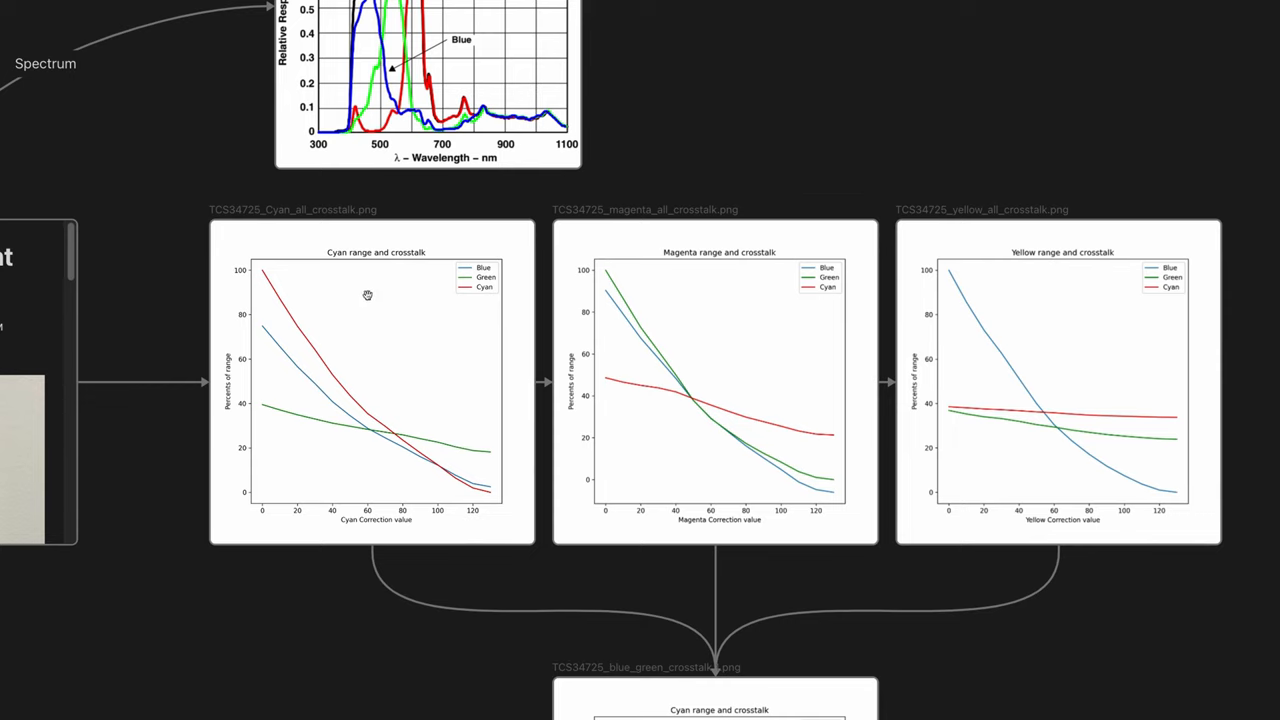
mouse_move(382, 430)
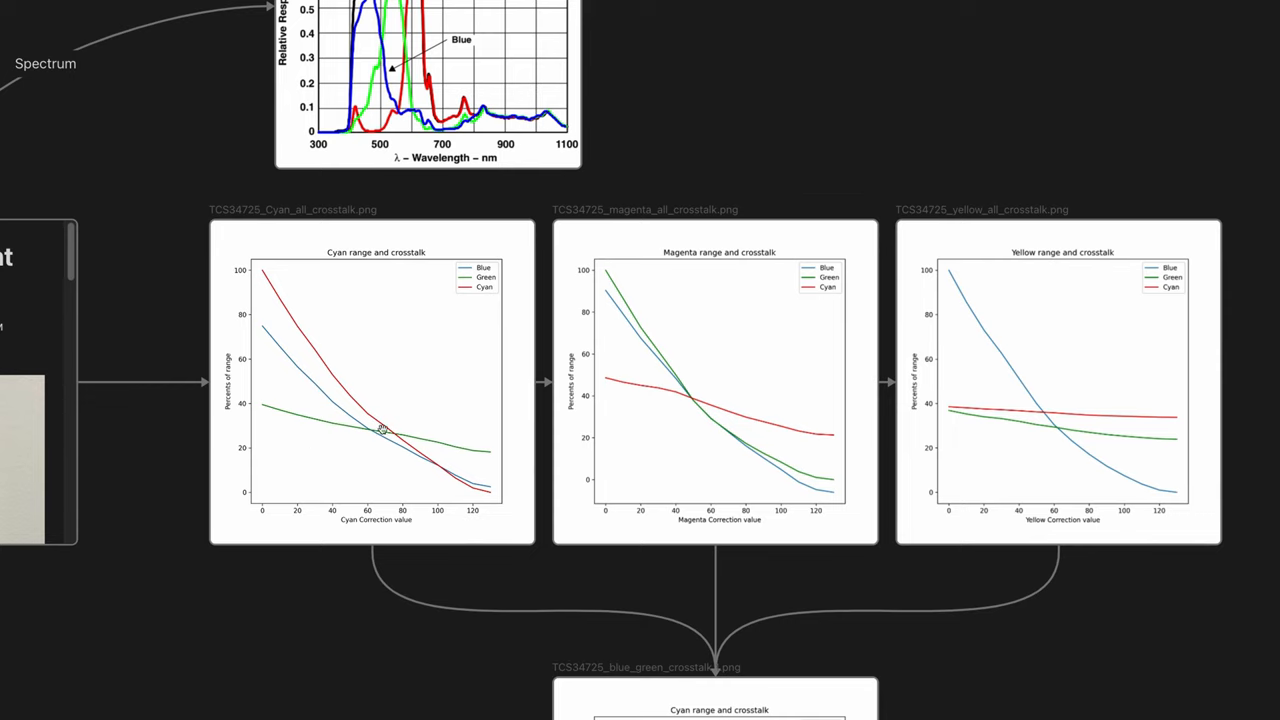
mouse_move(300, 418)
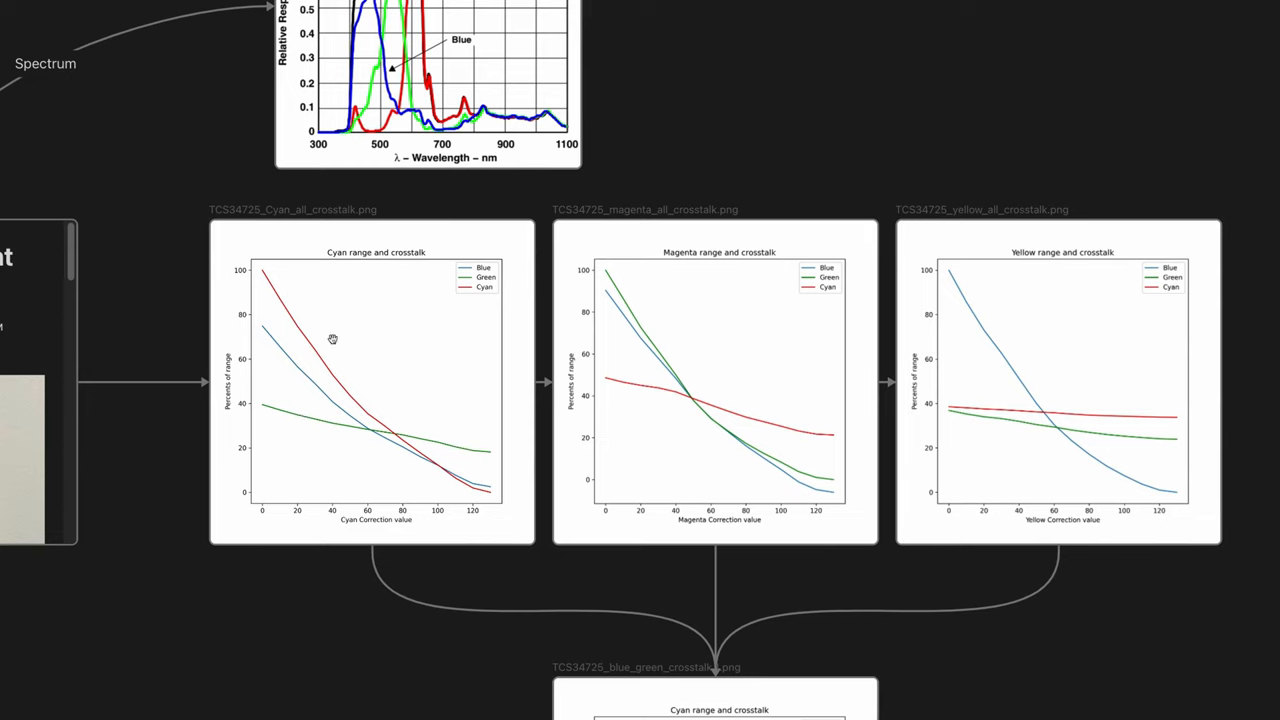
mouse_move(408, 350)
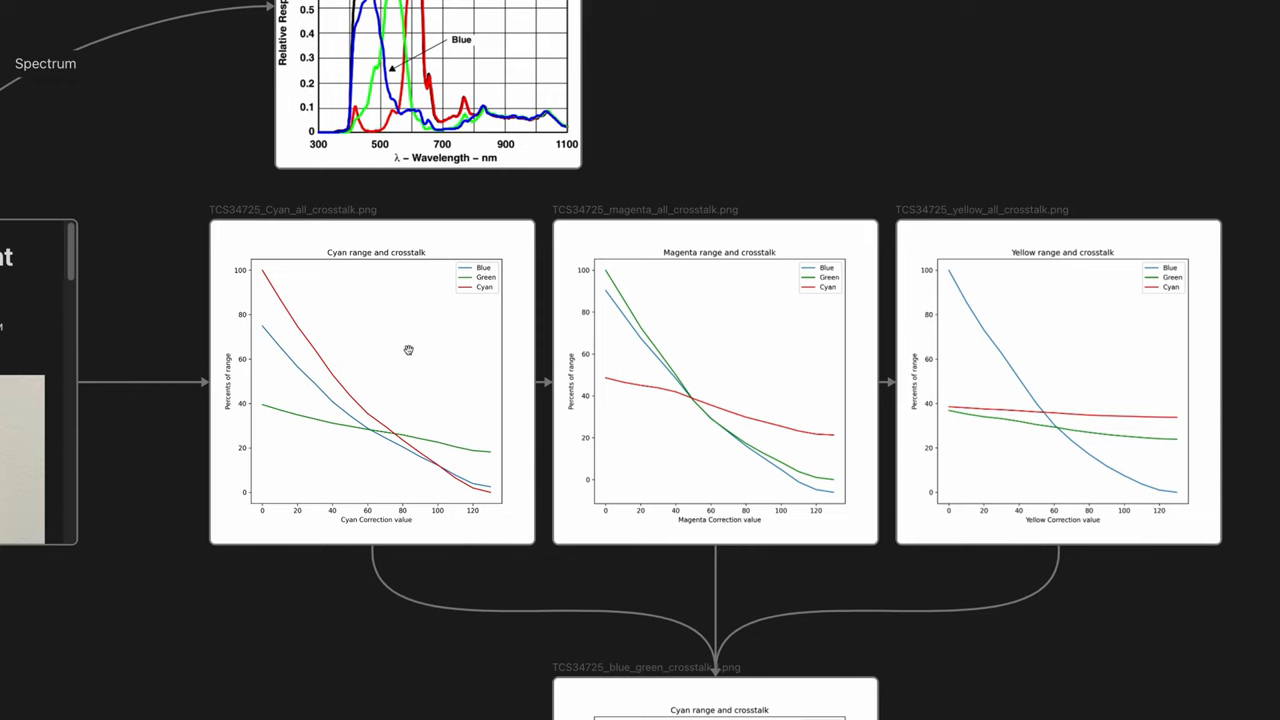
mouse_move(256, 364)
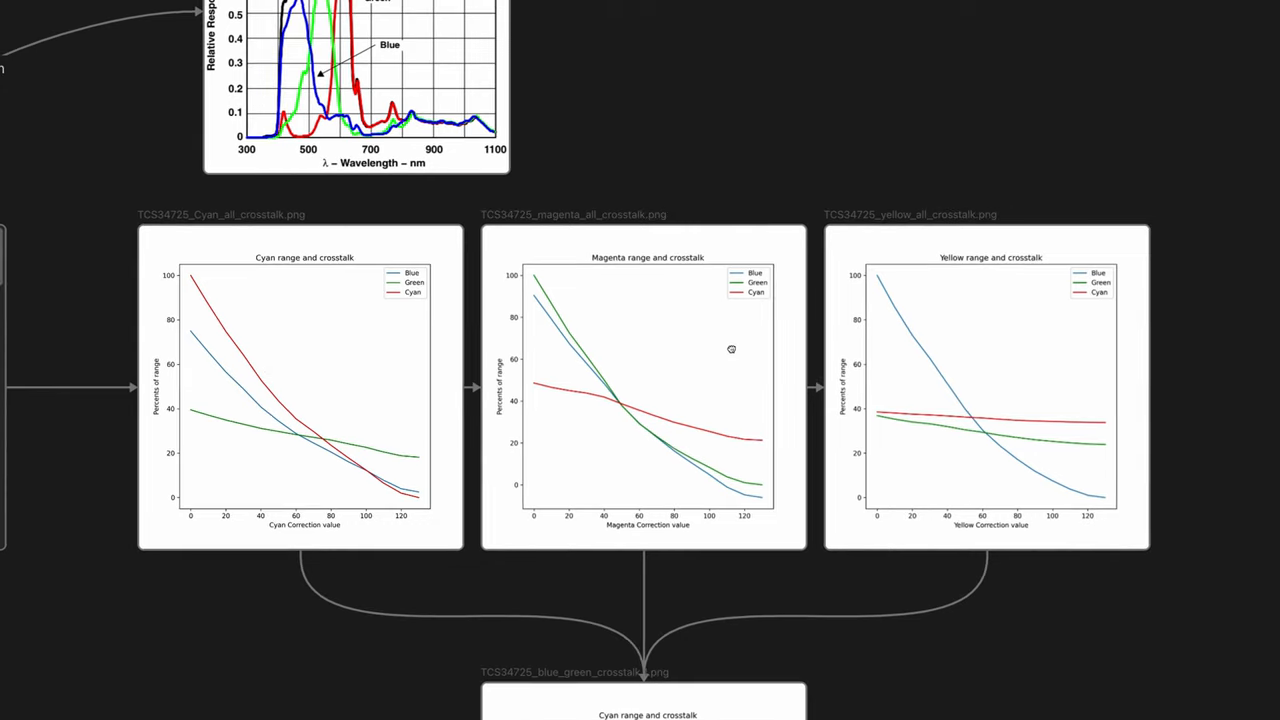
mouse_move(554, 452)
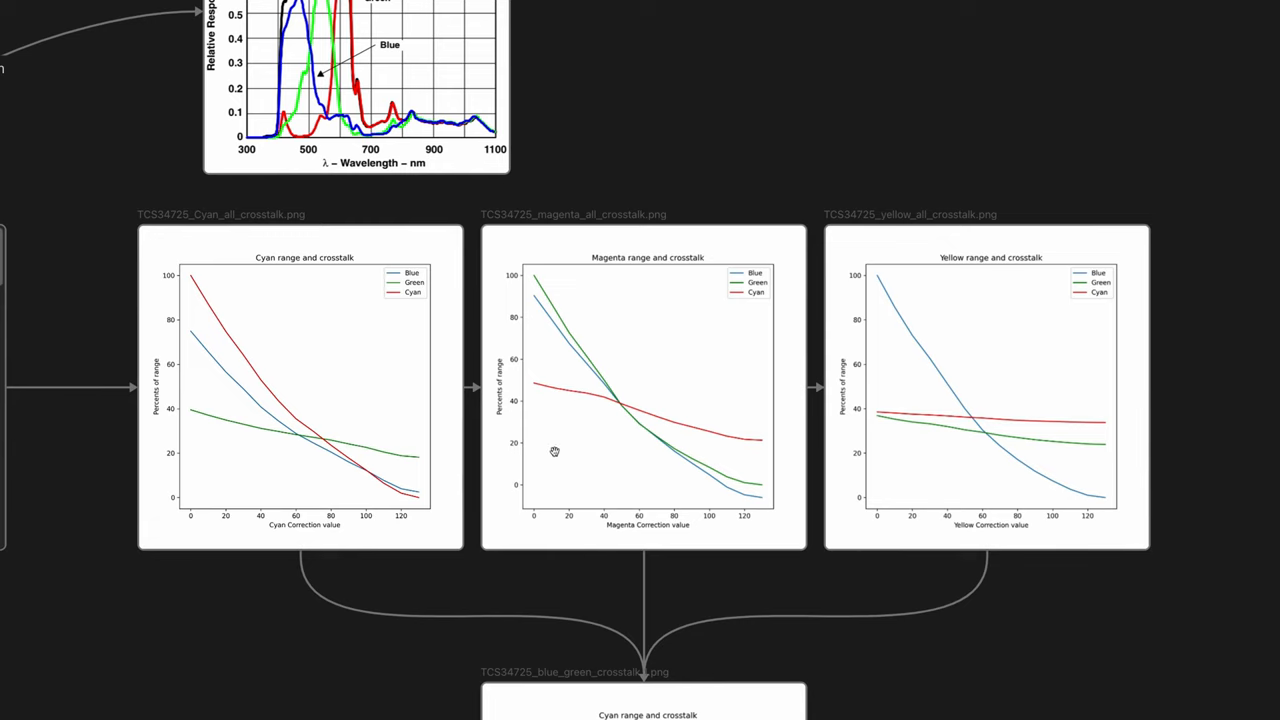
mouse_move(588, 468)
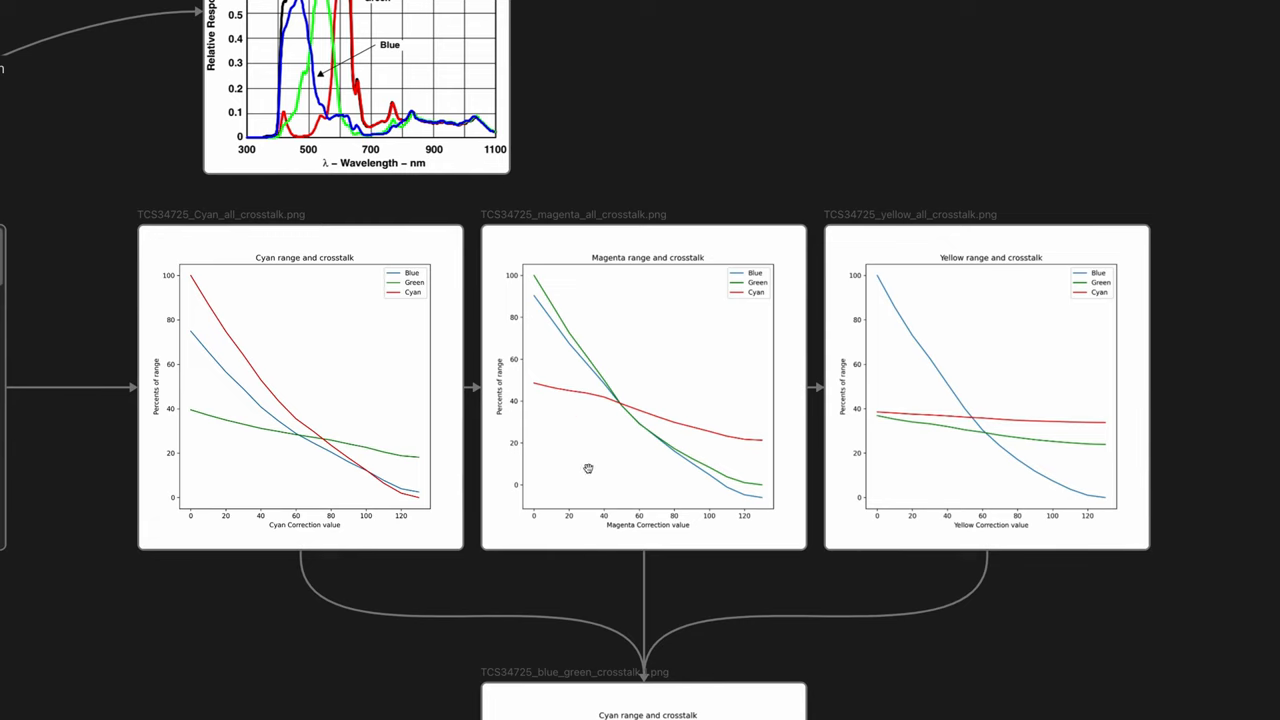
mouse_move(632, 392)
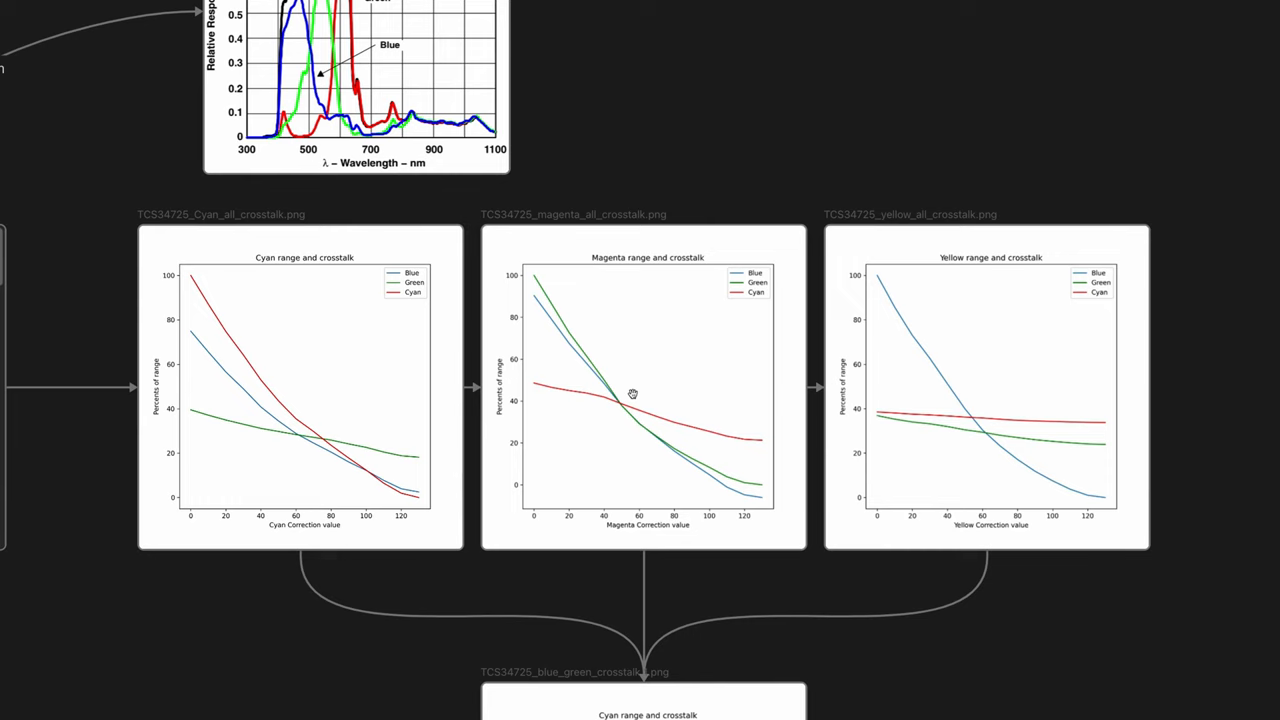
mouse_move(636, 388)
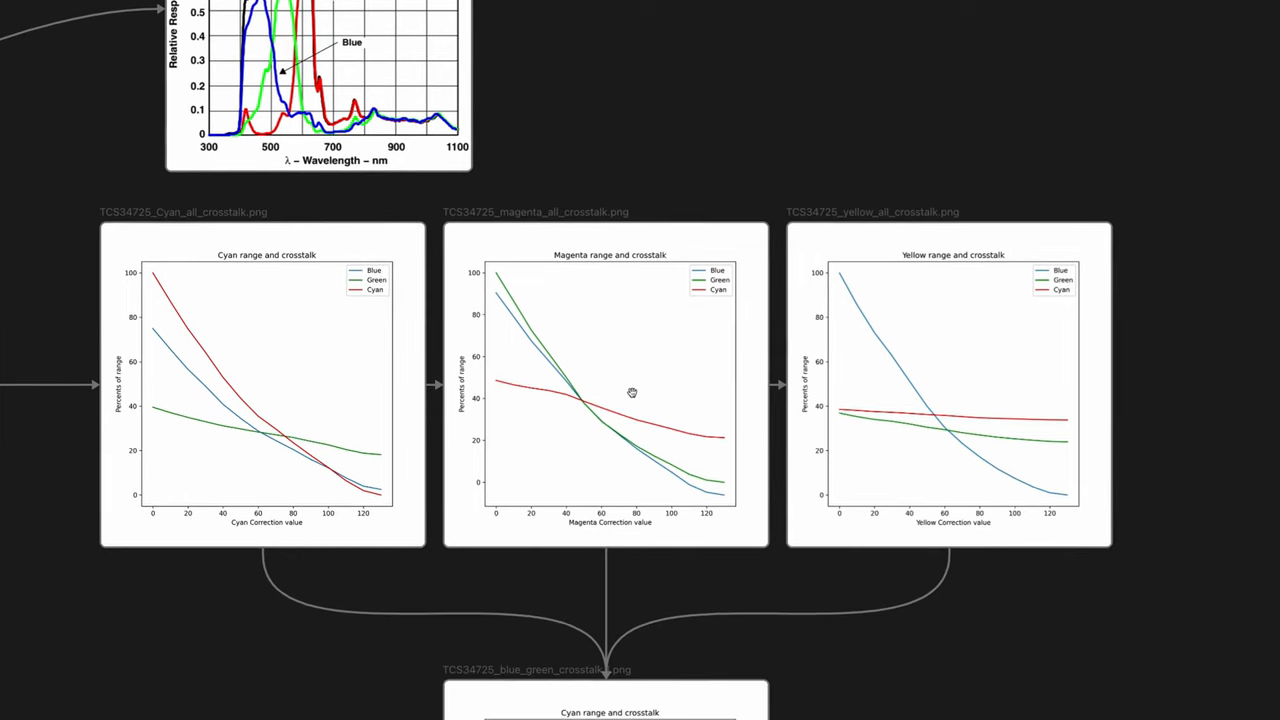
mouse_move(520, 290)
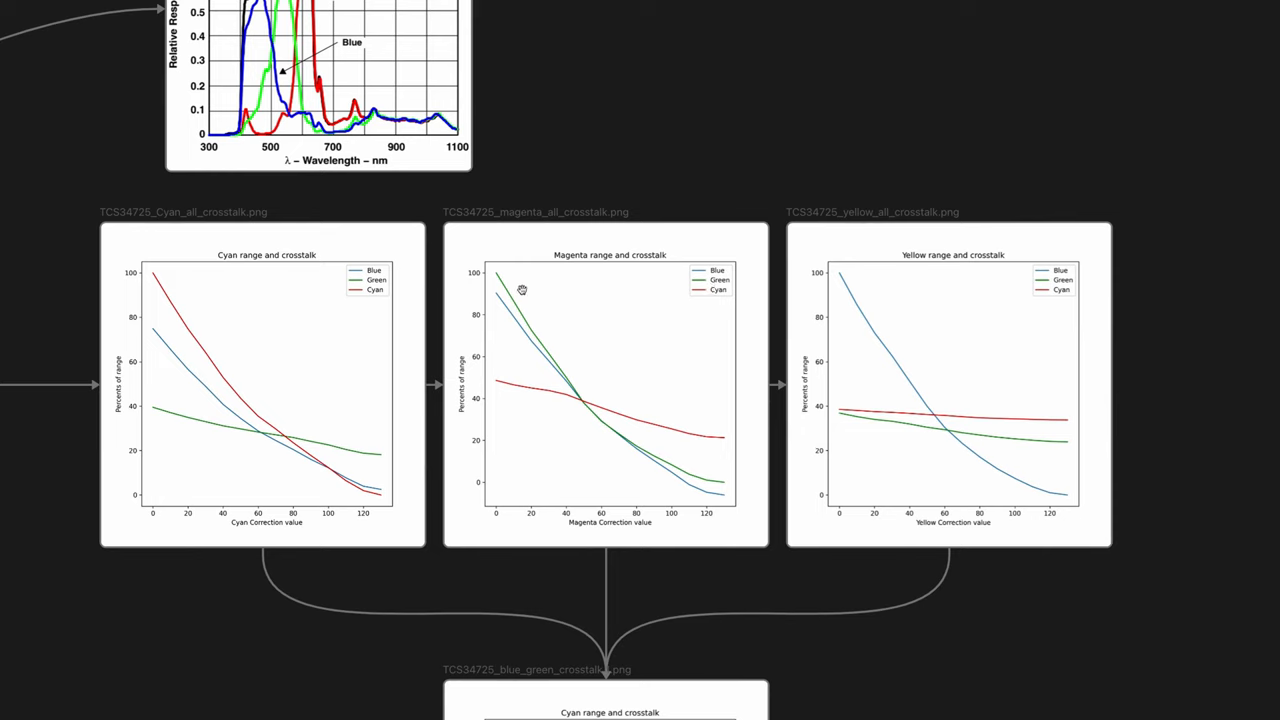
mouse_move(528, 336)
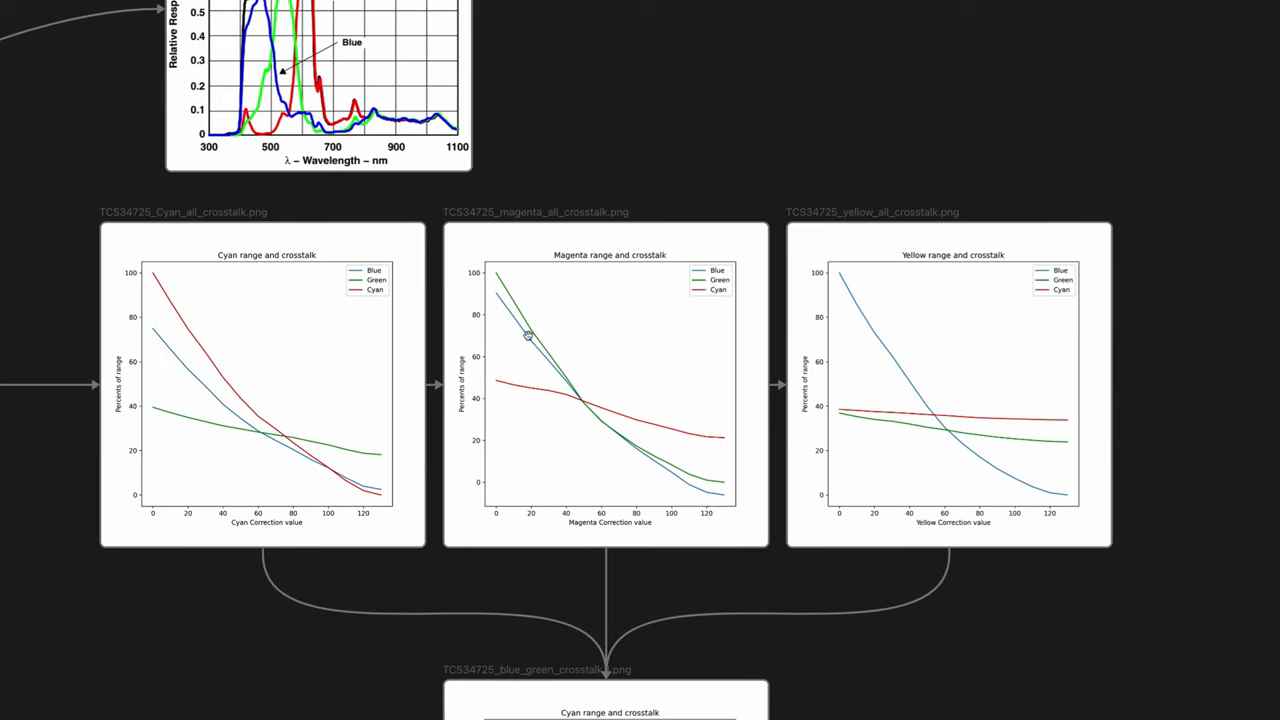
mouse_move(616, 264)
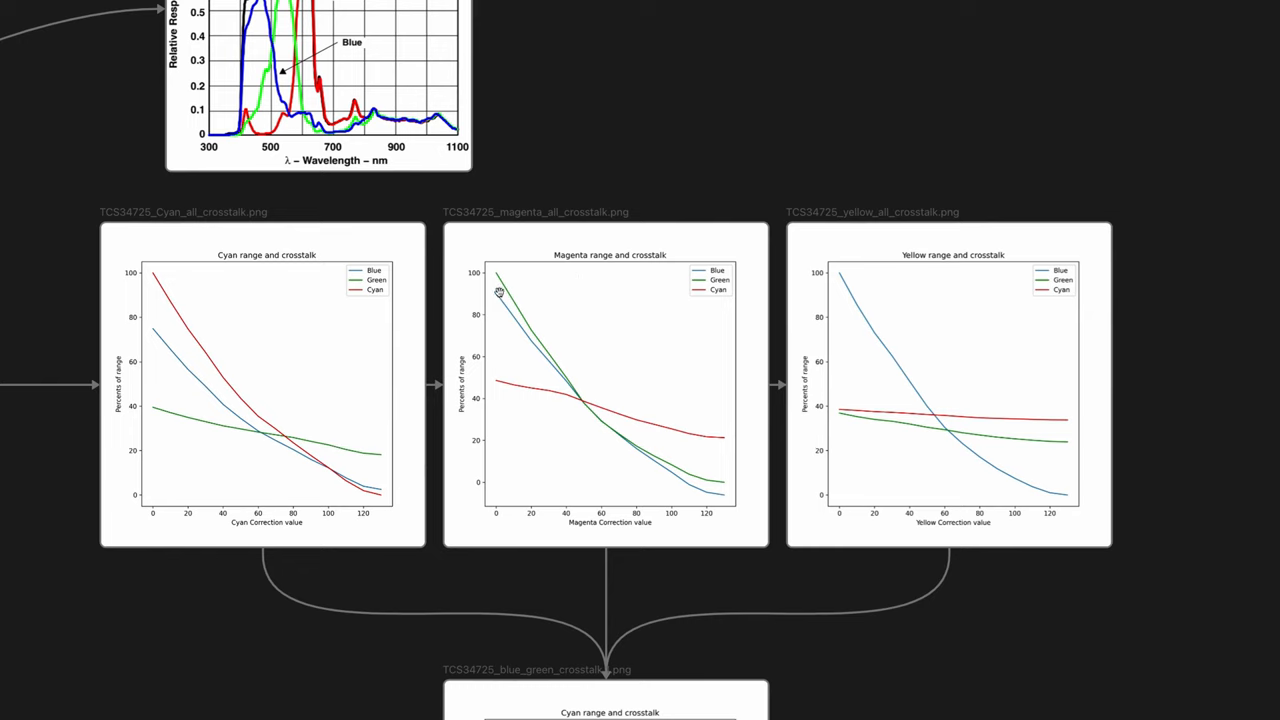
mouse_move(504, 304)
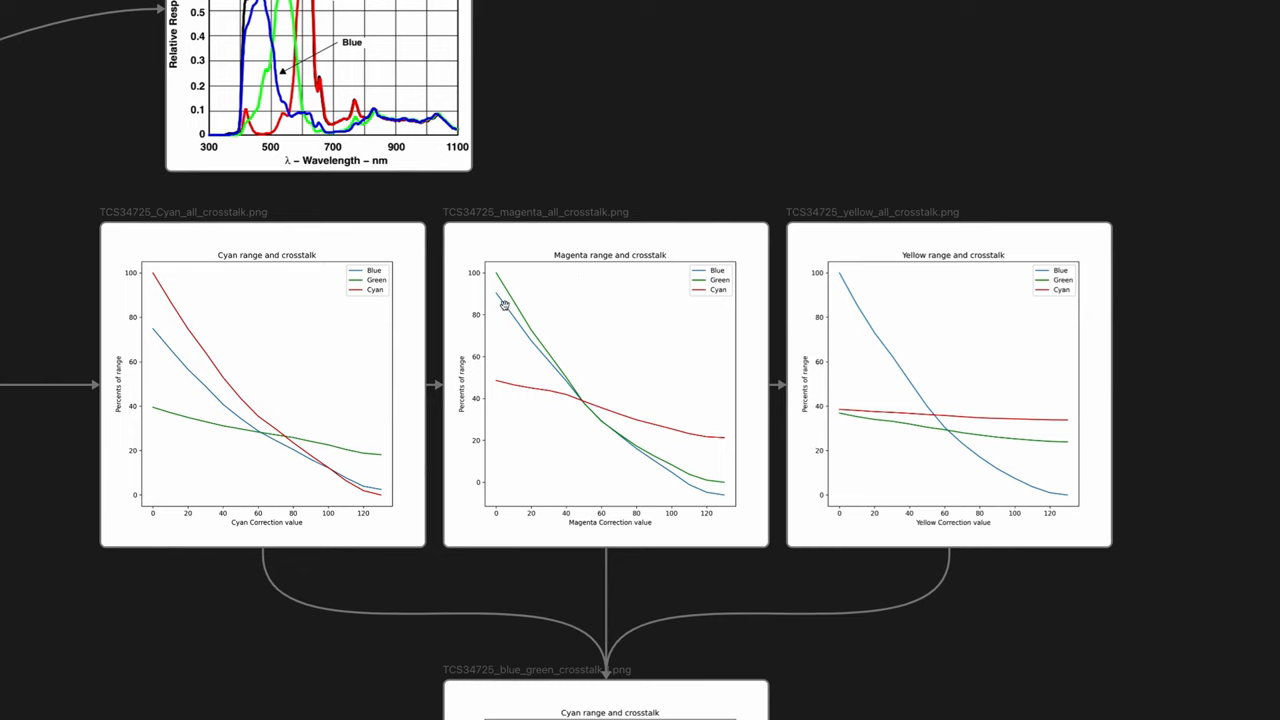
mouse_move(536, 364)
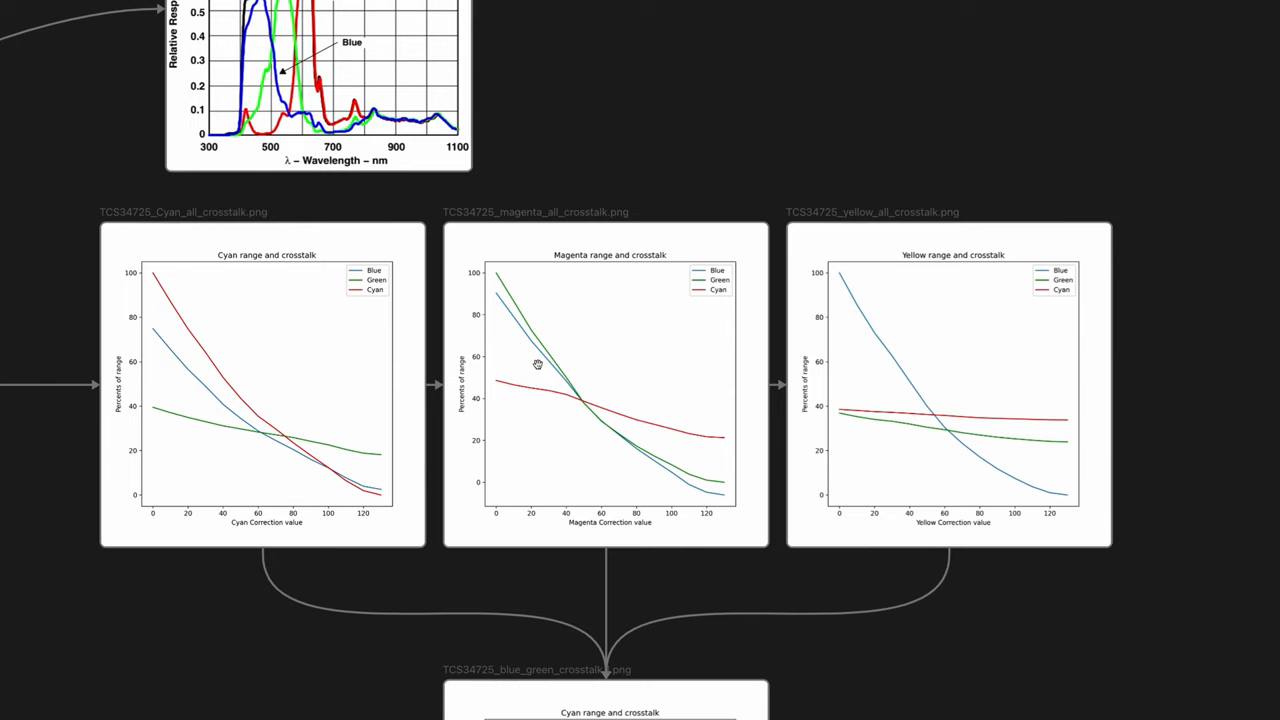
mouse_move(518, 322)
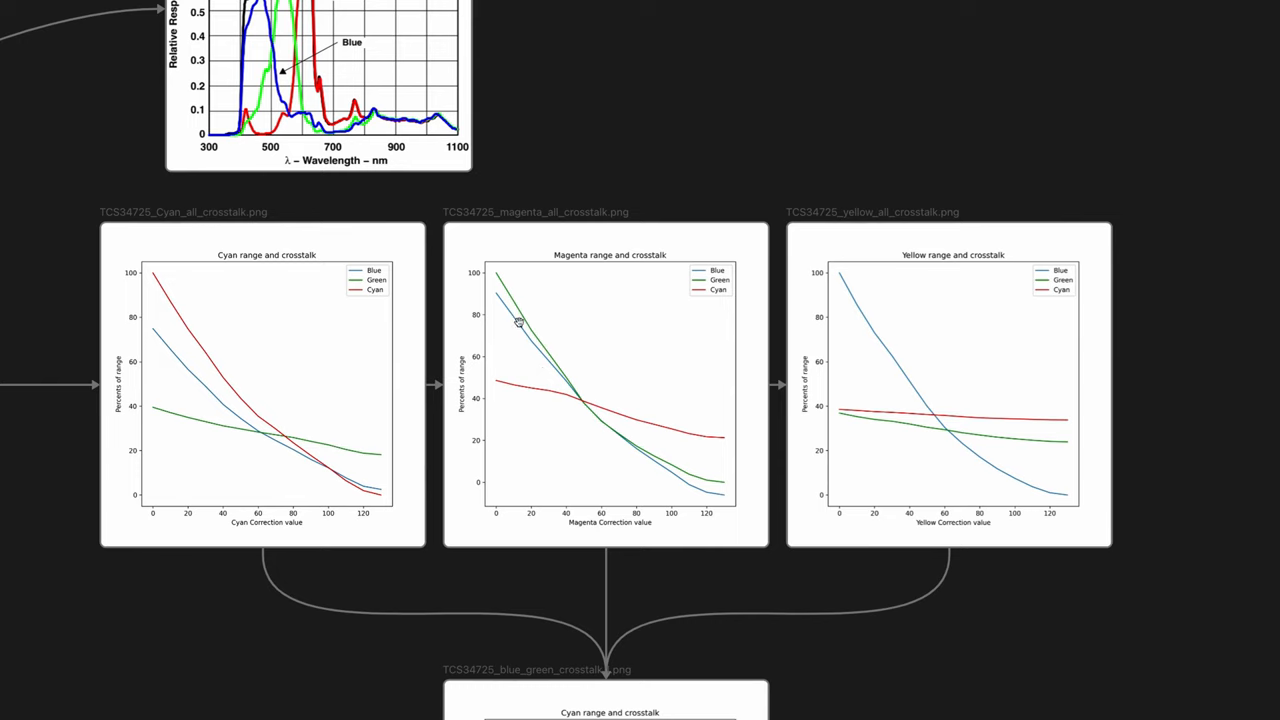
mouse_move(550, 370)
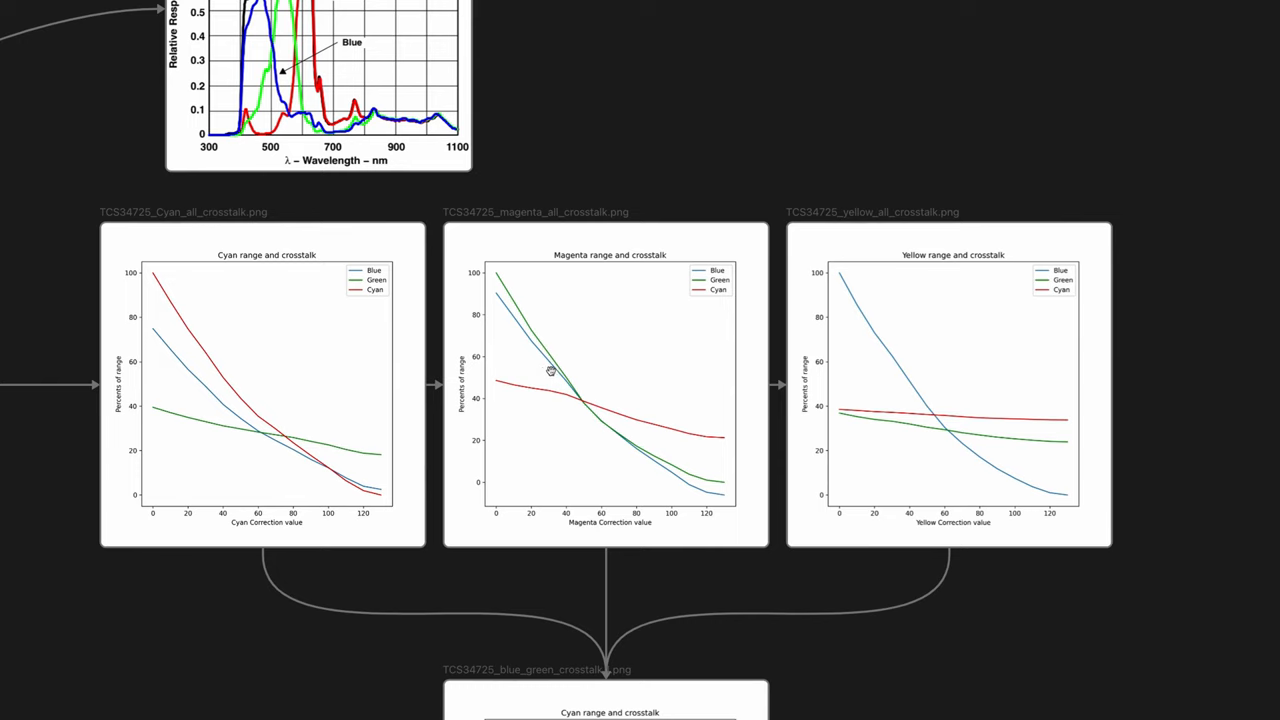
mouse_move(530, 332)
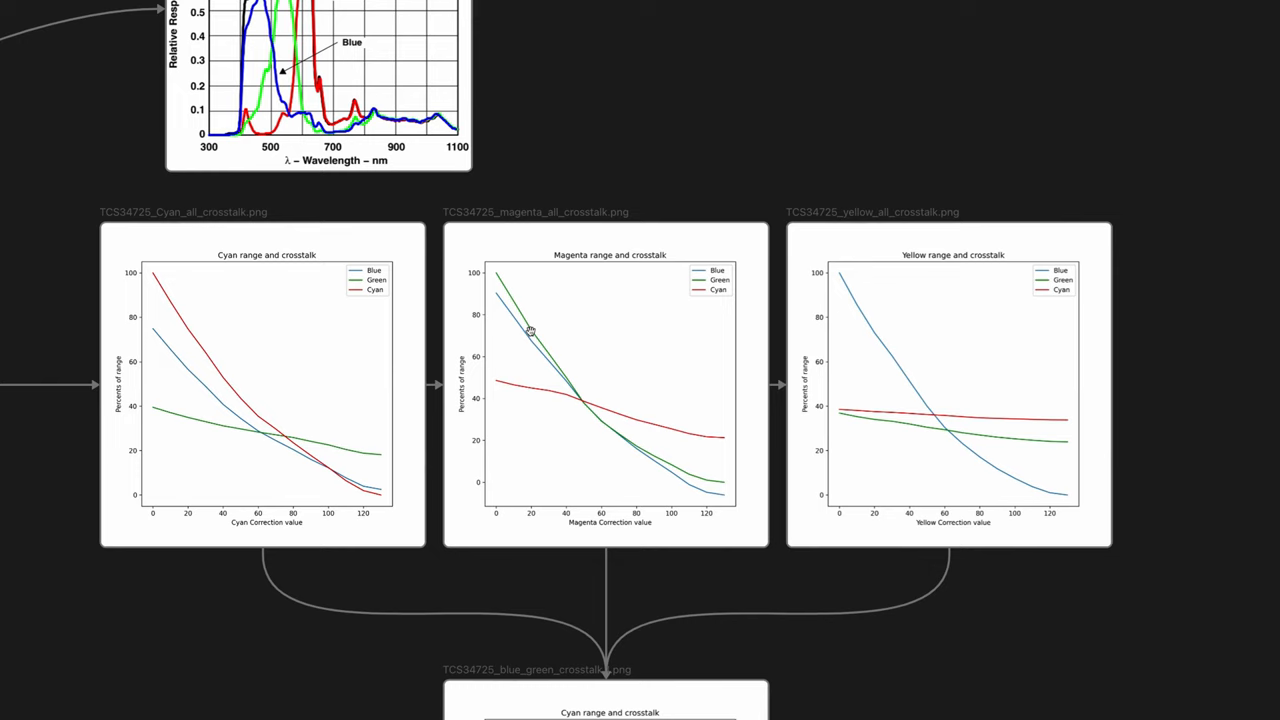
mouse_move(1024, 424)
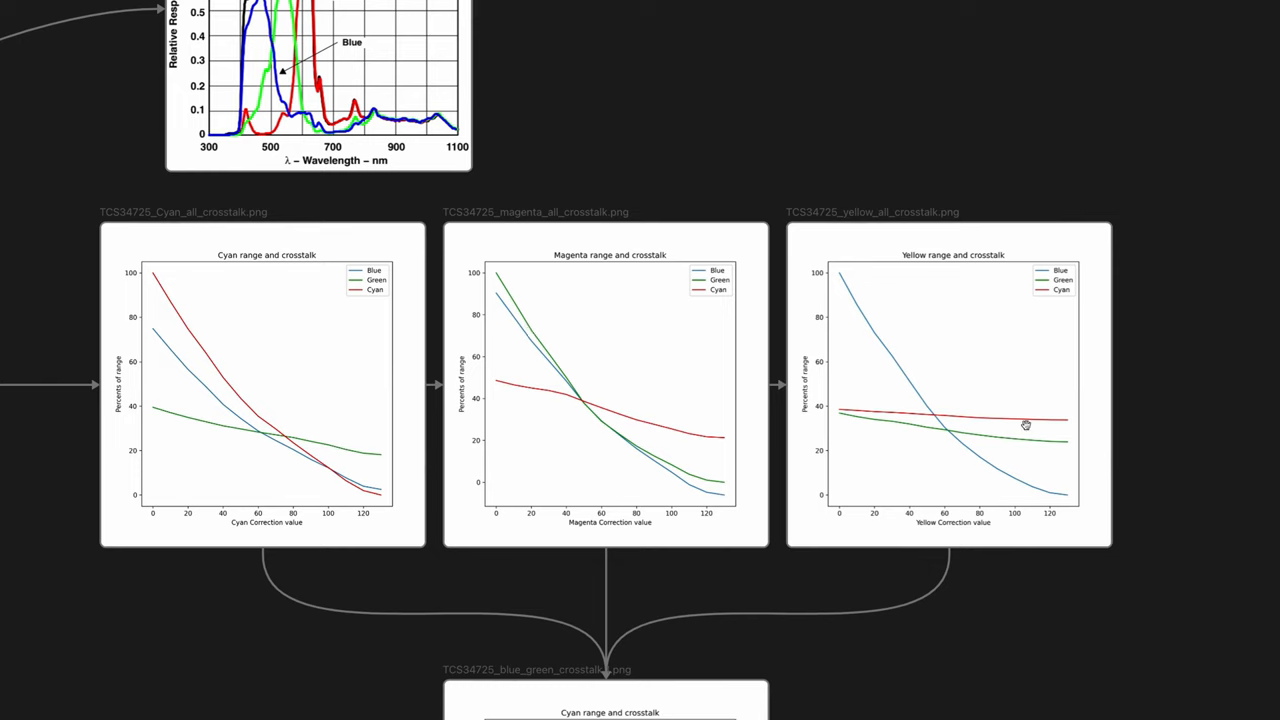
mouse_move(984, 430)
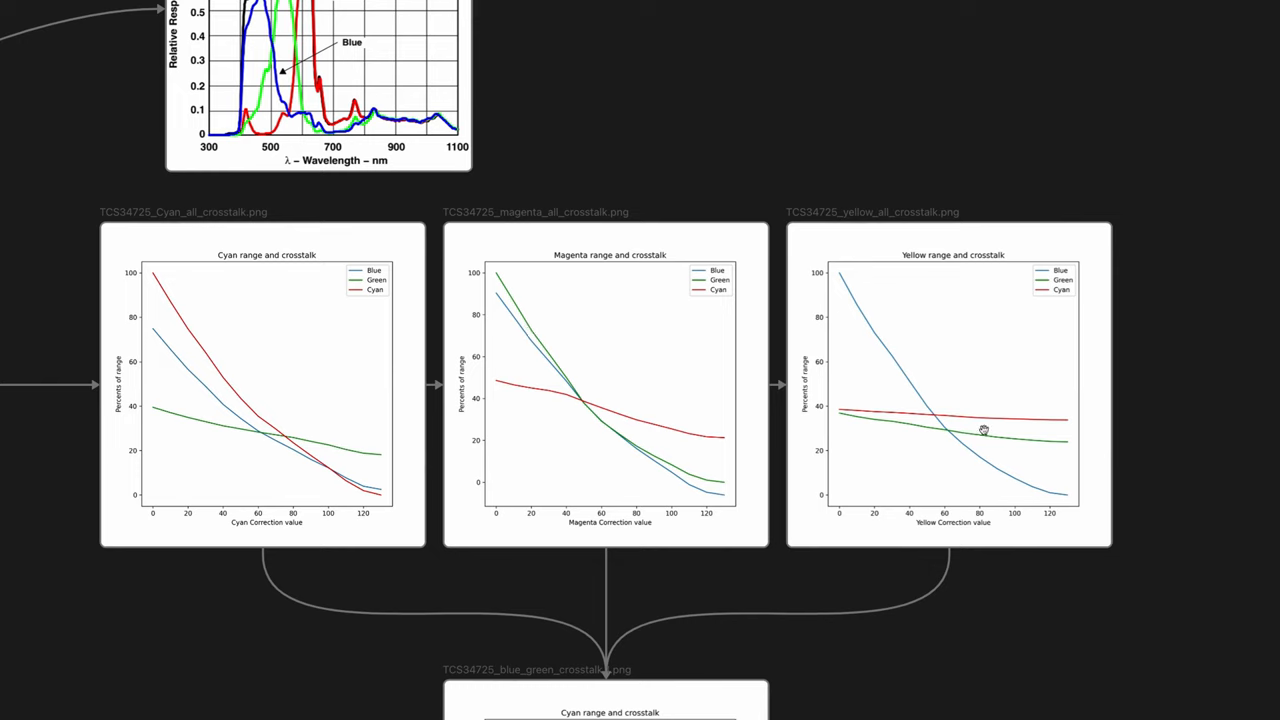
mouse_move(996, 486)
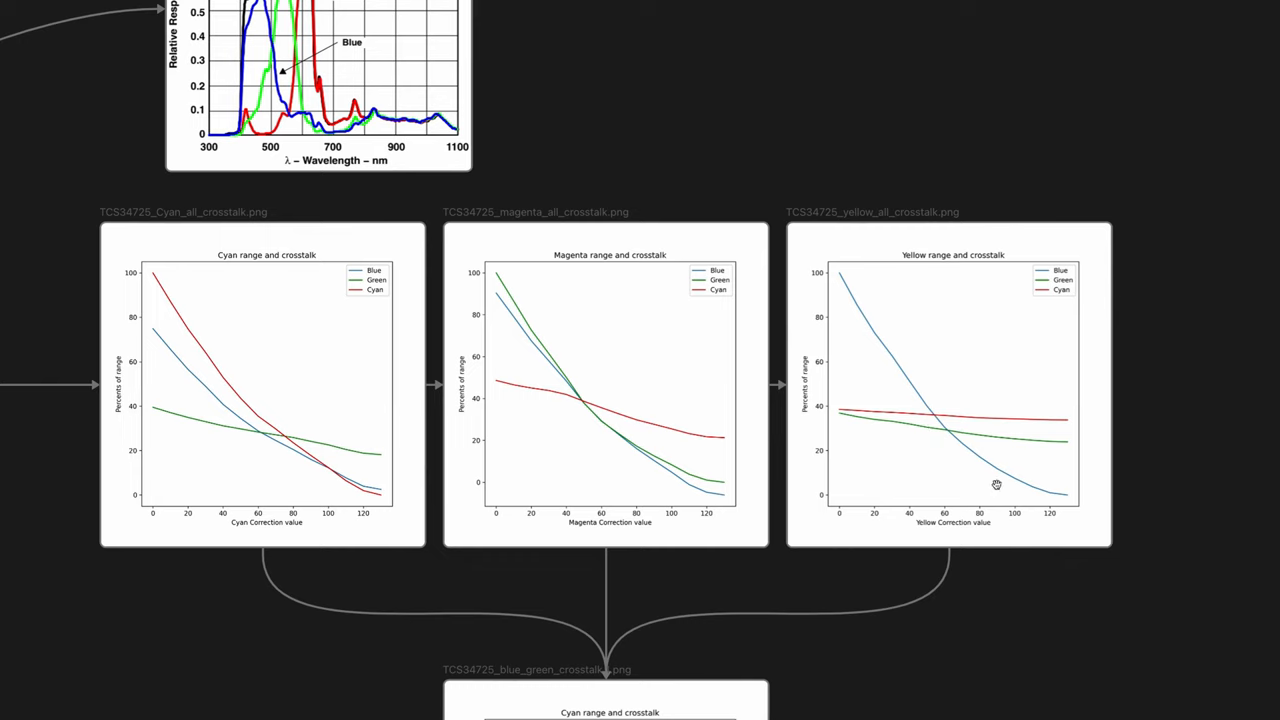
mouse_move(1012, 434)
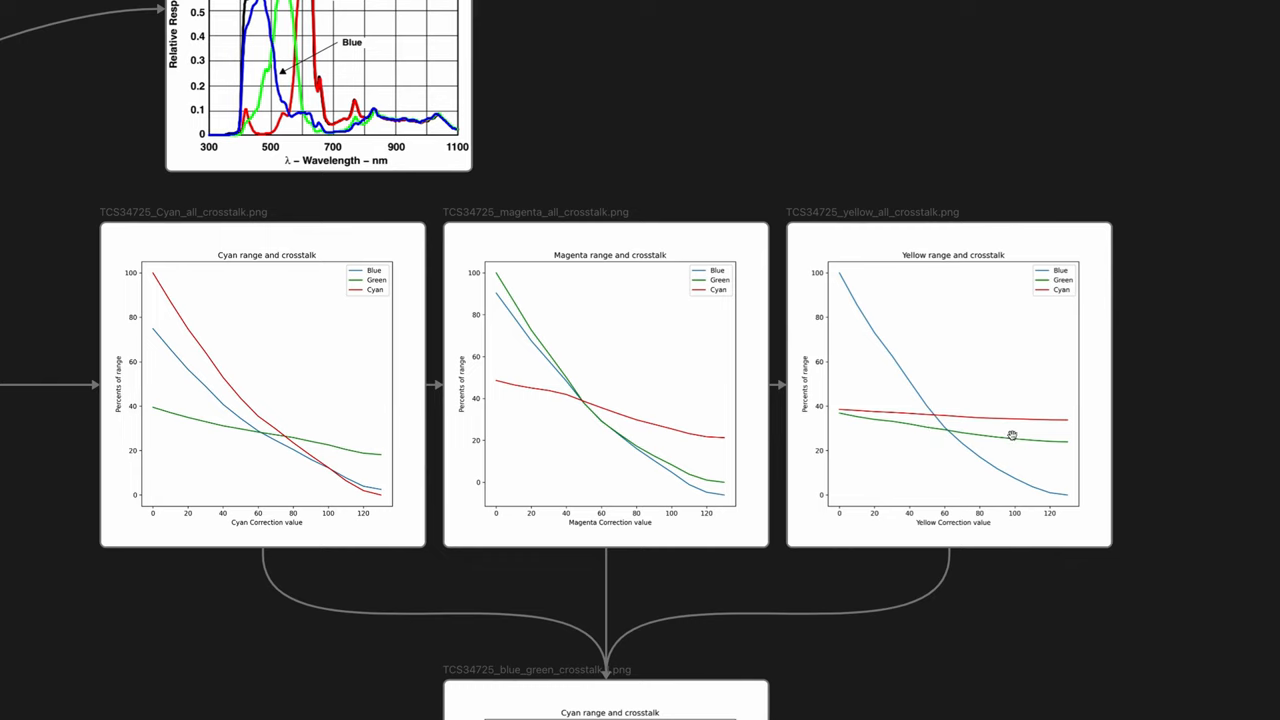
mouse_move(960, 438)
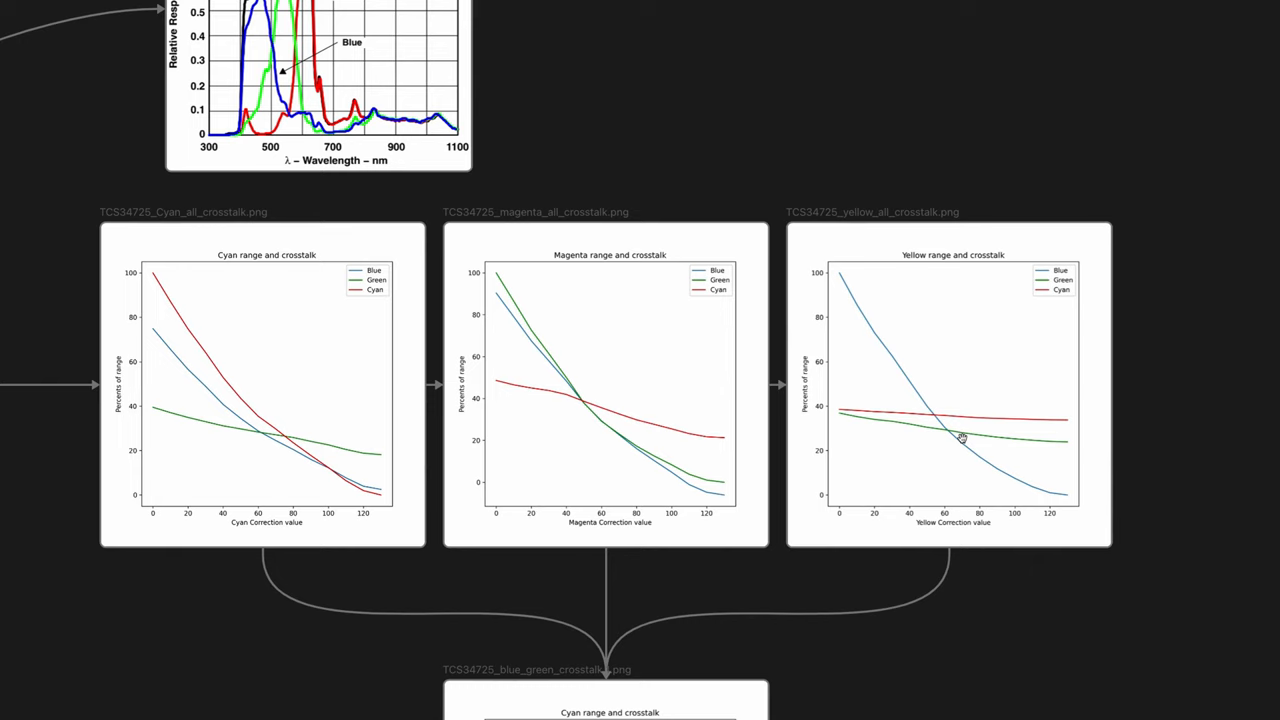
mouse_move(696, 416)
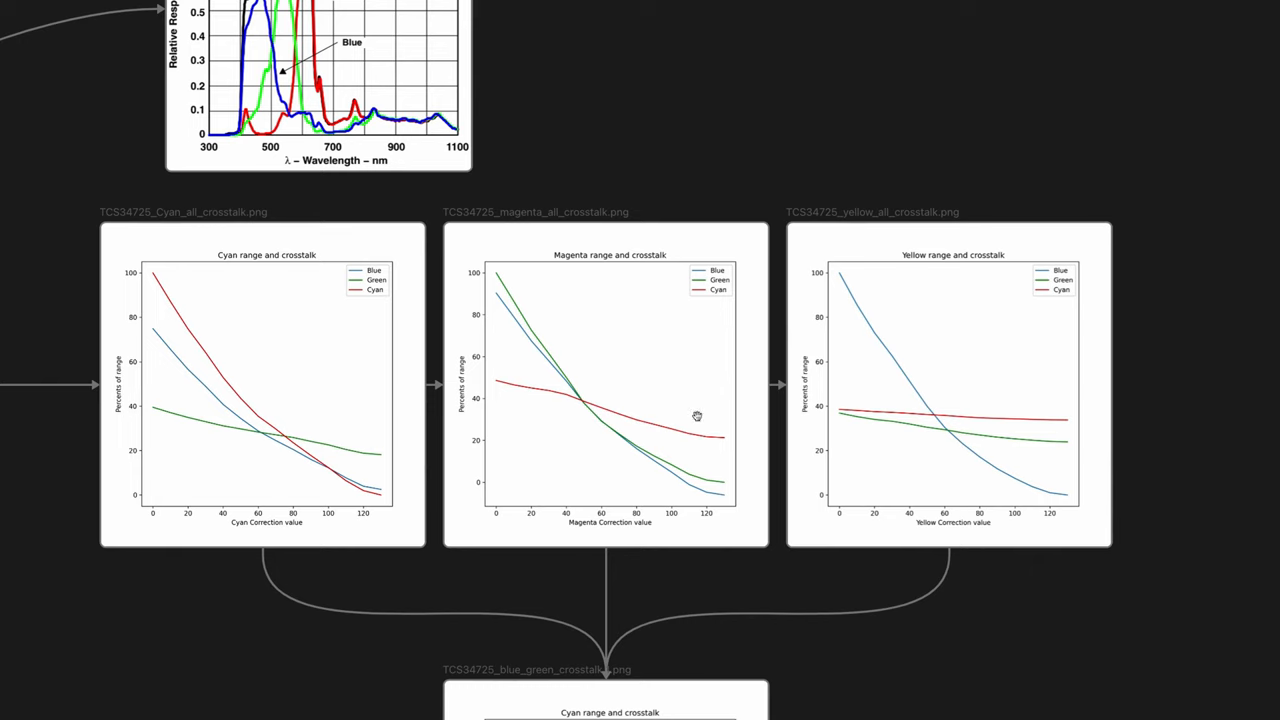
scroll(down, 3)
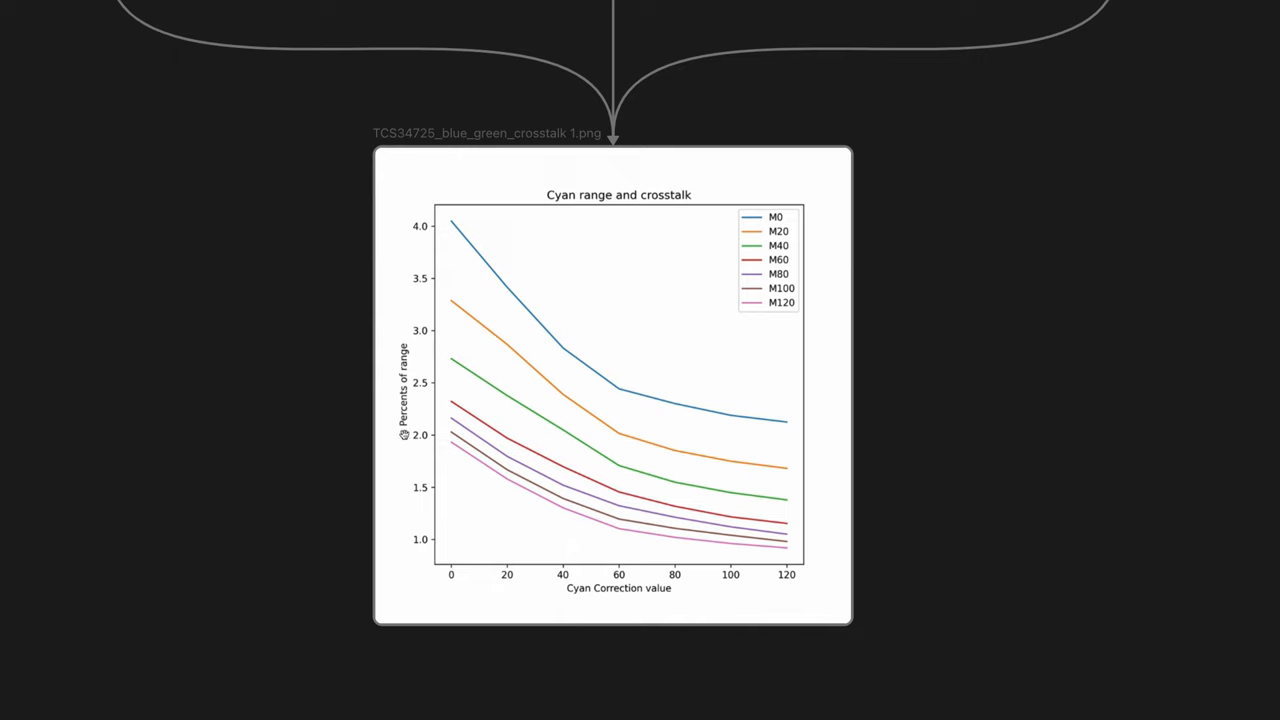
mouse_move(398, 362)
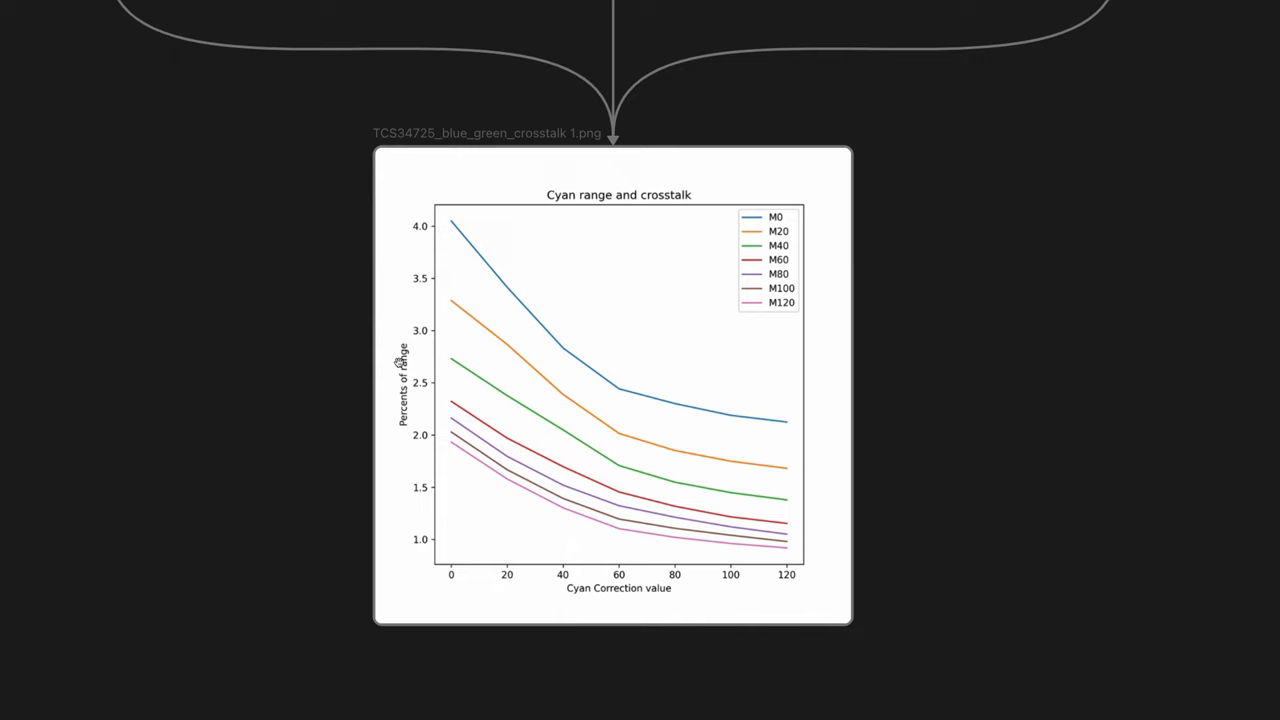
mouse_move(404, 260)
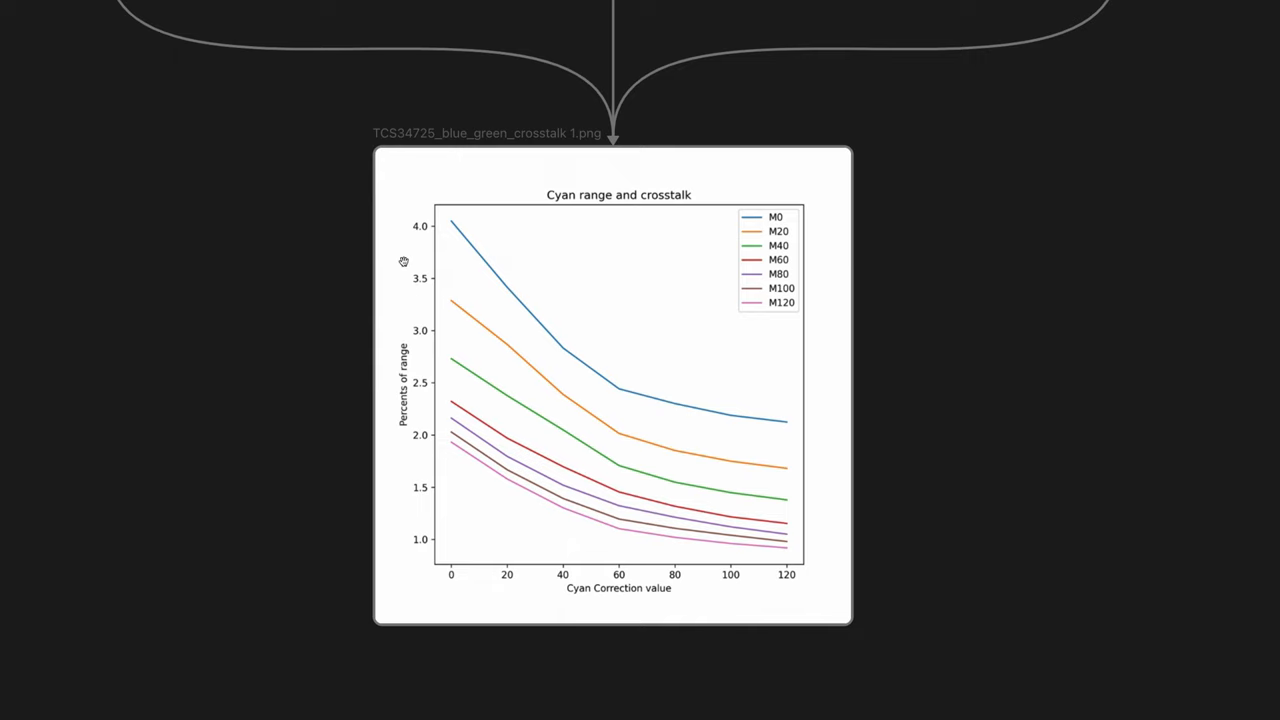
mouse_move(376, 198)
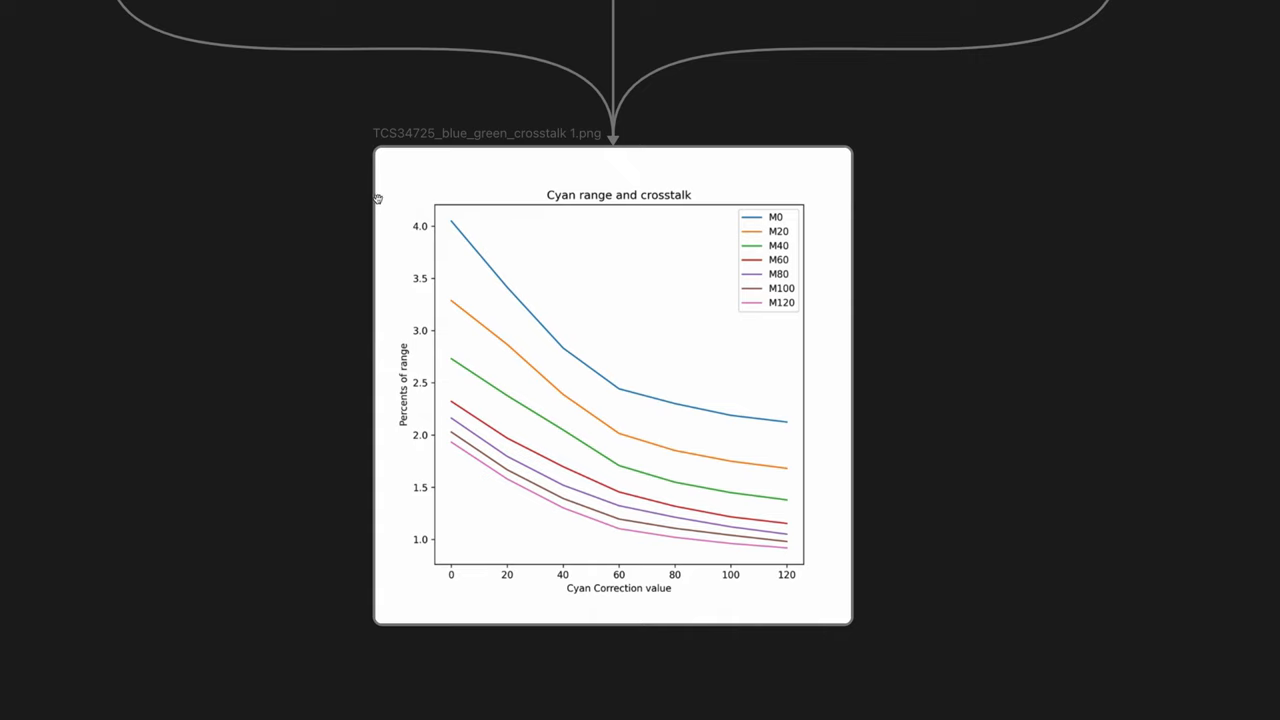
mouse_move(784, 216)
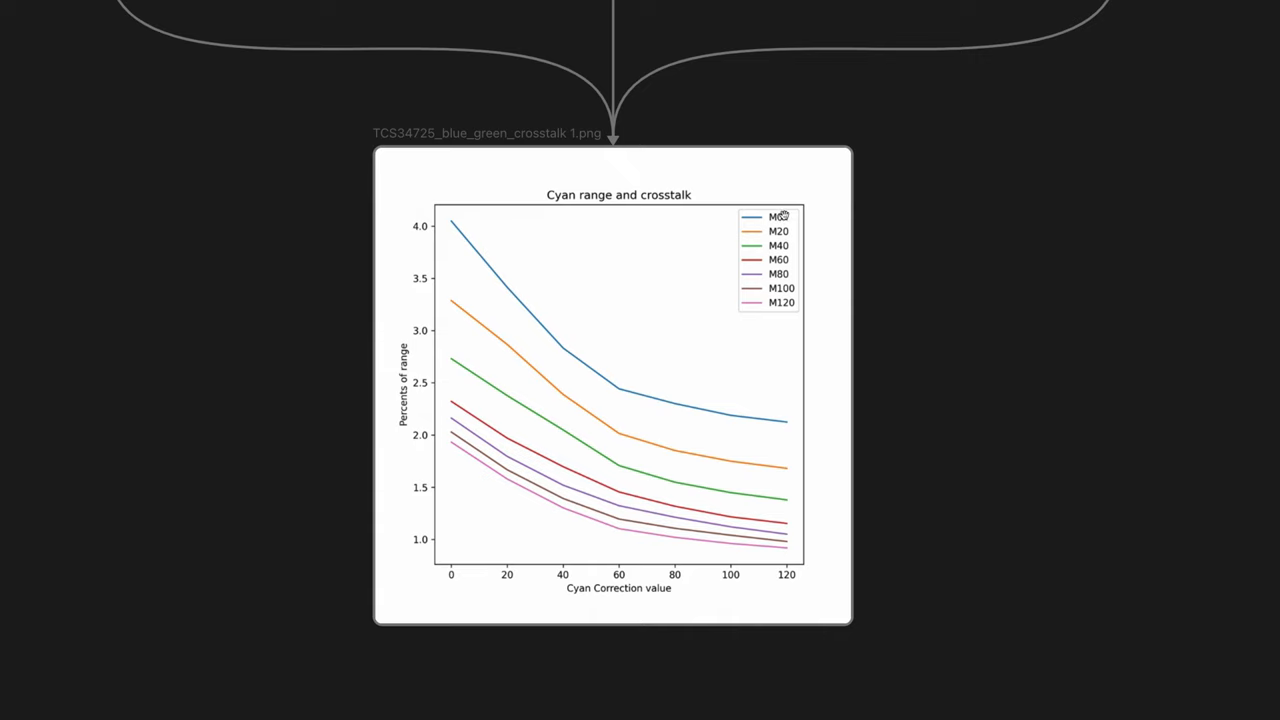
mouse_move(780, 312)
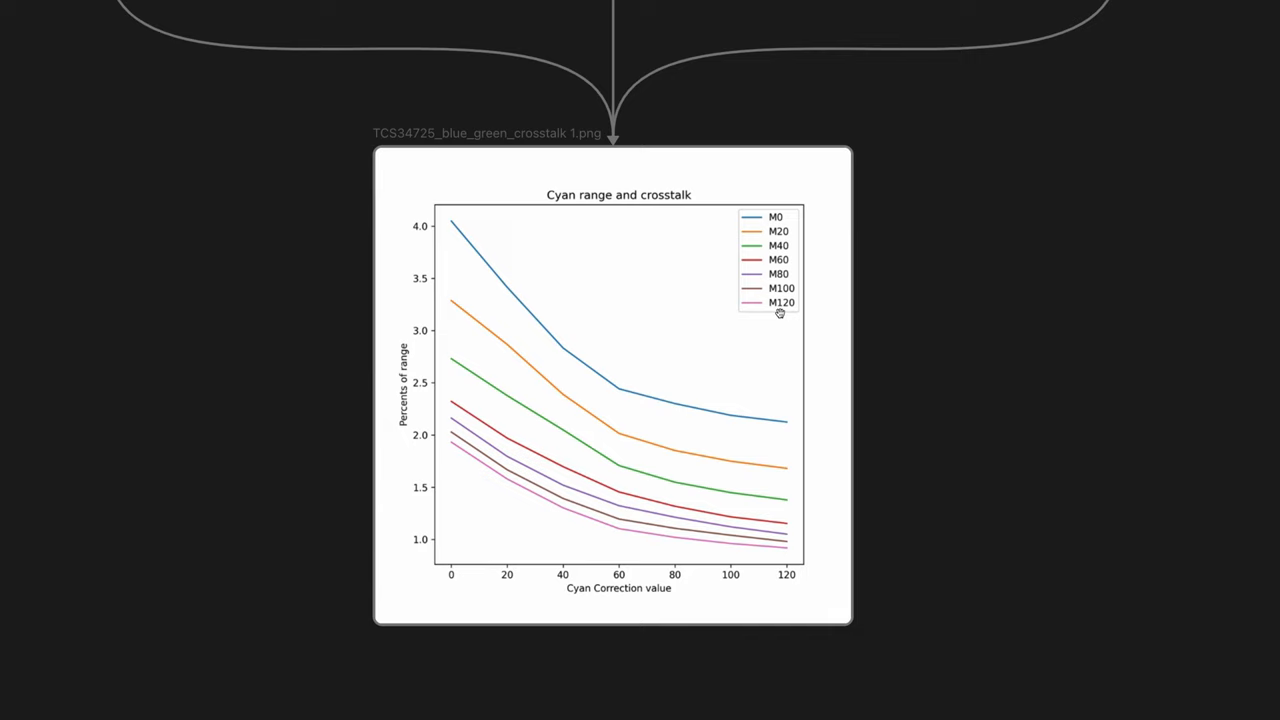
mouse_move(600, 496)
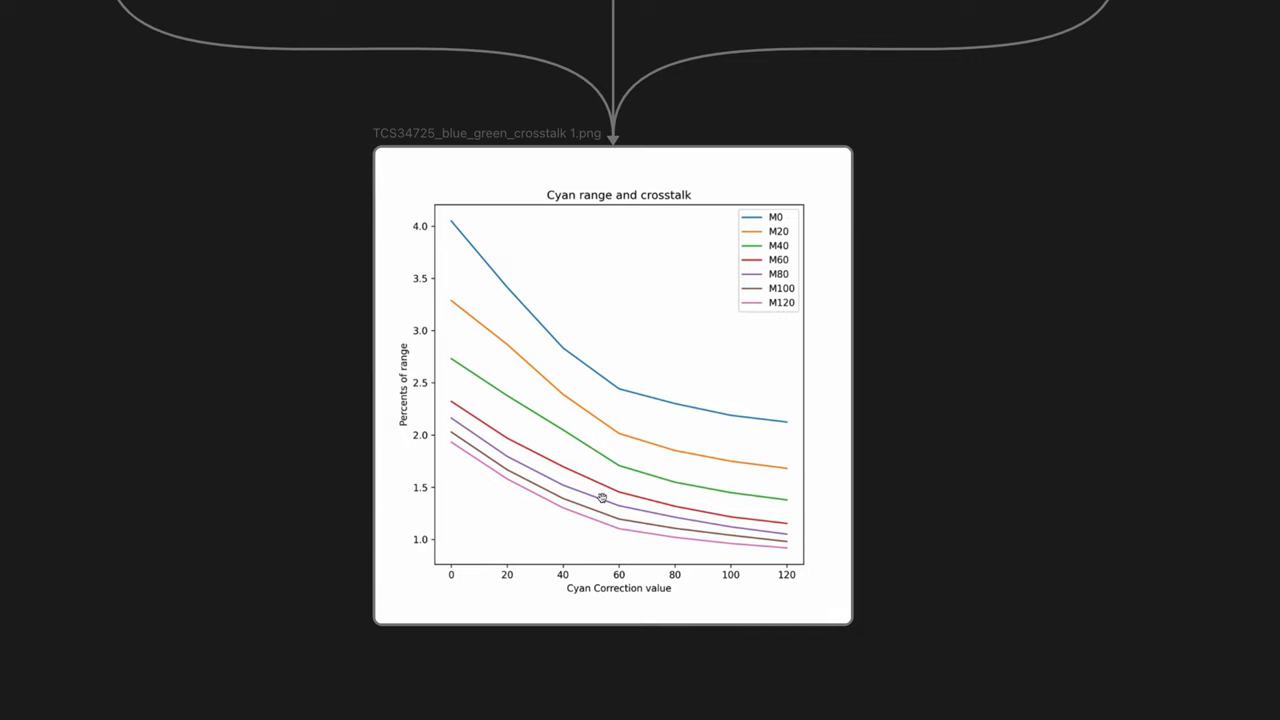
mouse_move(708, 448)
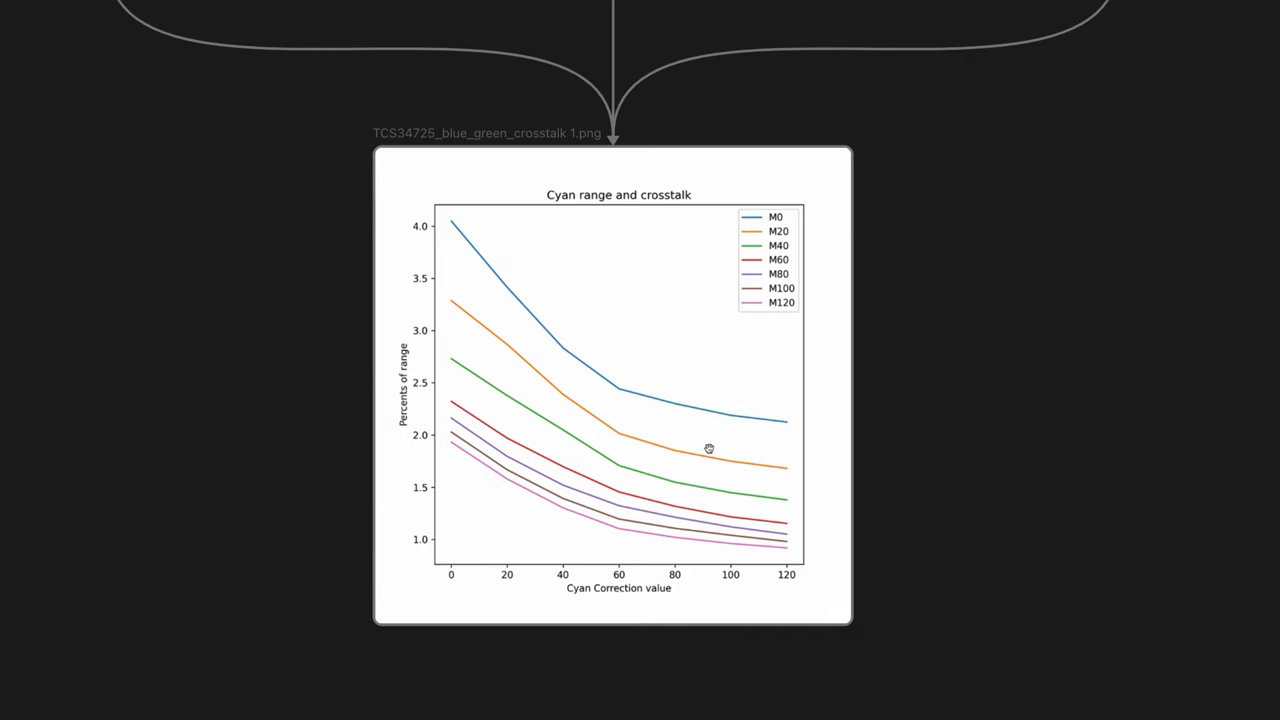
mouse_move(512, 320)
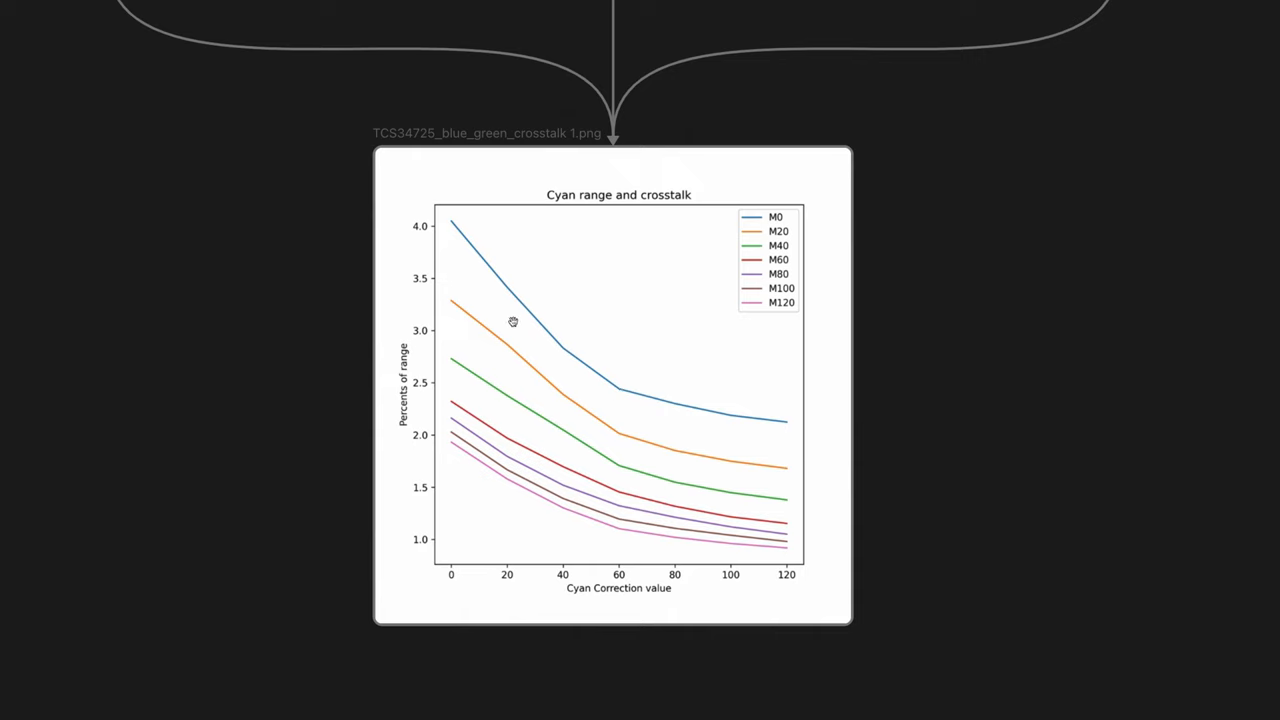
mouse_move(538, 382)
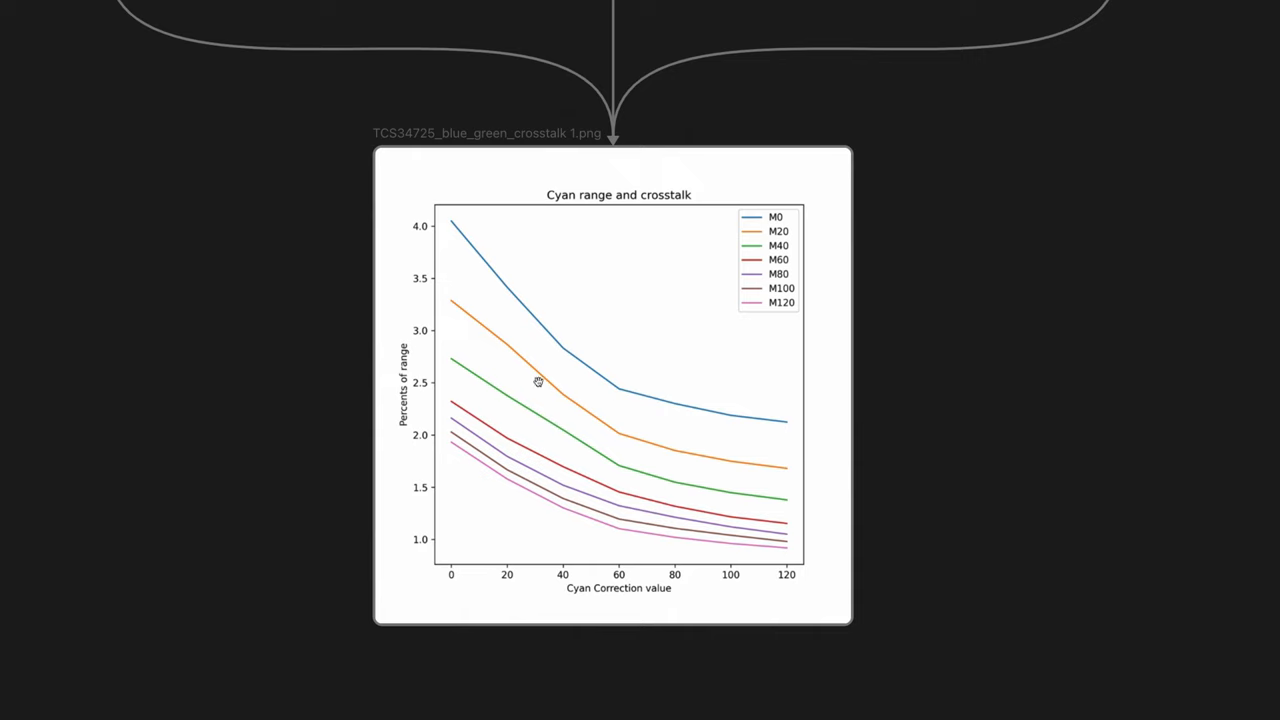
mouse_move(600, 378)
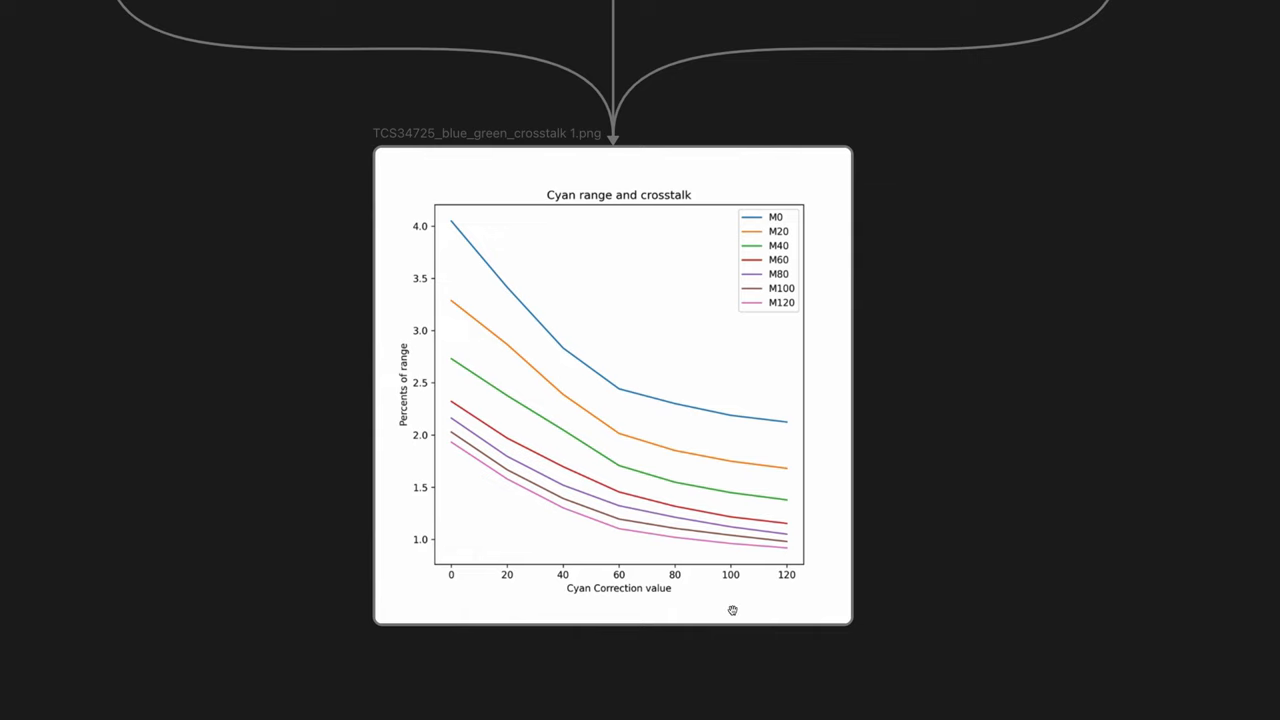
mouse_move(660, 518)
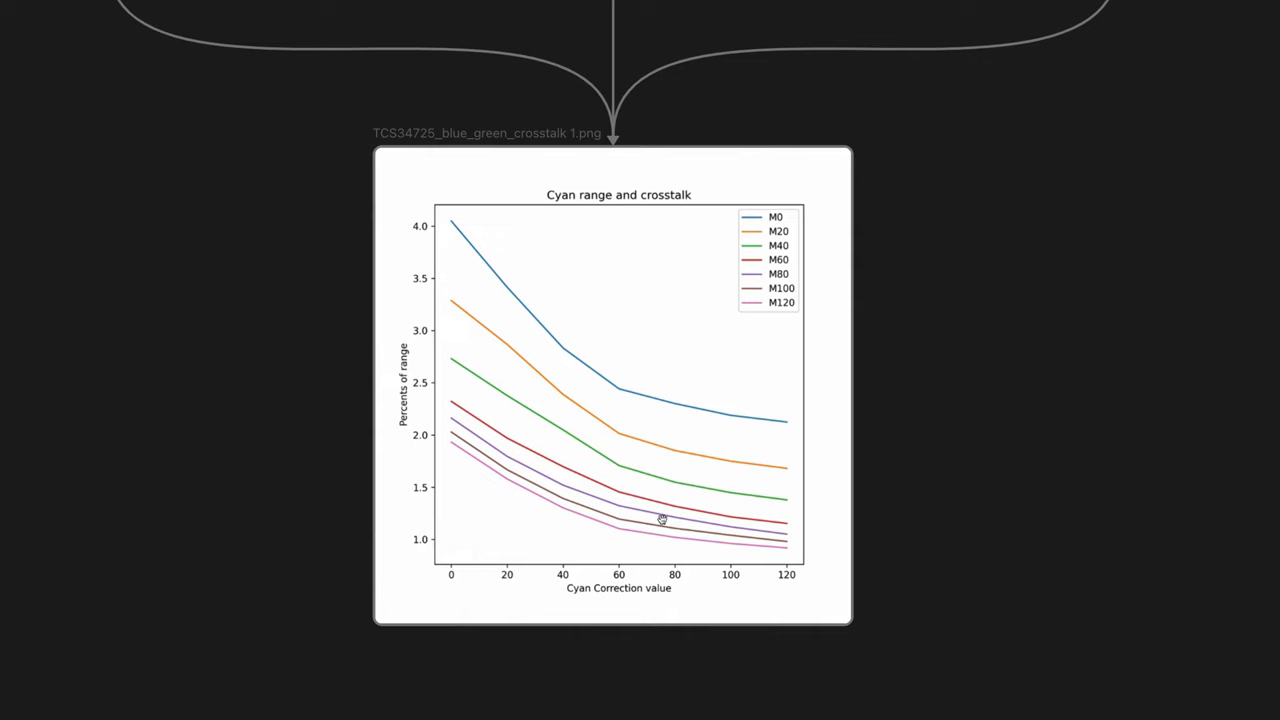
mouse_move(608, 336)
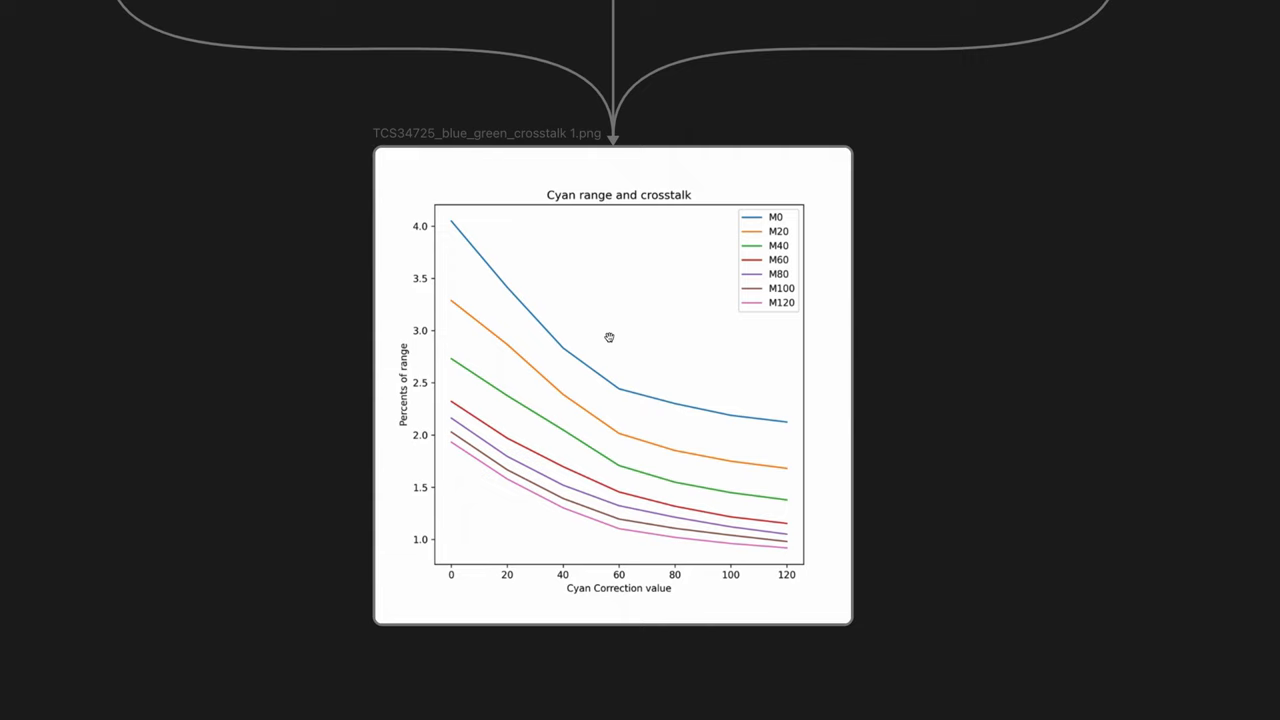
mouse_move(608, 524)
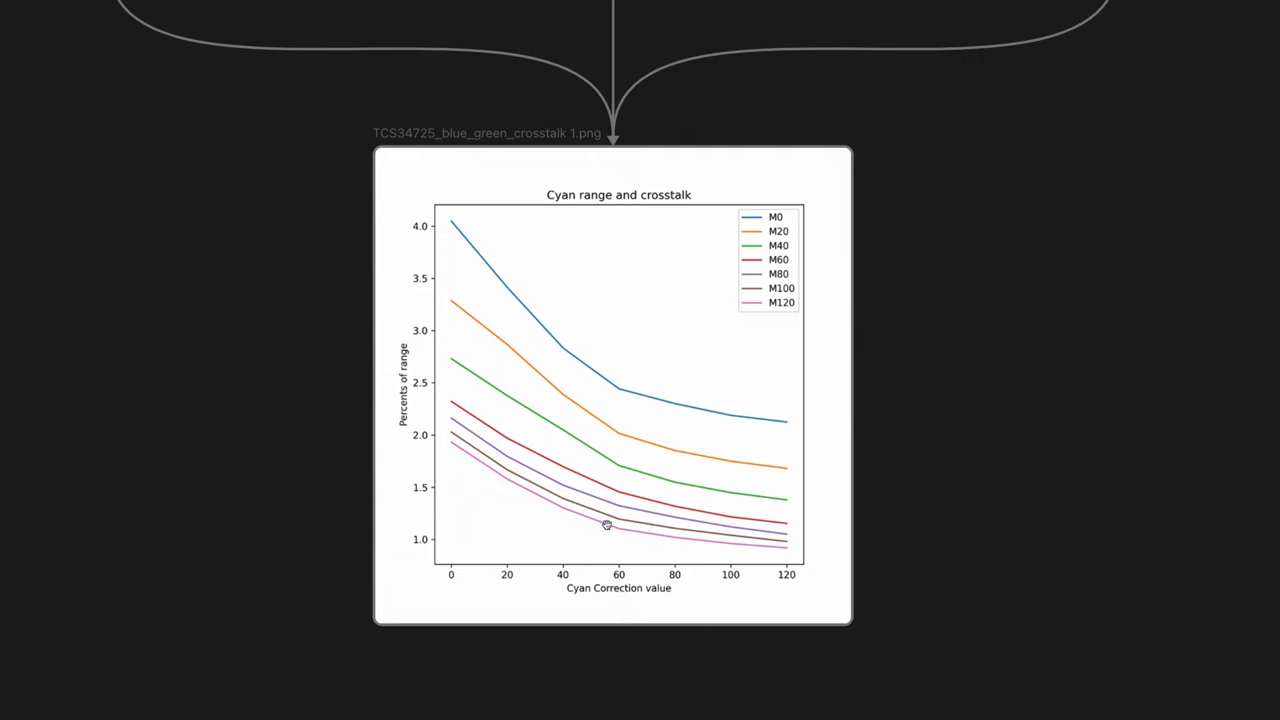
mouse_move(608, 408)
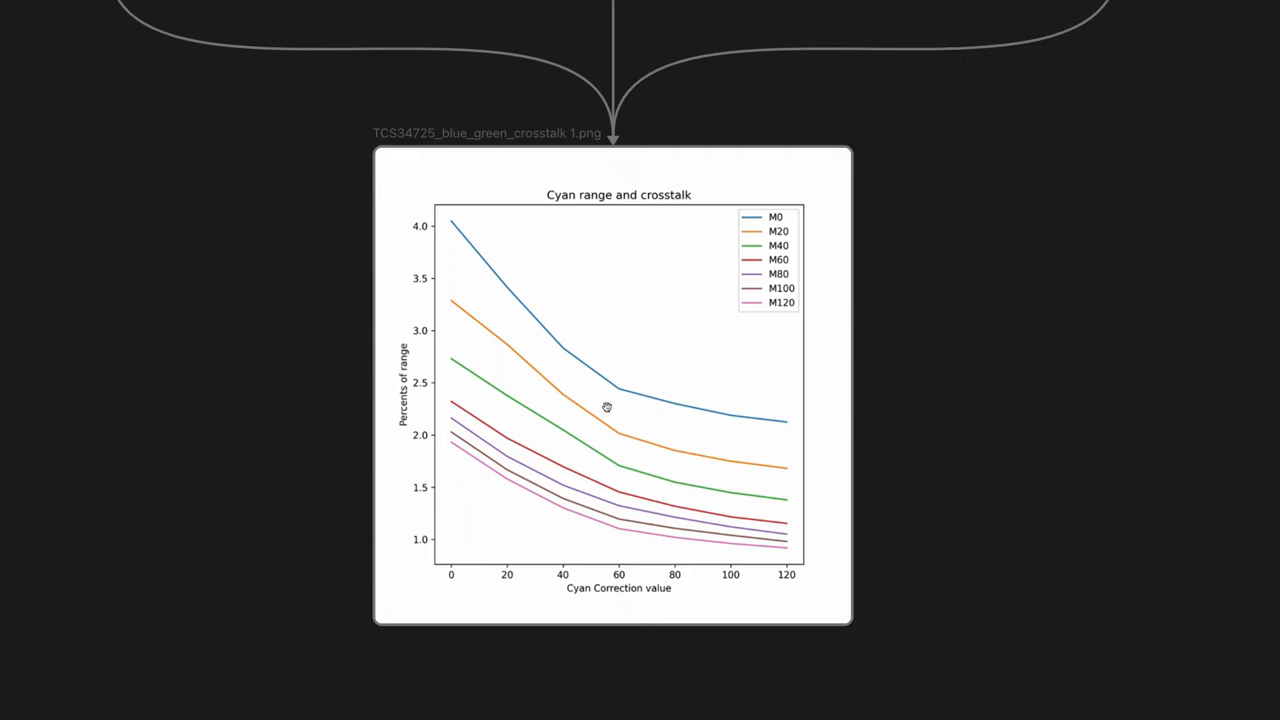
mouse_move(464, 252)
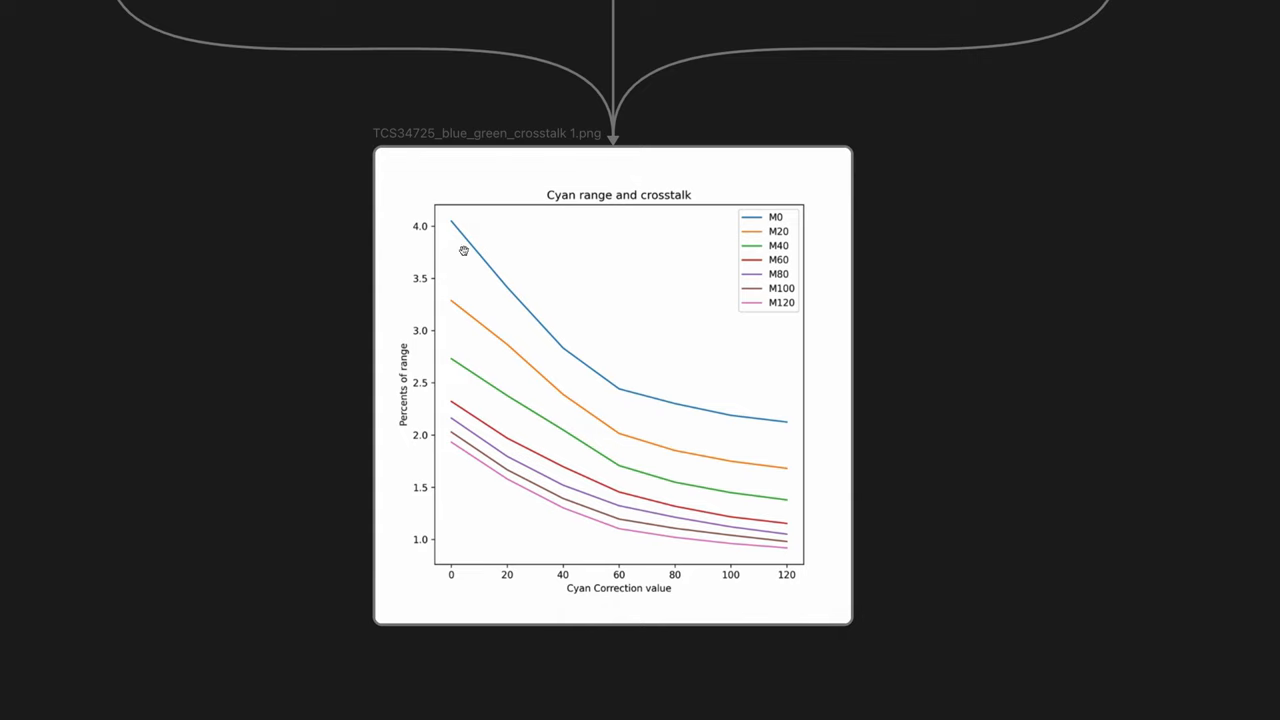
mouse_move(594, 382)
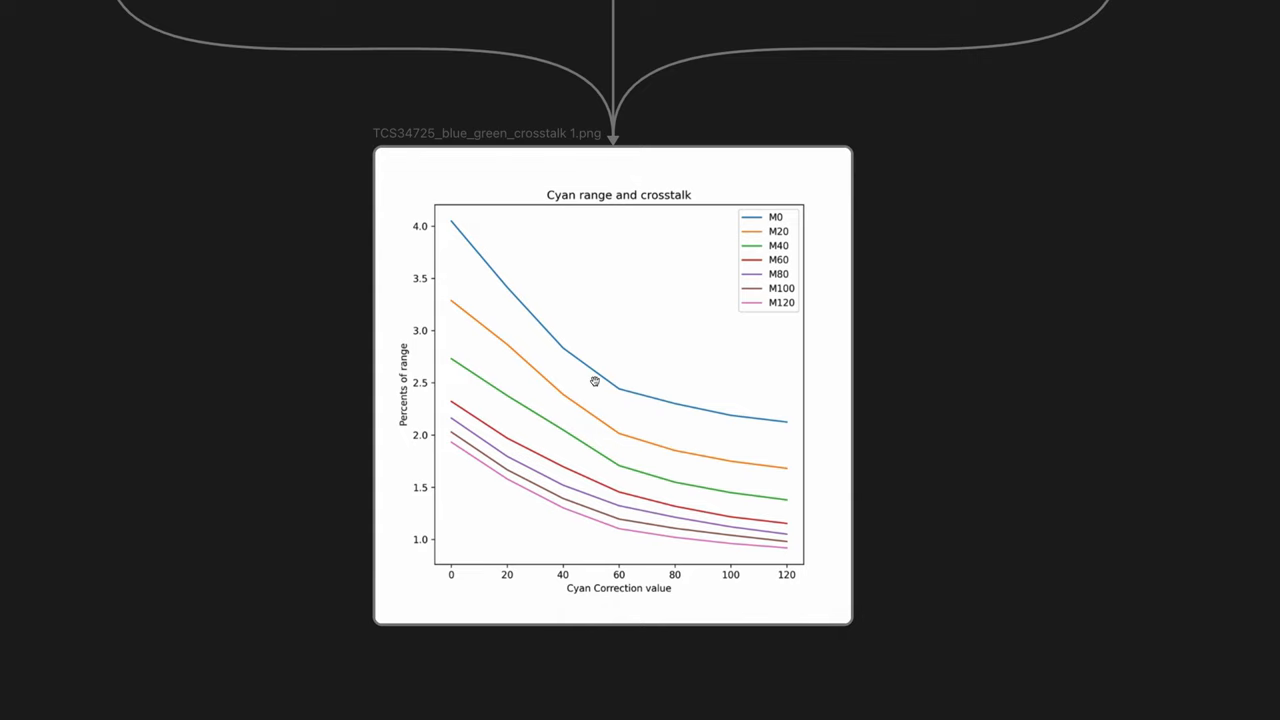
mouse_move(928, 476)
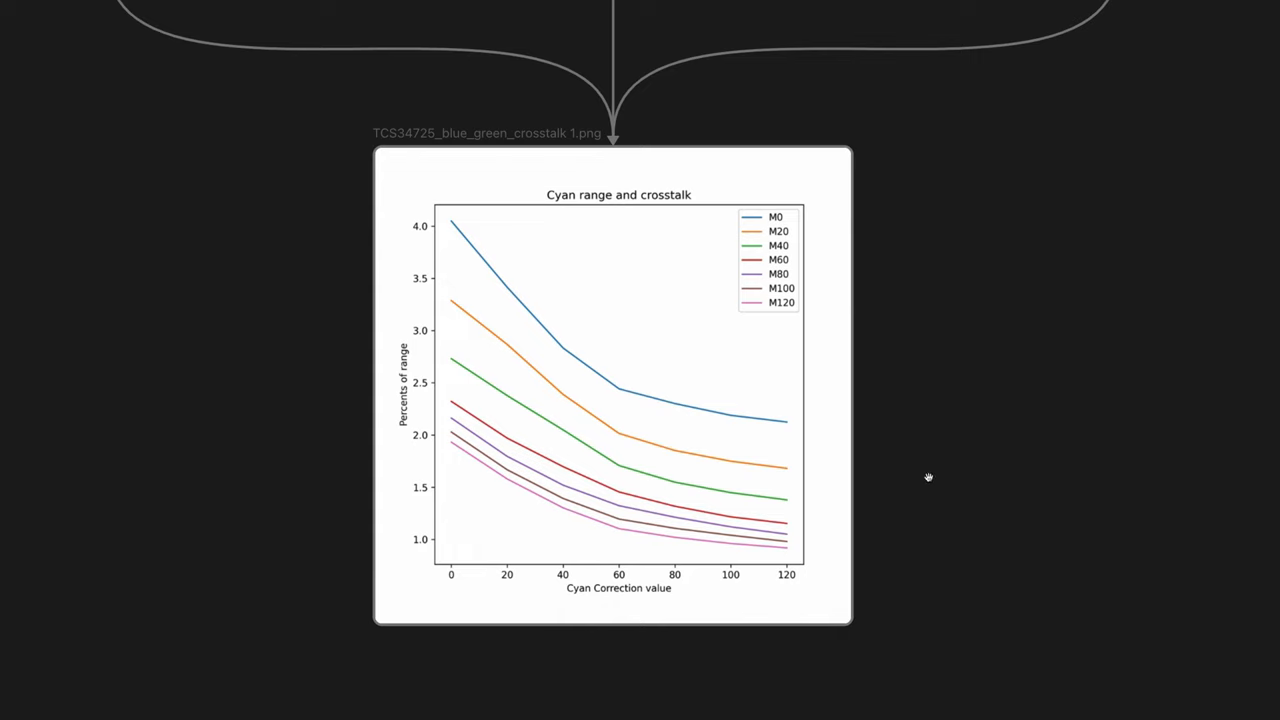
mouse_move(636, 452)
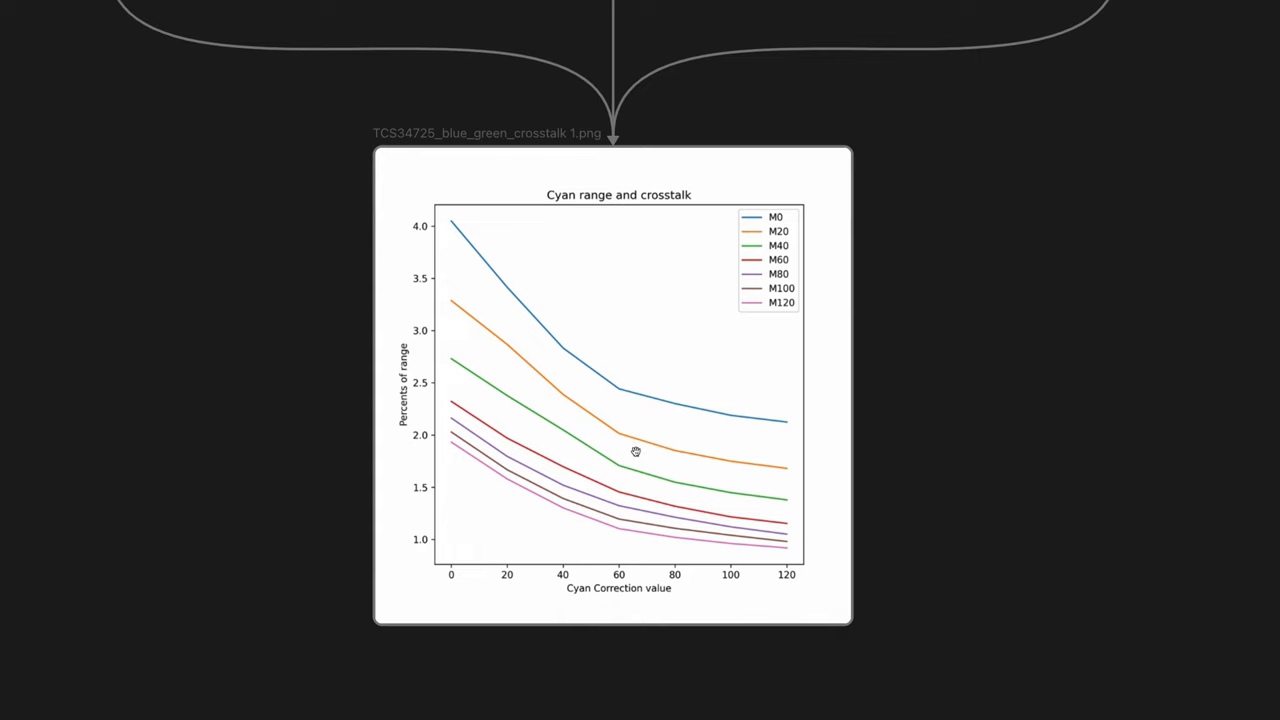
mouse_move(616, 256)
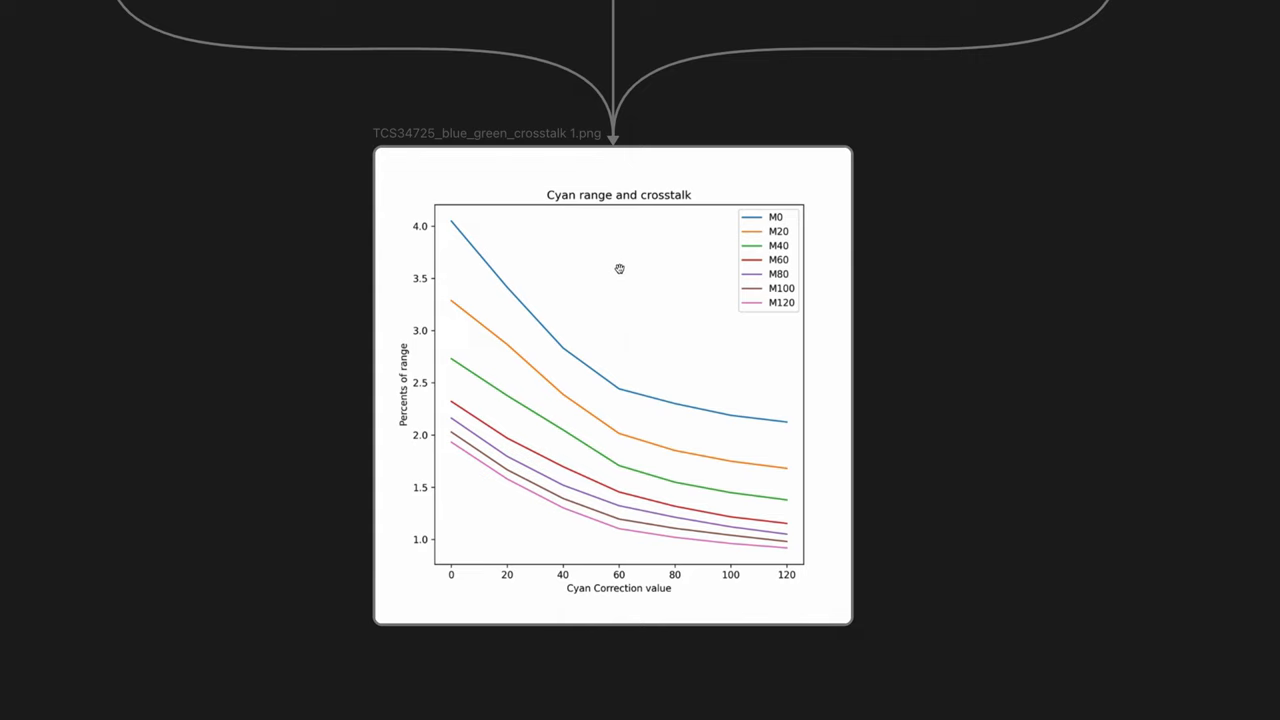
mouse_move(612, 280)
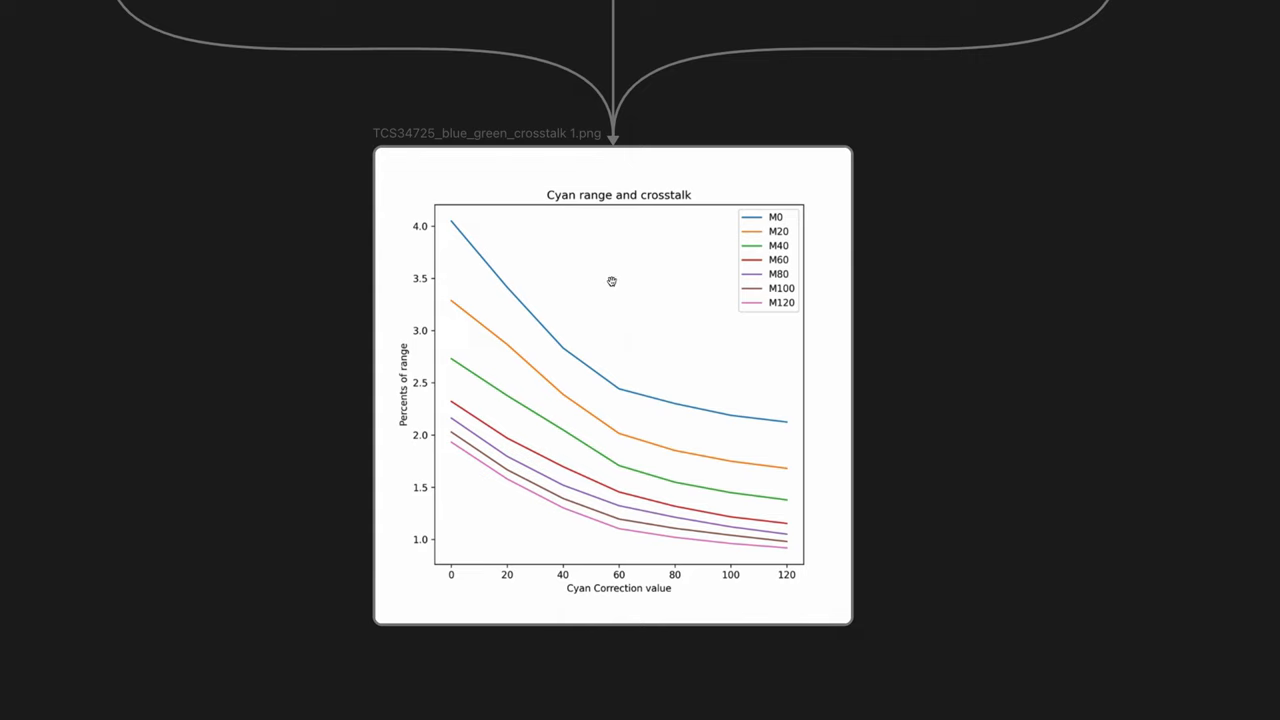
mouse_move(560, 340)
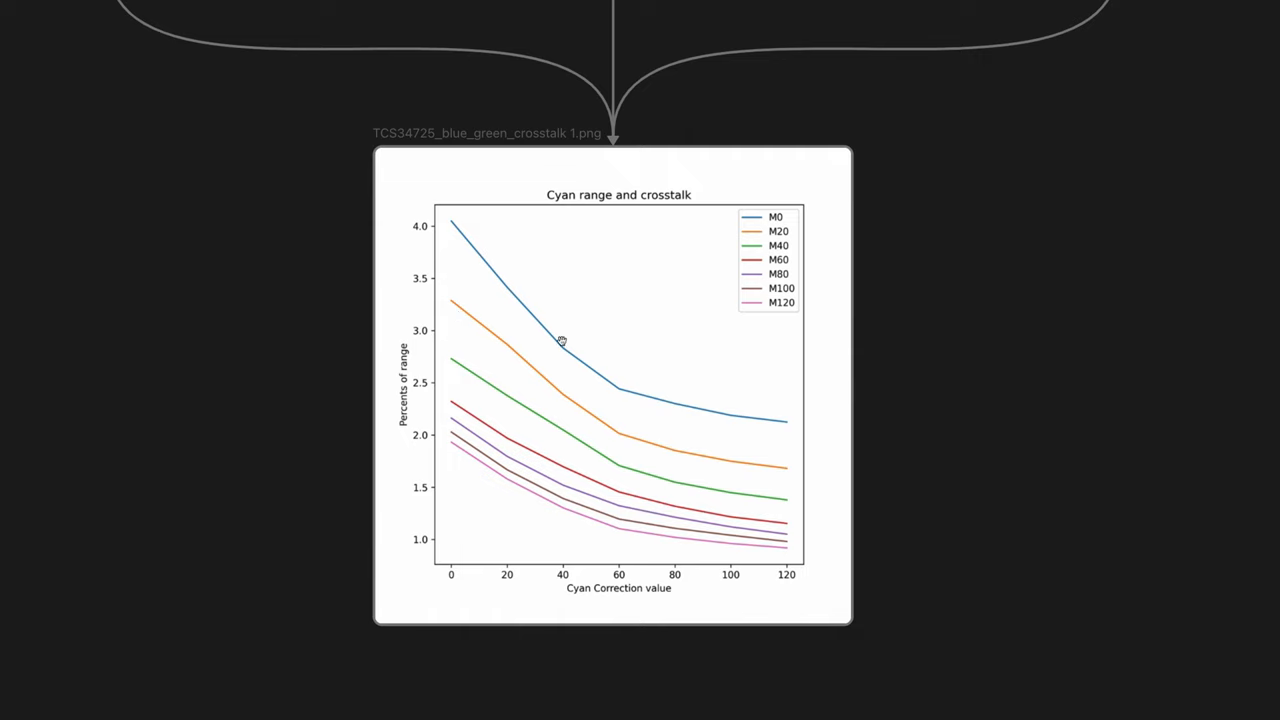
mouse_move(516, 556)
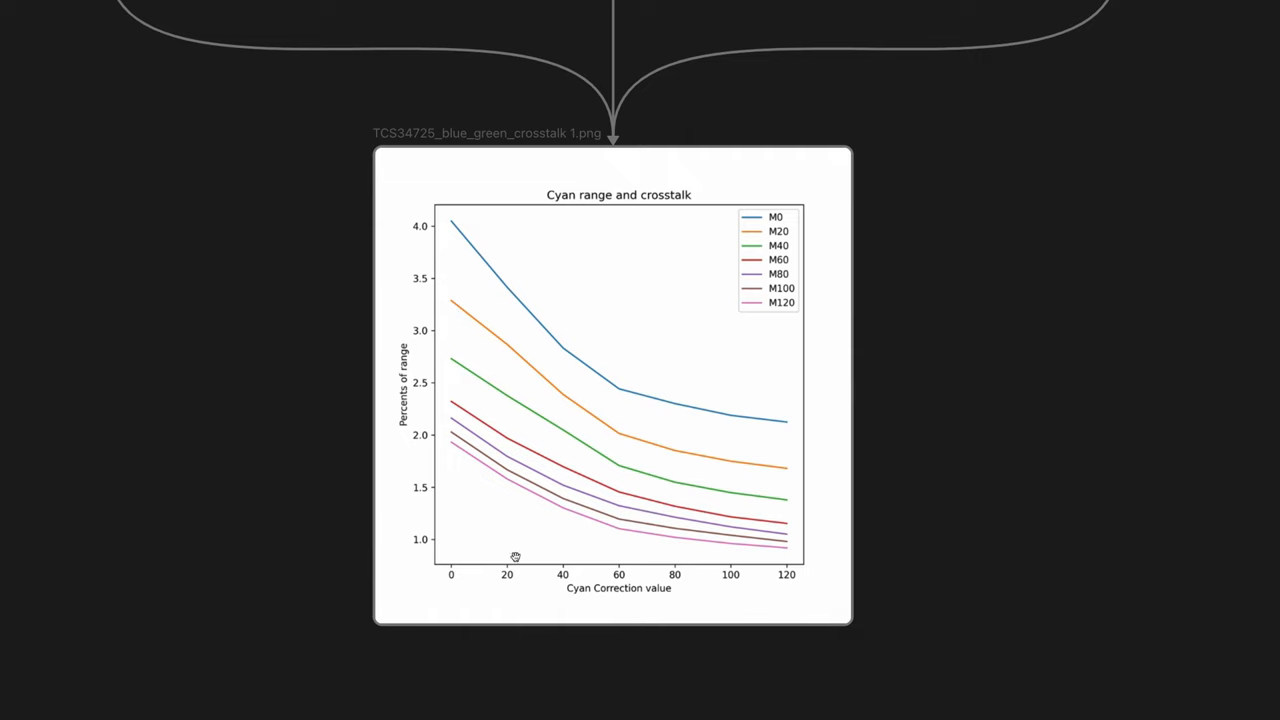
mouse_move(668, 314)
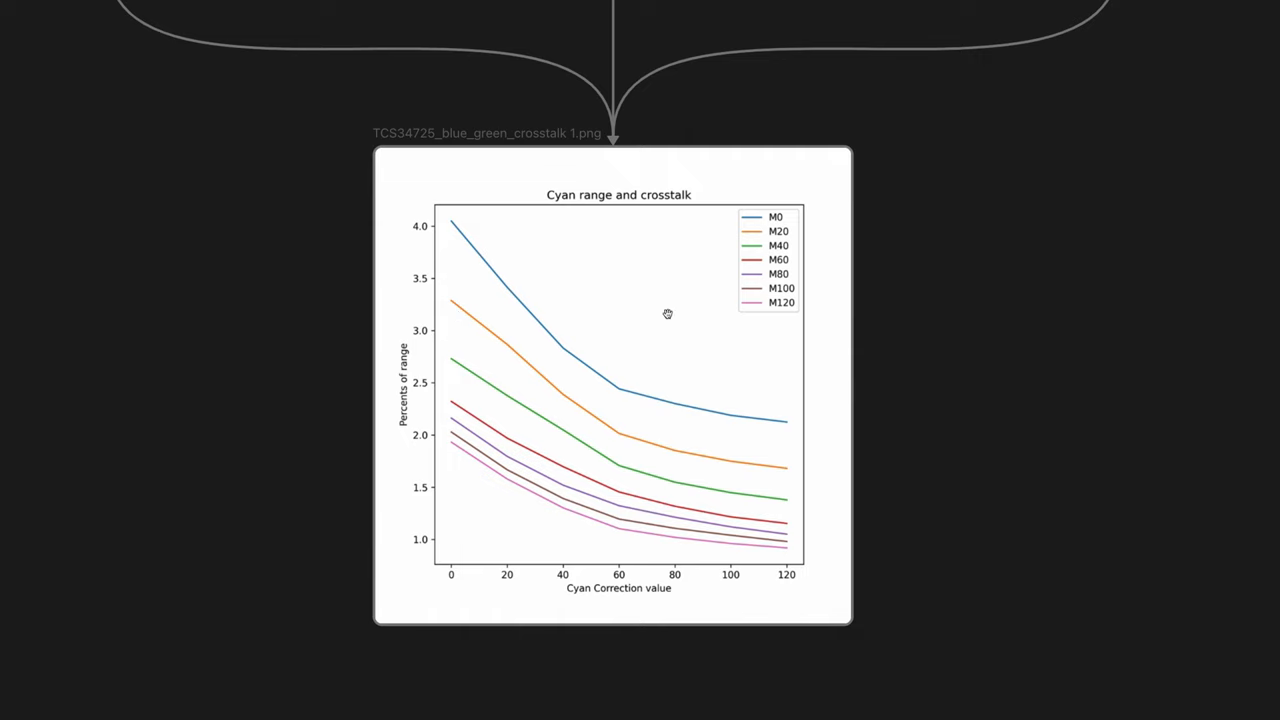
mouse_move(670, 304)
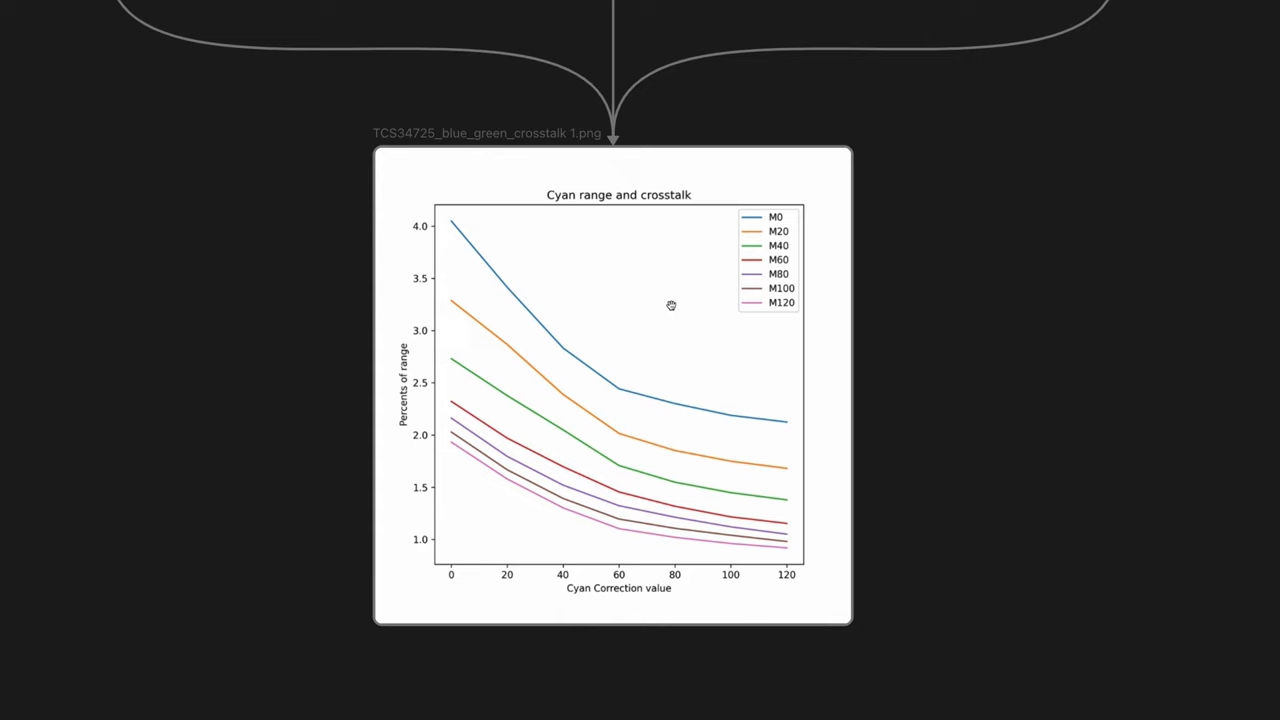